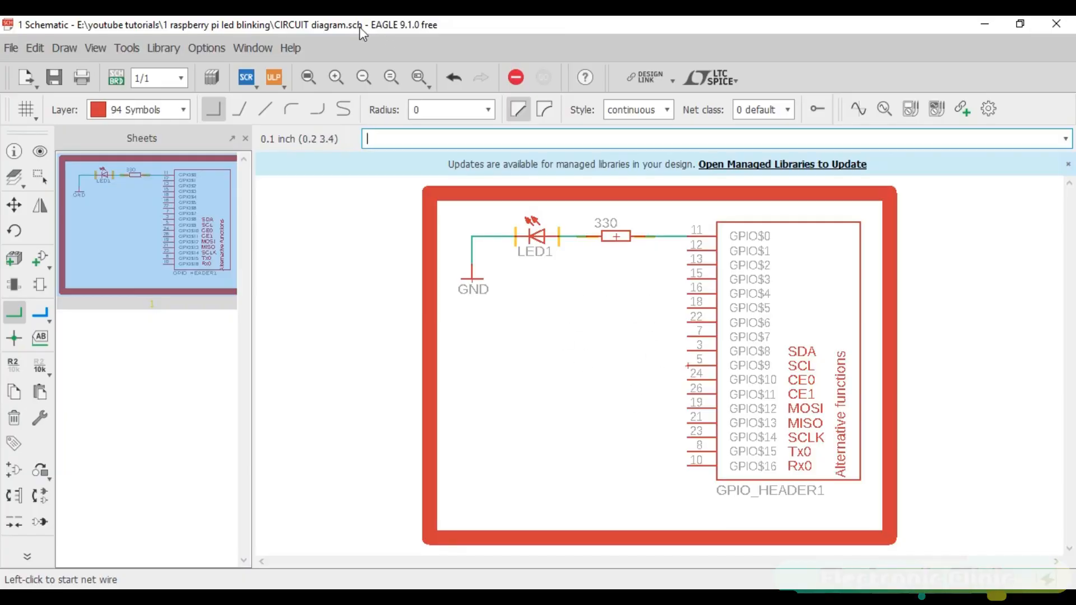
mouse_move(412, 38)
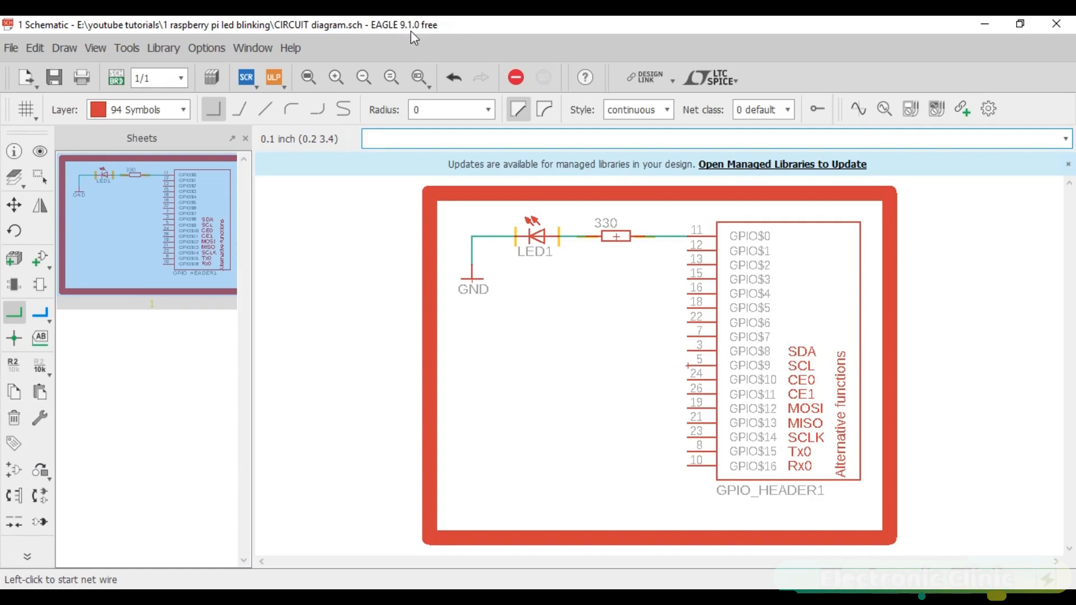
mouse_move(511, 342)
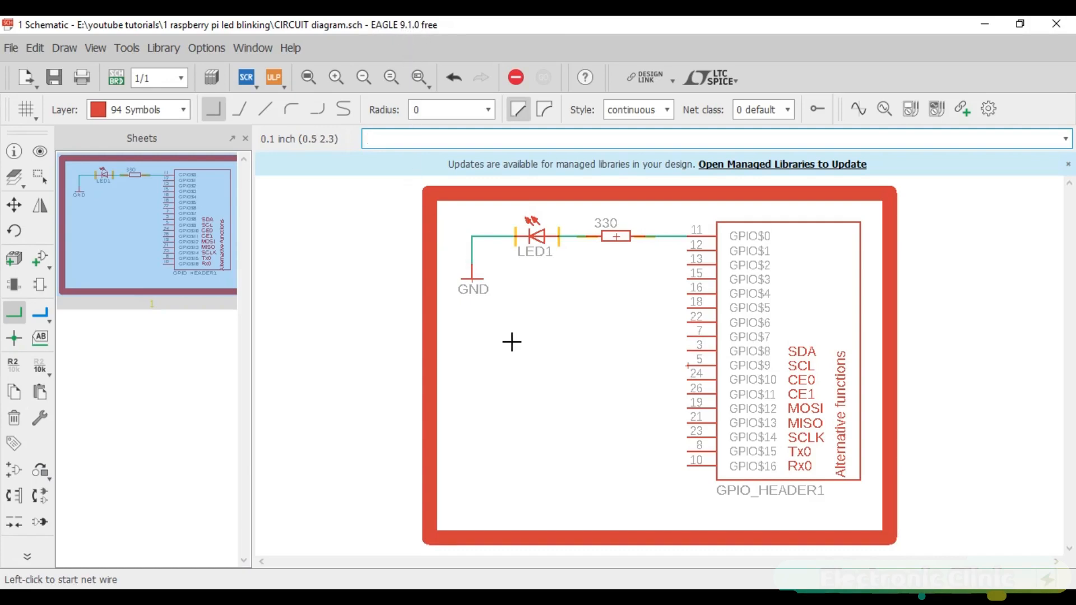
mouse_move(562, 404)
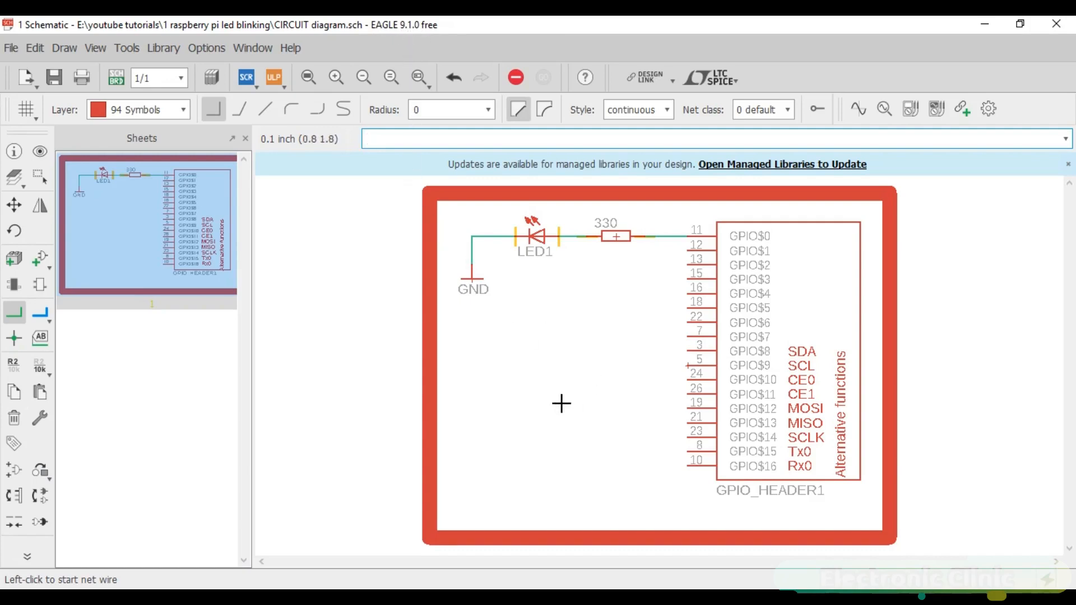
mouse_move(609, 363)
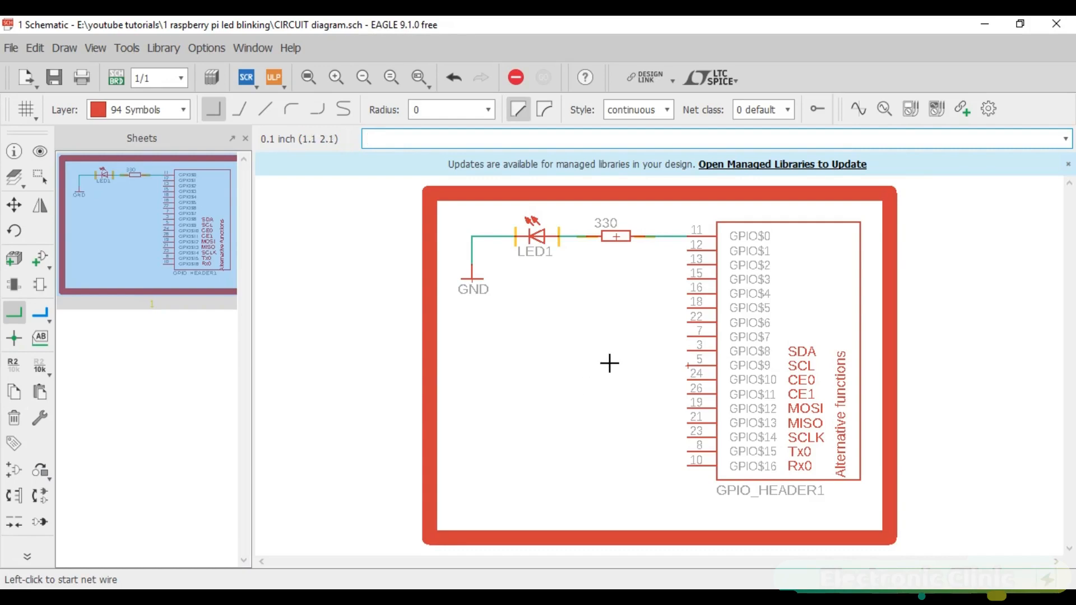
mouse_move(734, 267)
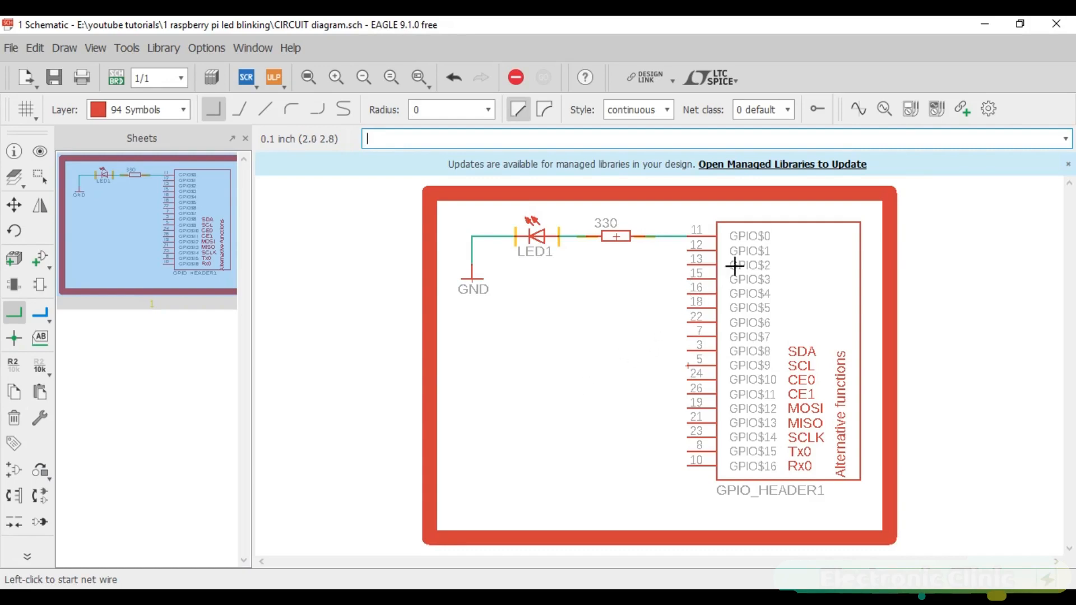
mouse_move(708, 285)
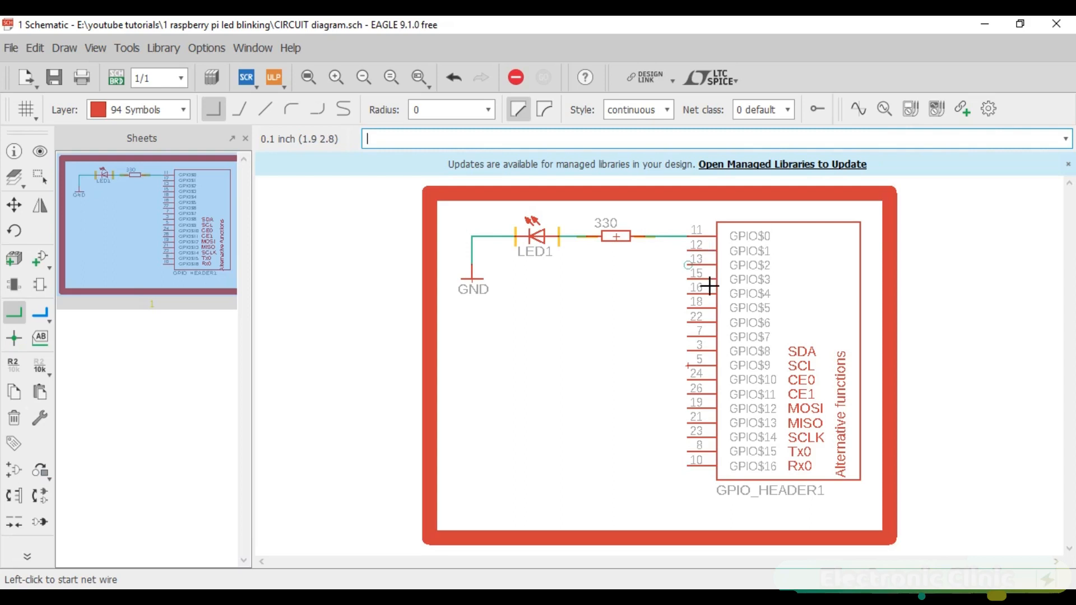
mouse_move(720, 461)
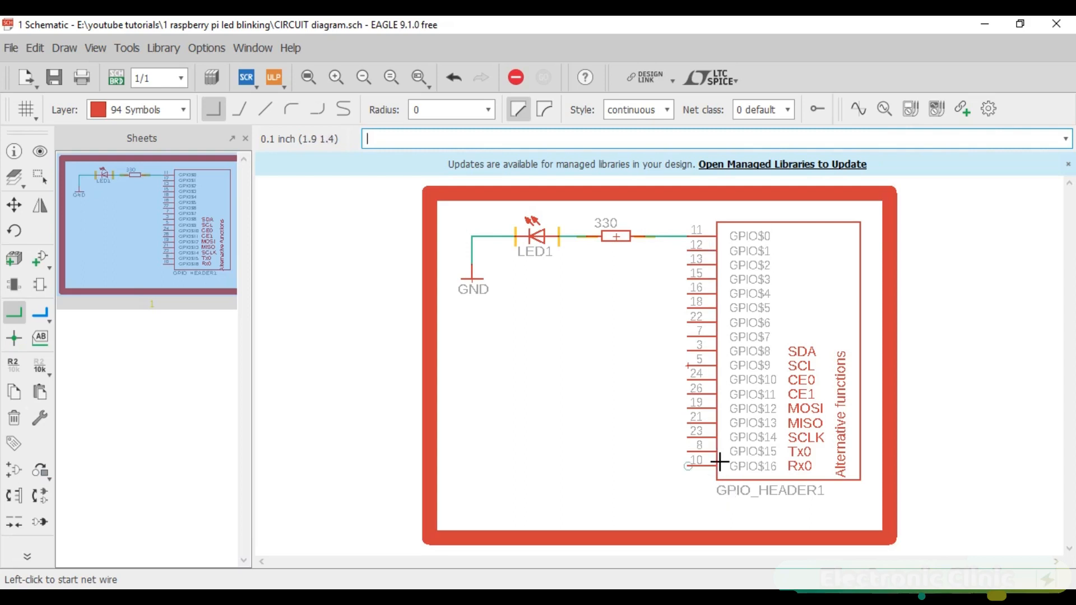
mouse_move(707, 453)
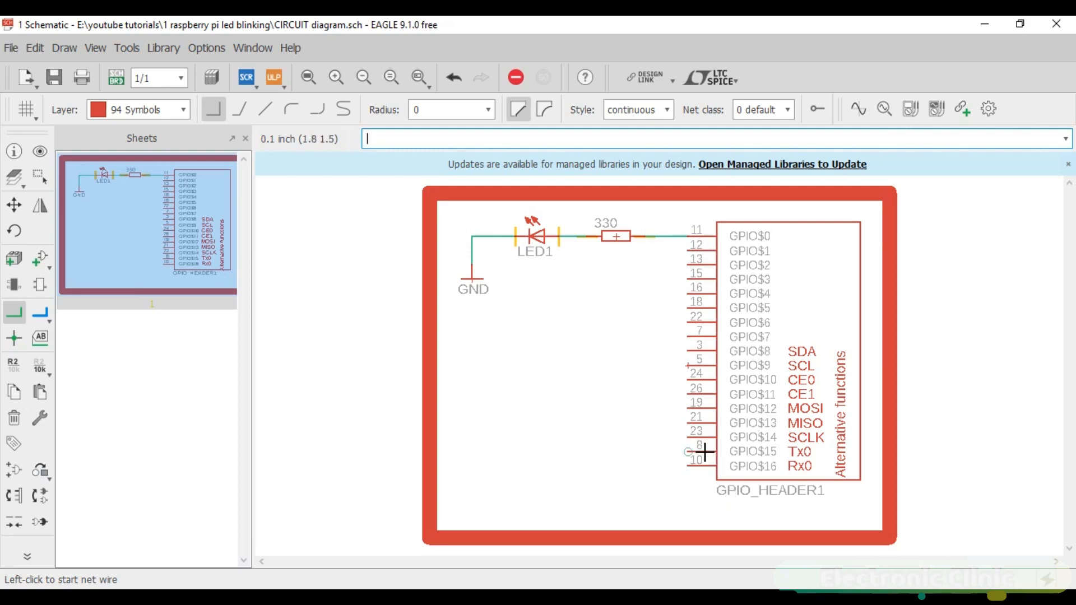
mouse_move(699, 294)
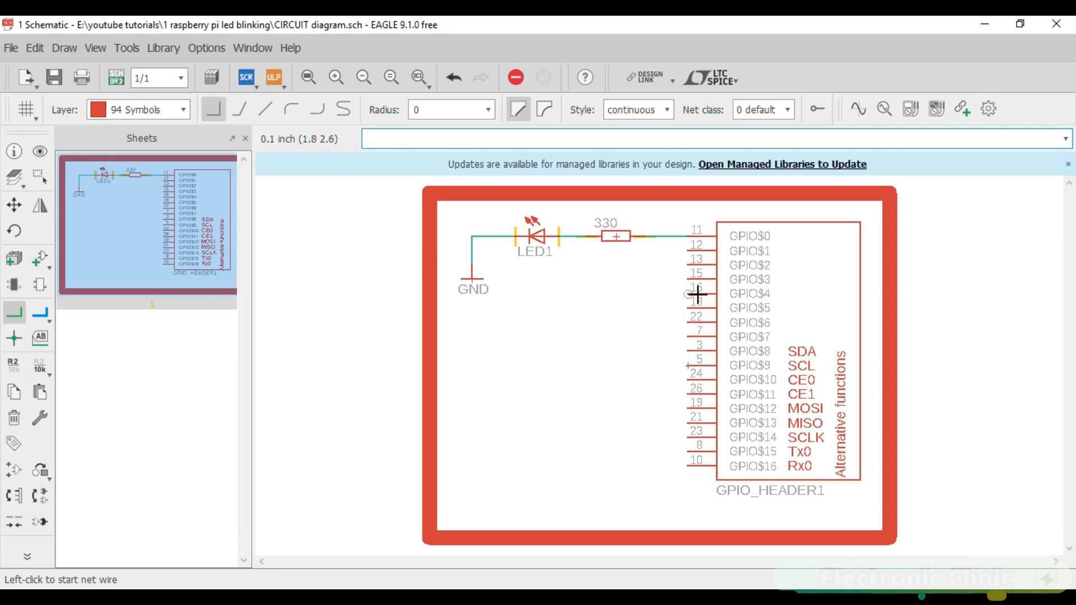
mouse_move(752, 274)
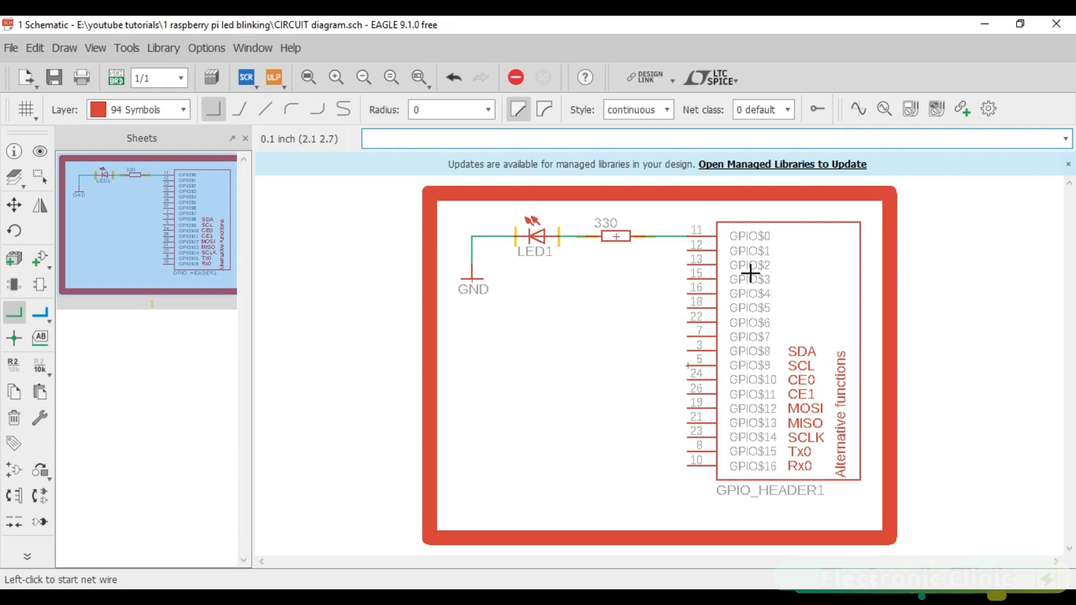
mouse_move(673, 378)
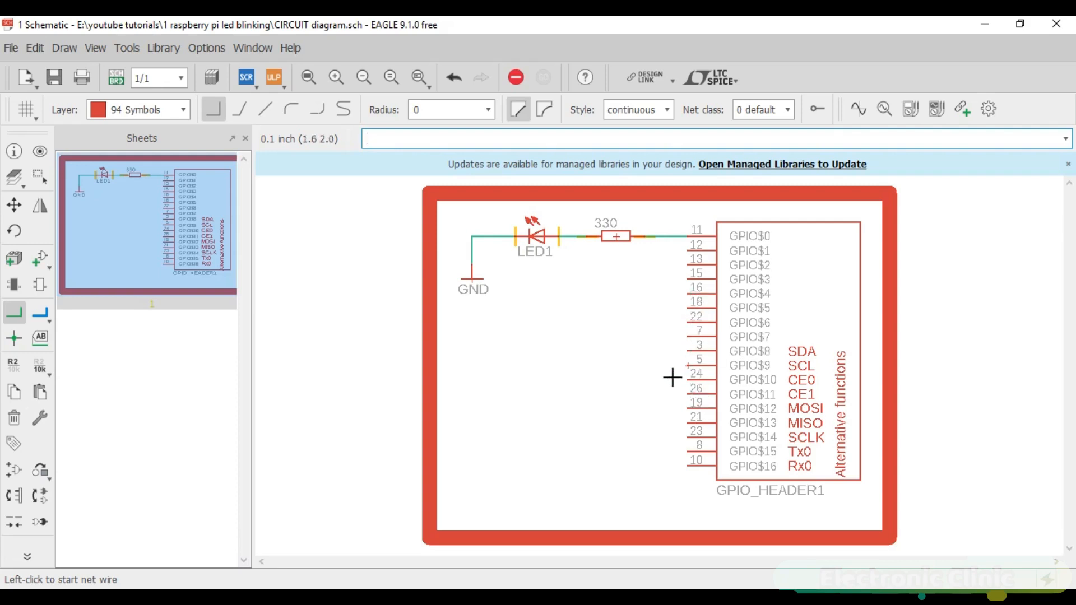
mouse_move(699, 347)
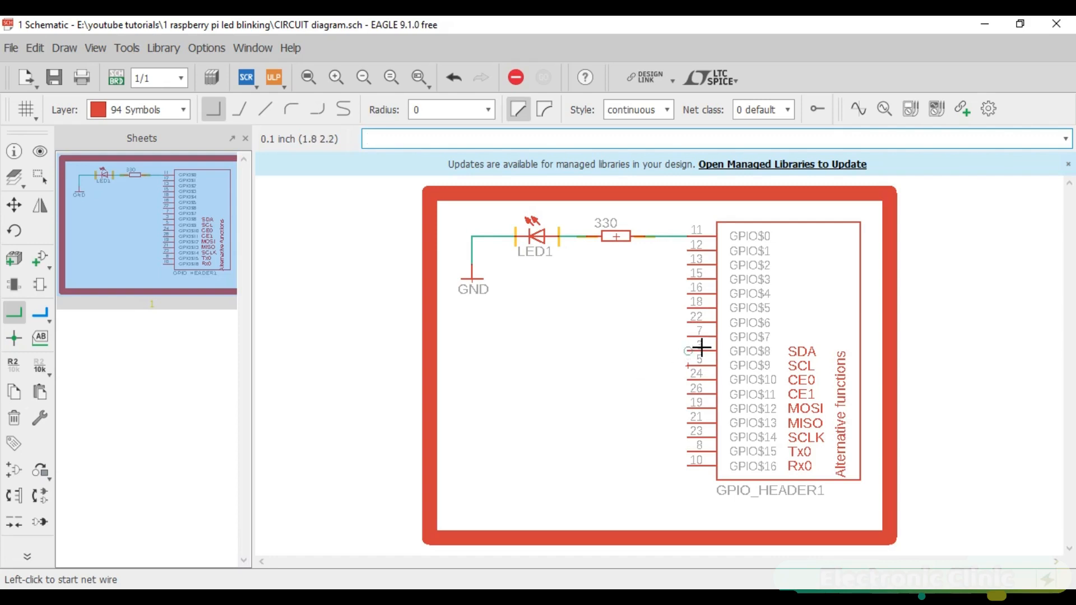
mouse_move(684, 349)
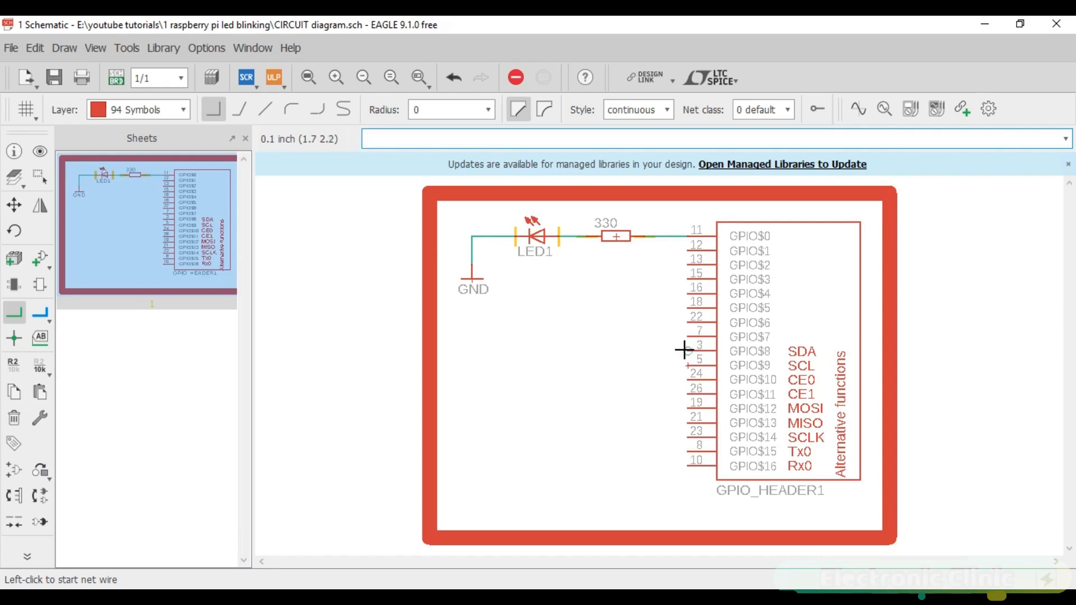
mouse_move(680, 317)
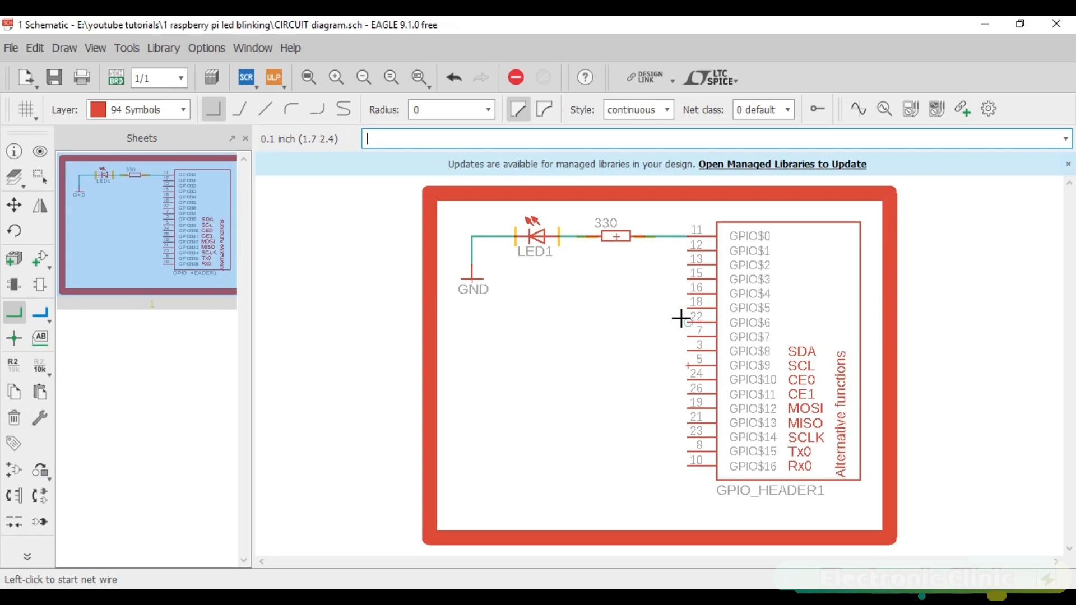
mouse_move(683, 321)
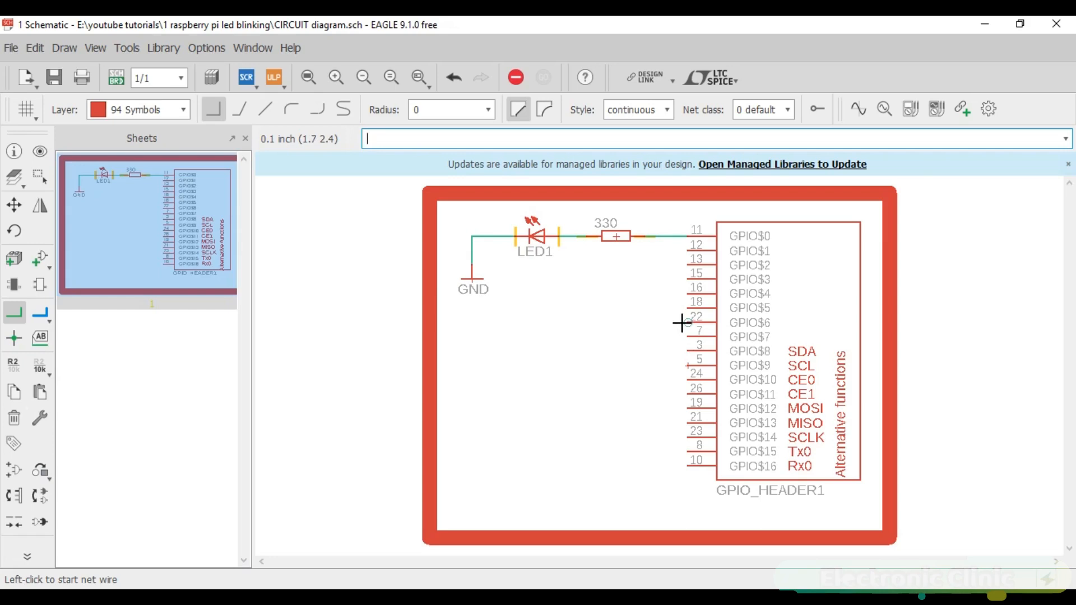
mouse_move(623, 255)
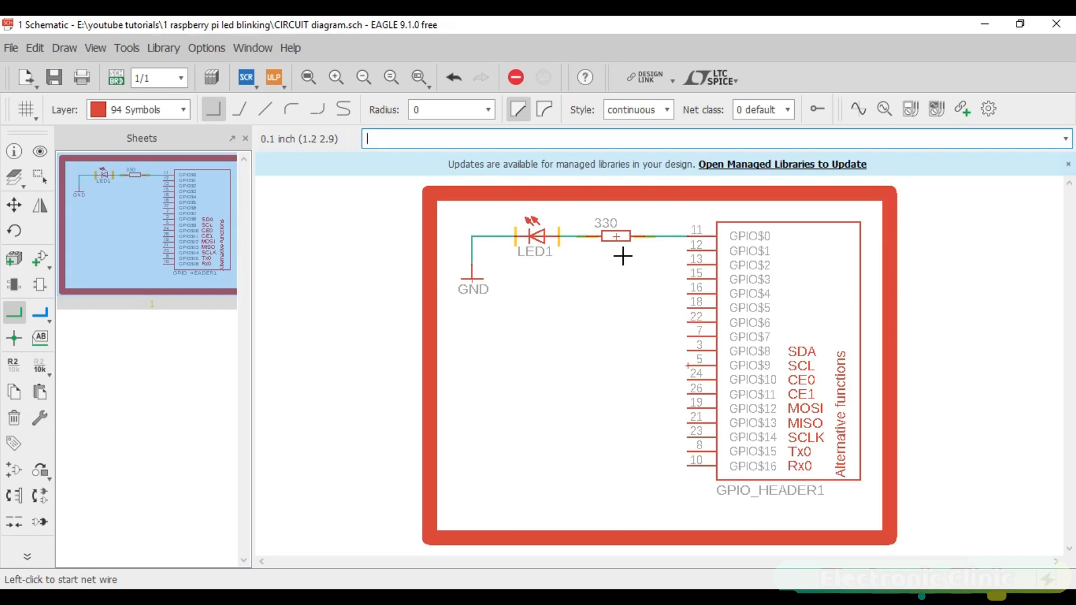
mouse_move(541, 262)
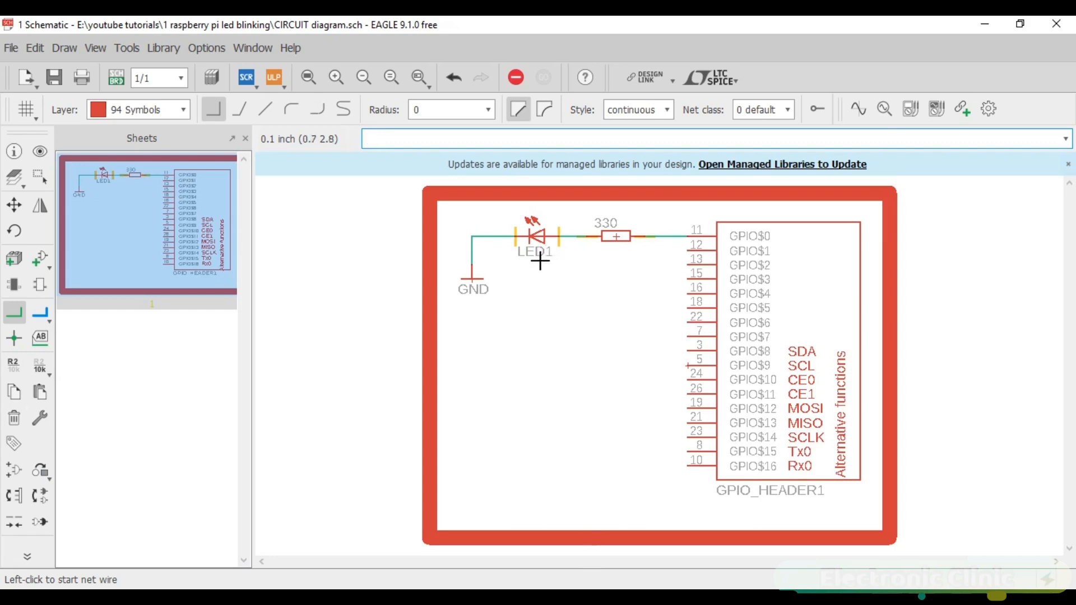
mouse_move(559, 249)
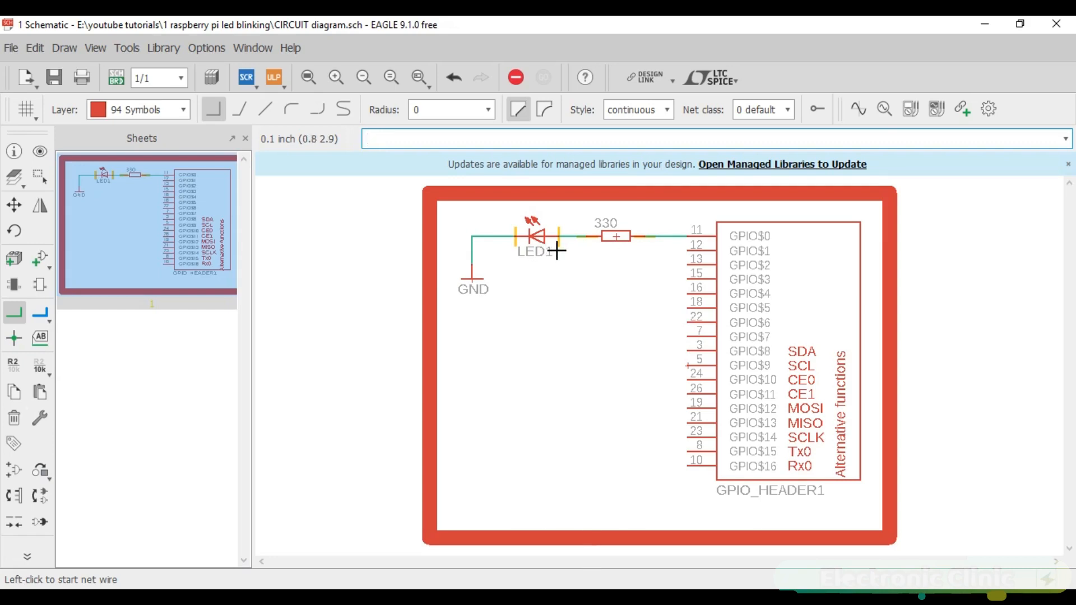
mouse_move(698, 238)
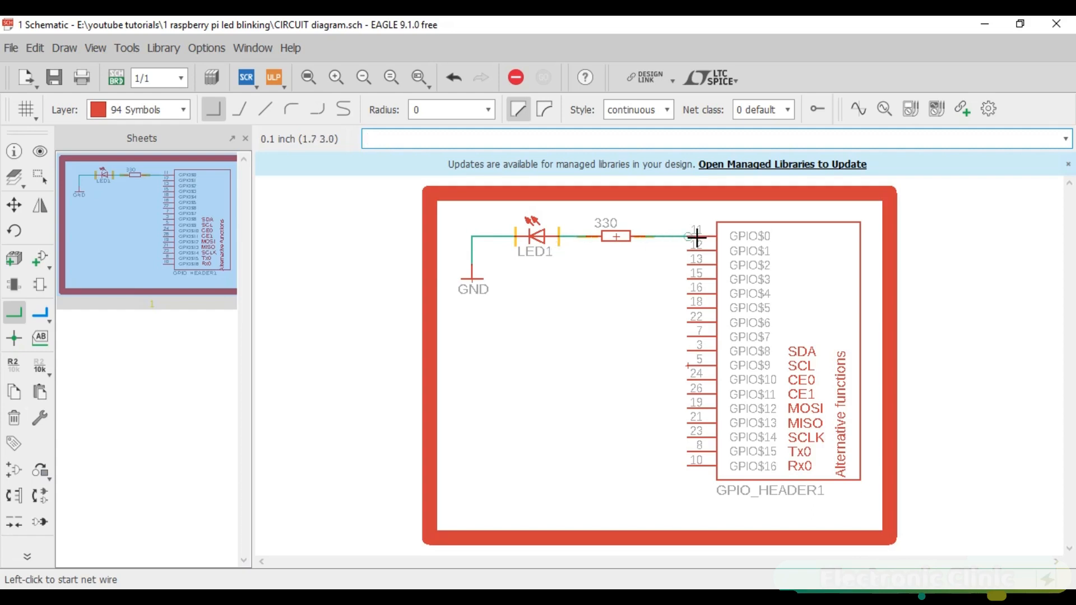
mouse_move(654, 240)
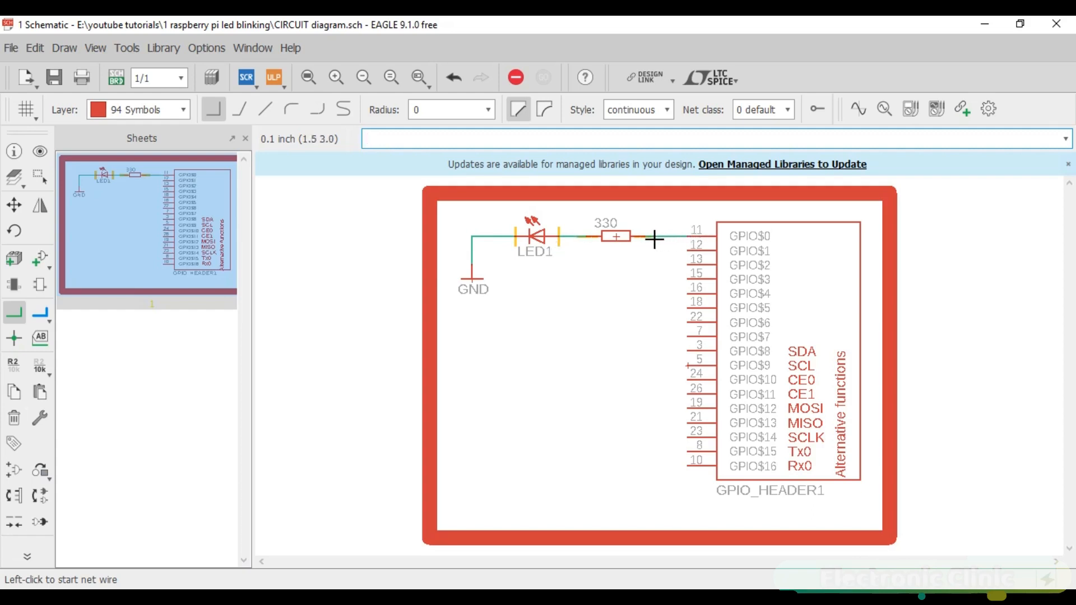
mouse_move(521, 244)
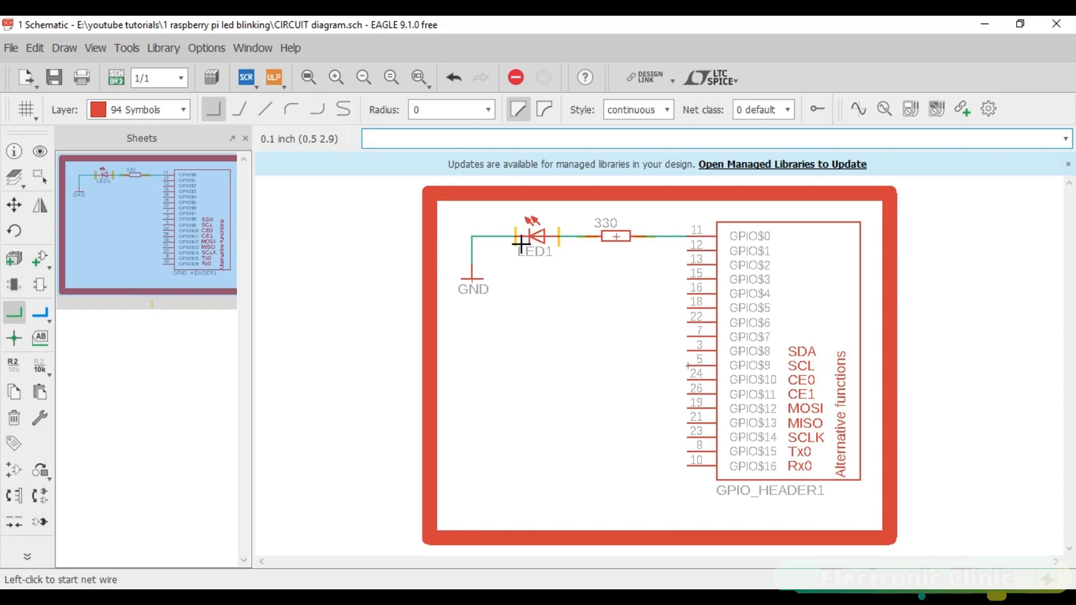
mouse_move(486, 287)
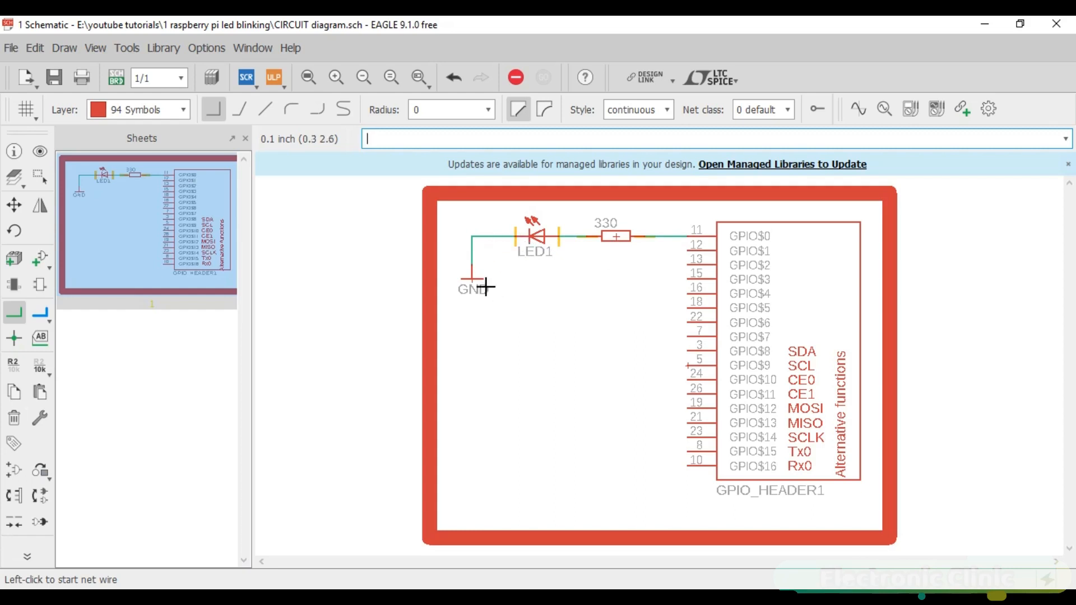
mouse_move(650, 453)
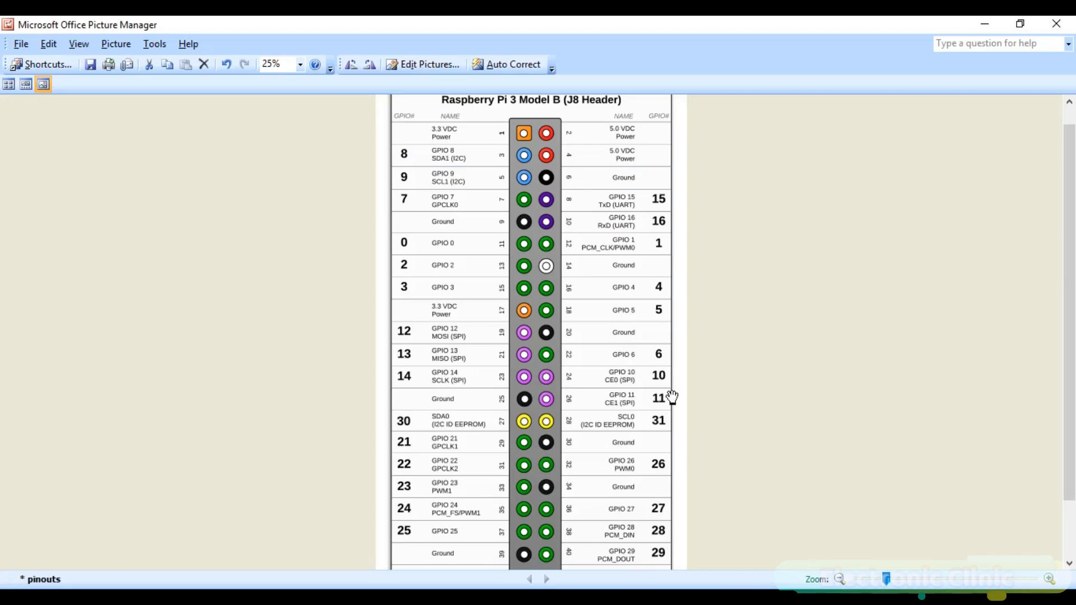
mouse_move(588, 179)
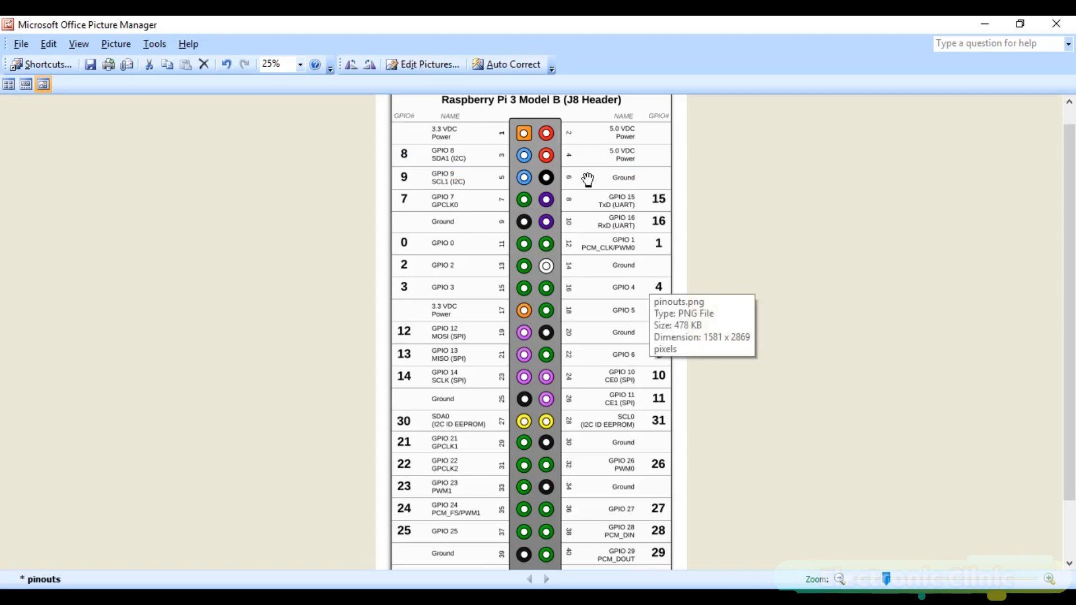
mouse_move(528, 225)
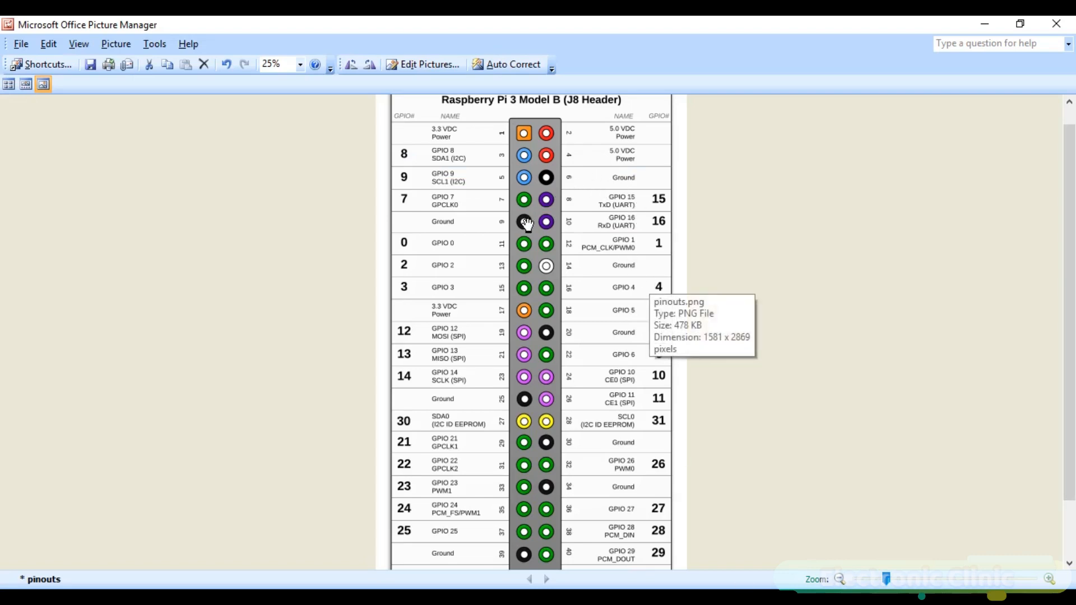
mouse_move(550, 326)
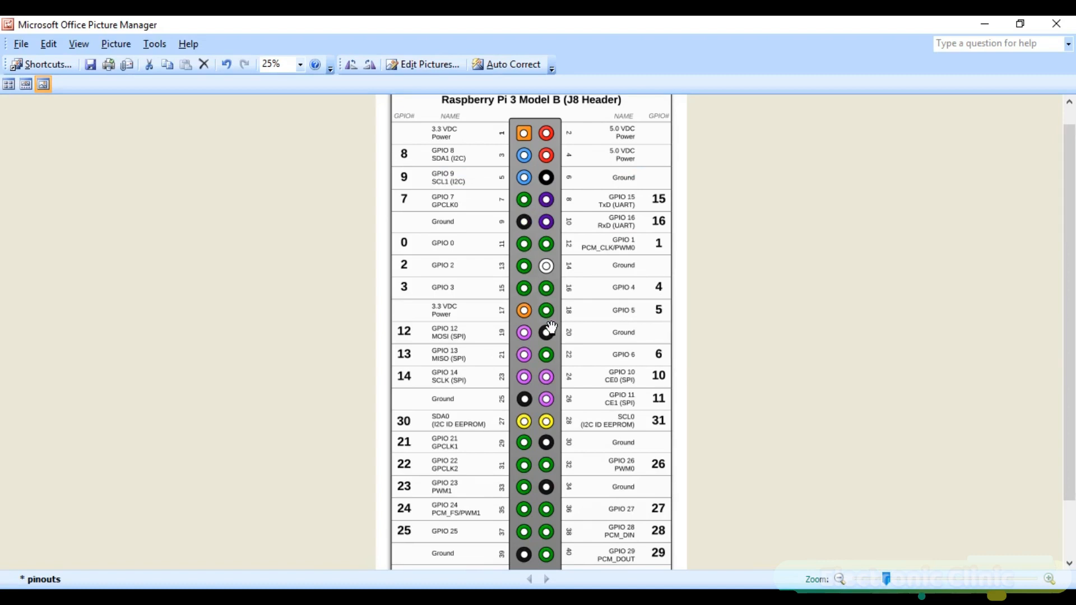
mouse_move(542, 486)
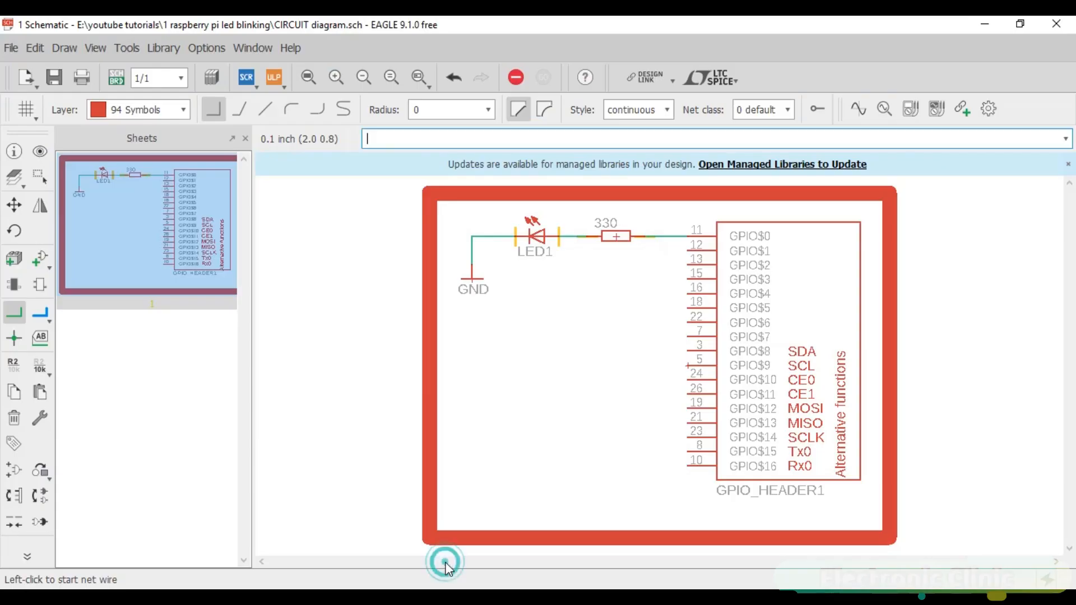
mouse_move(603, 384)
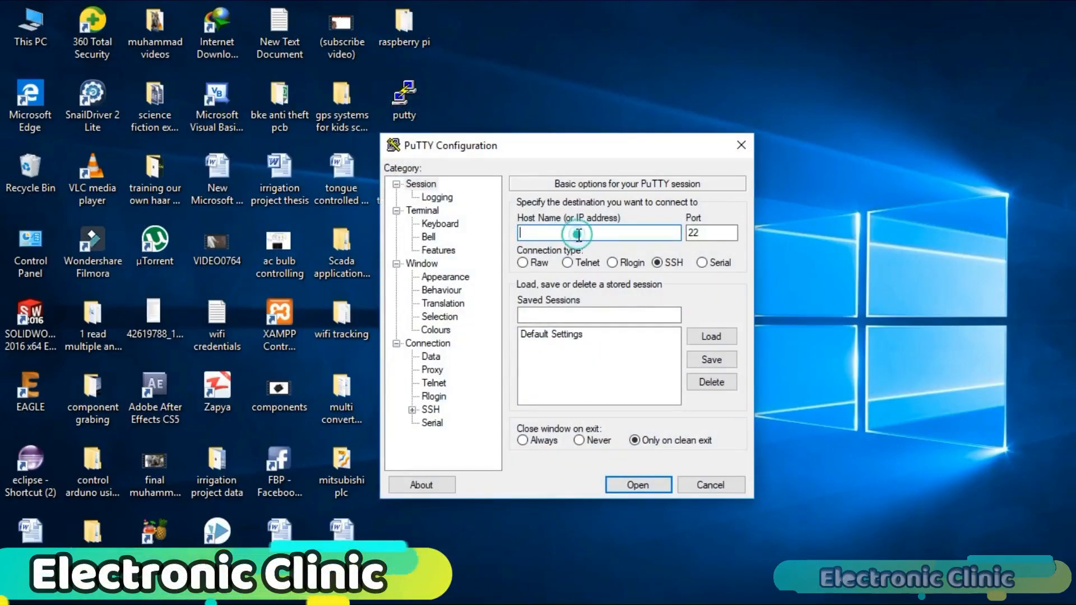
- Connect an SSH session to the Raspberry Pi at 192.168.8.103
type("19")
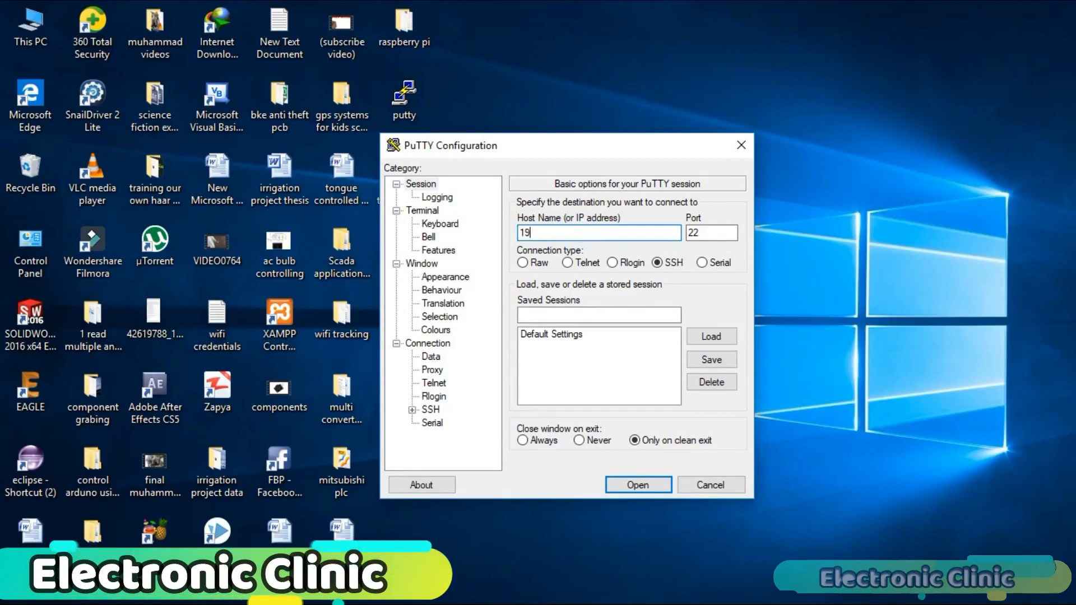
type("2.168")
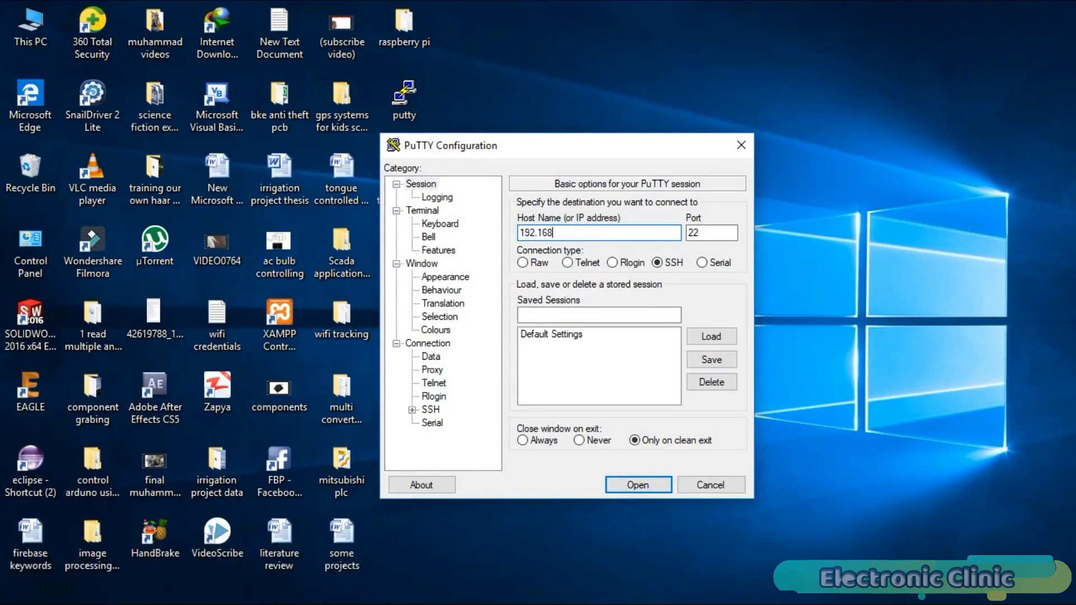
type(".8.103")
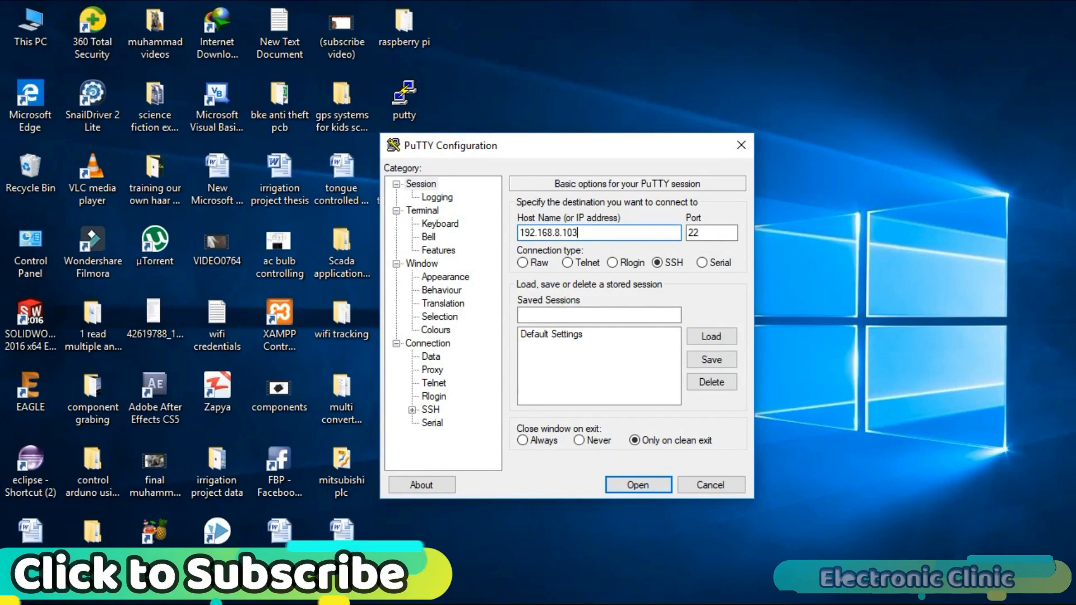
left_click(637, 485)
type("pi")
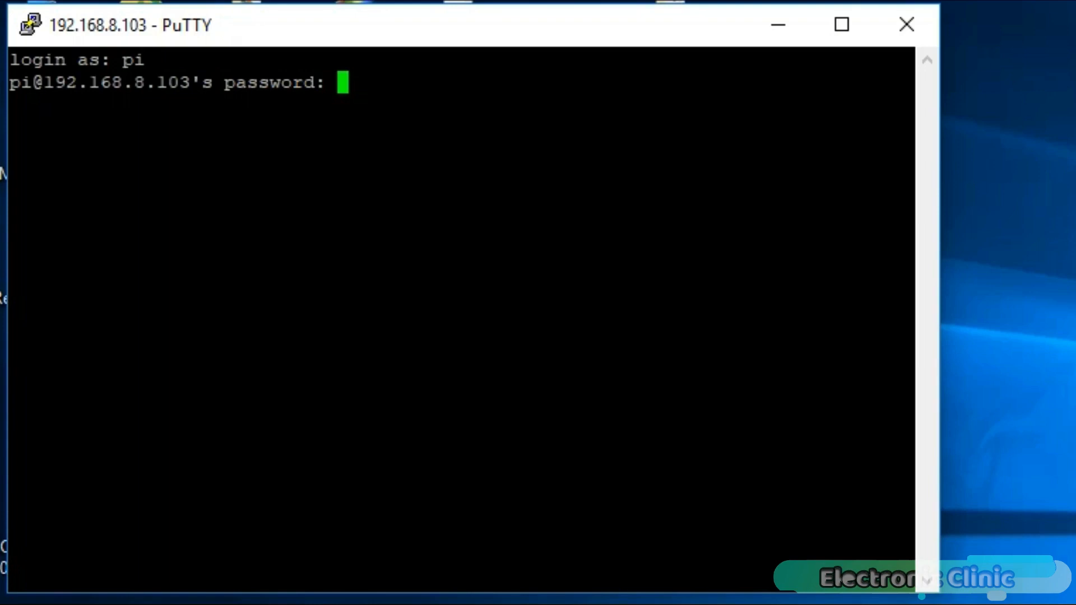
- Log in as pi with the password and clear the terminal
key("Return")
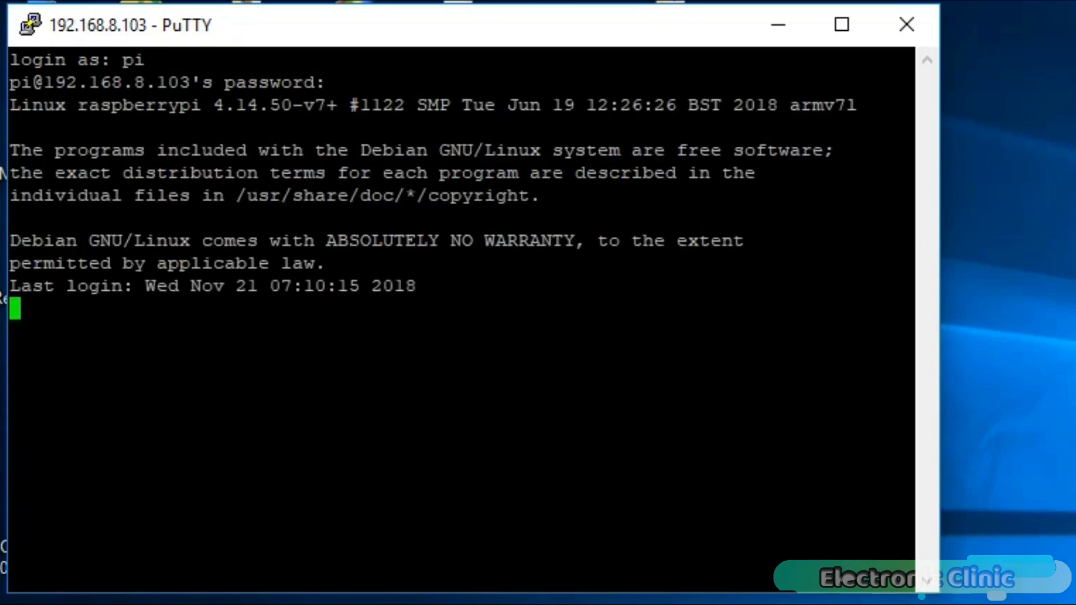
key("Return")
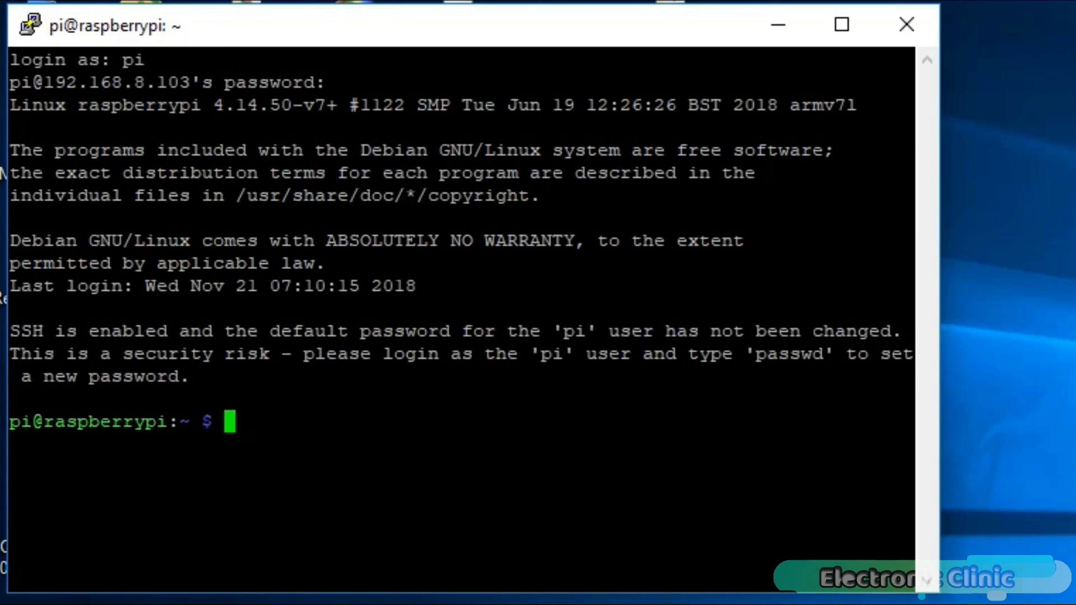
type("cl")
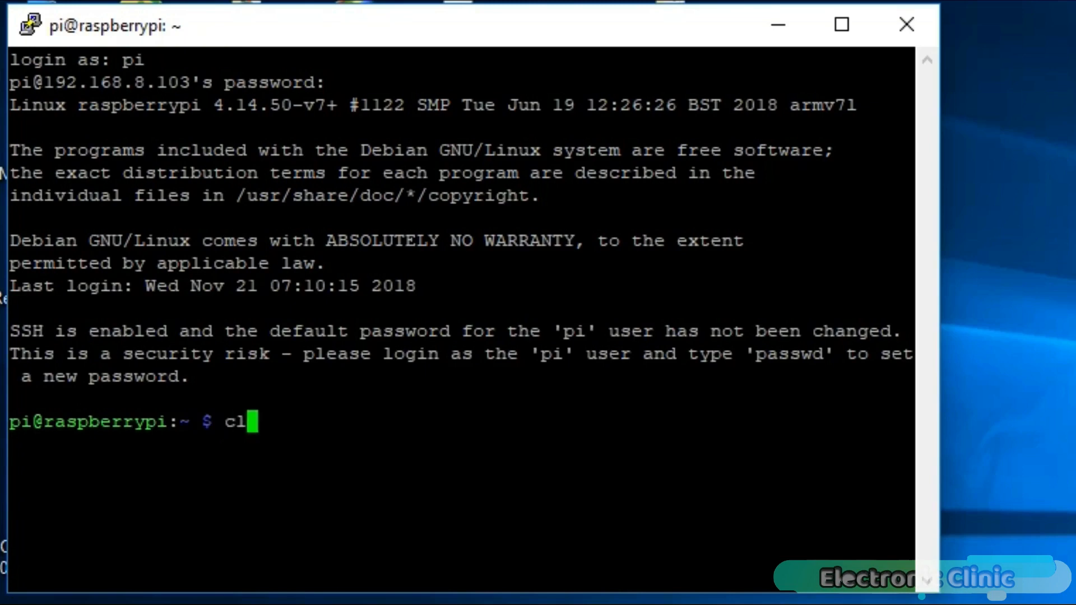
key("Return")
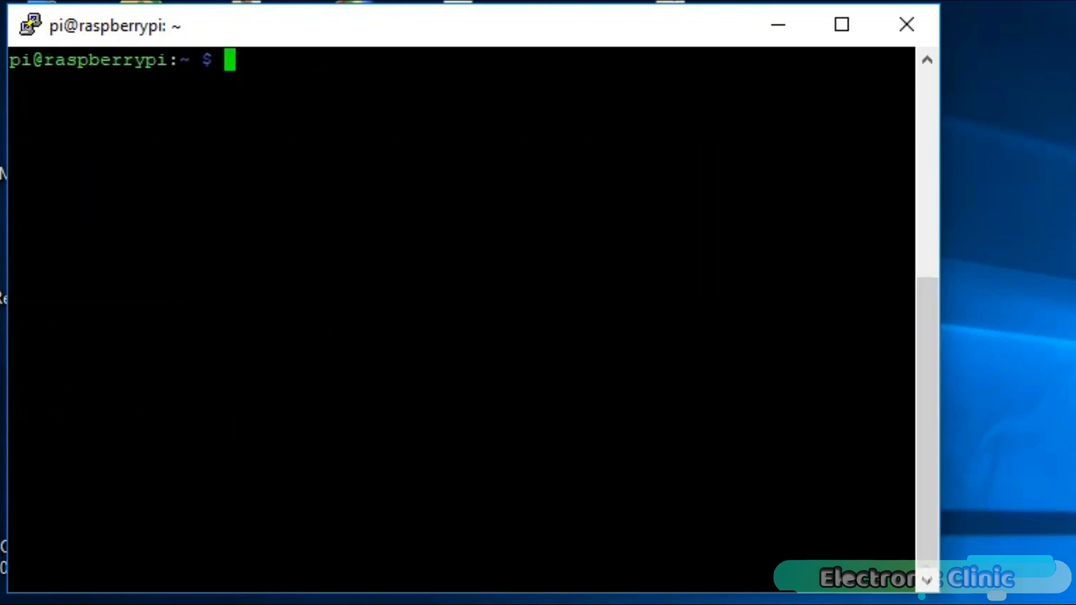
- List the home folder, move into the youtube folder and begin the sudo nano command
type("l")
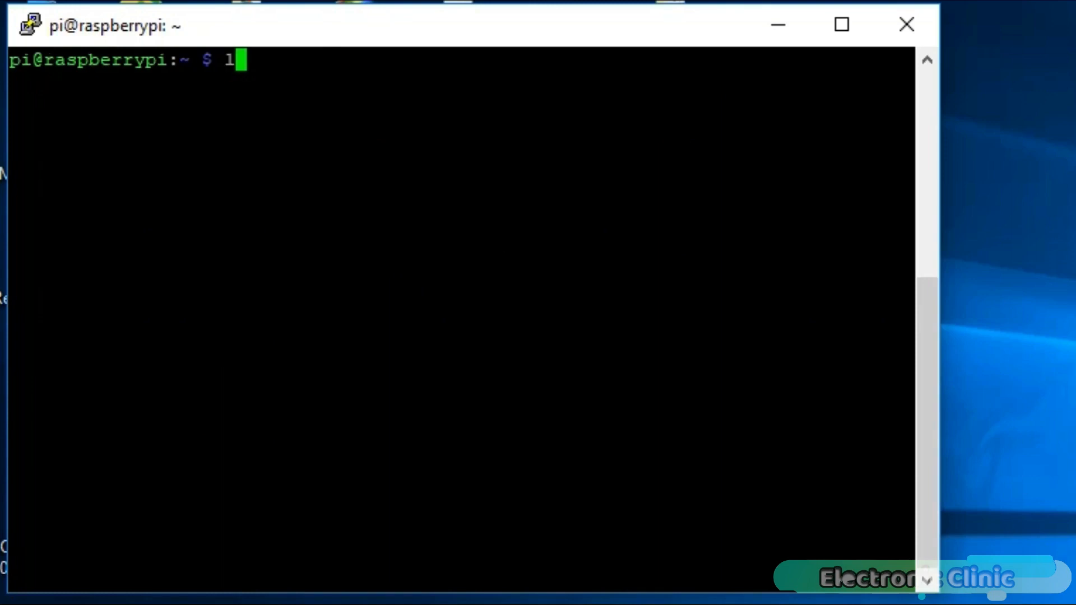
key("Return")
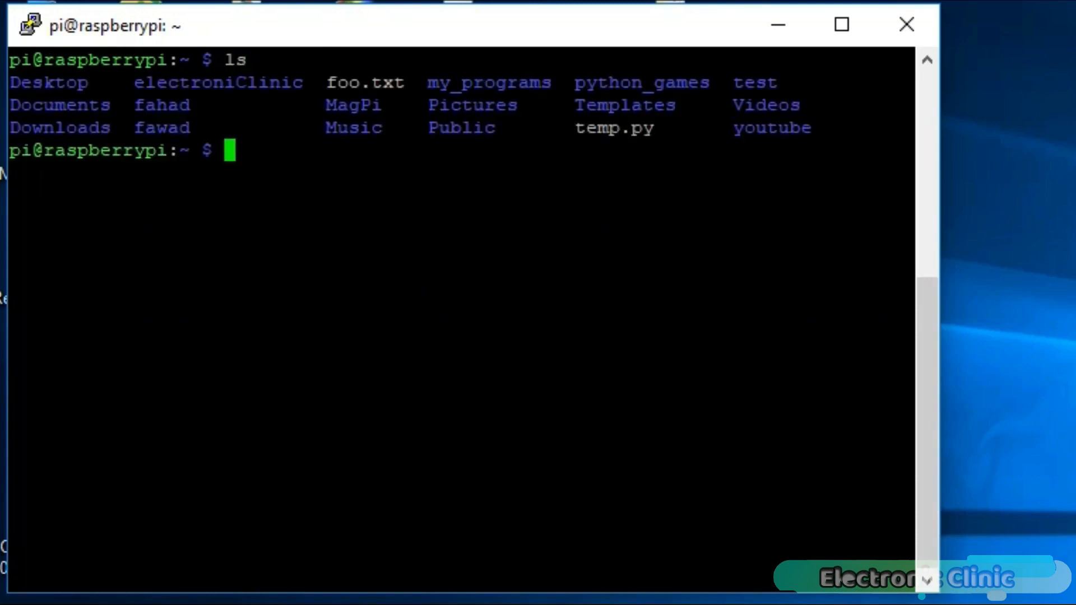
mouse_move(1060, 291)
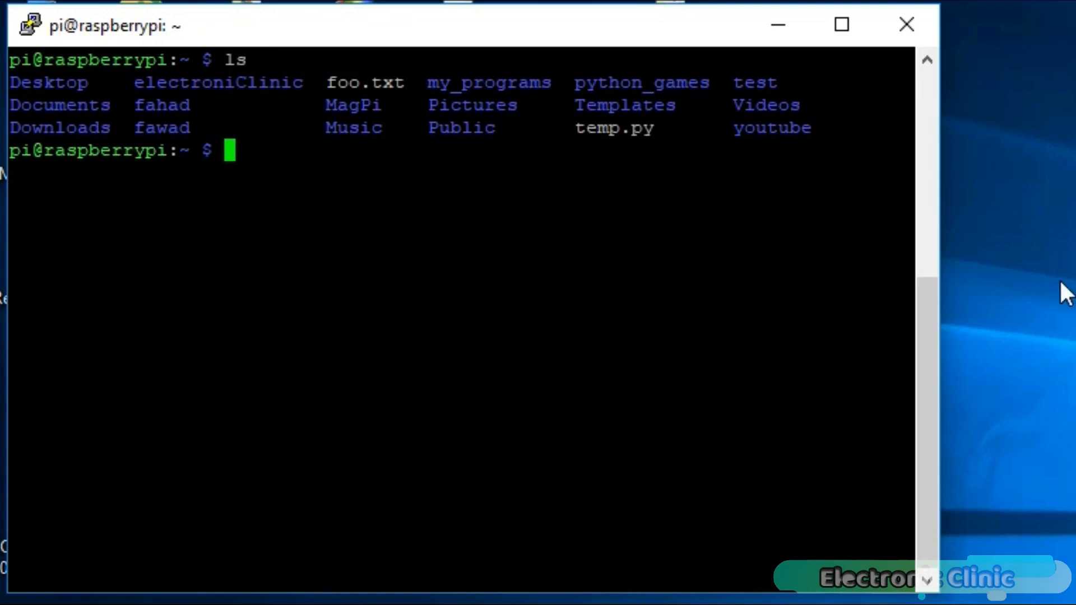
type("cd")
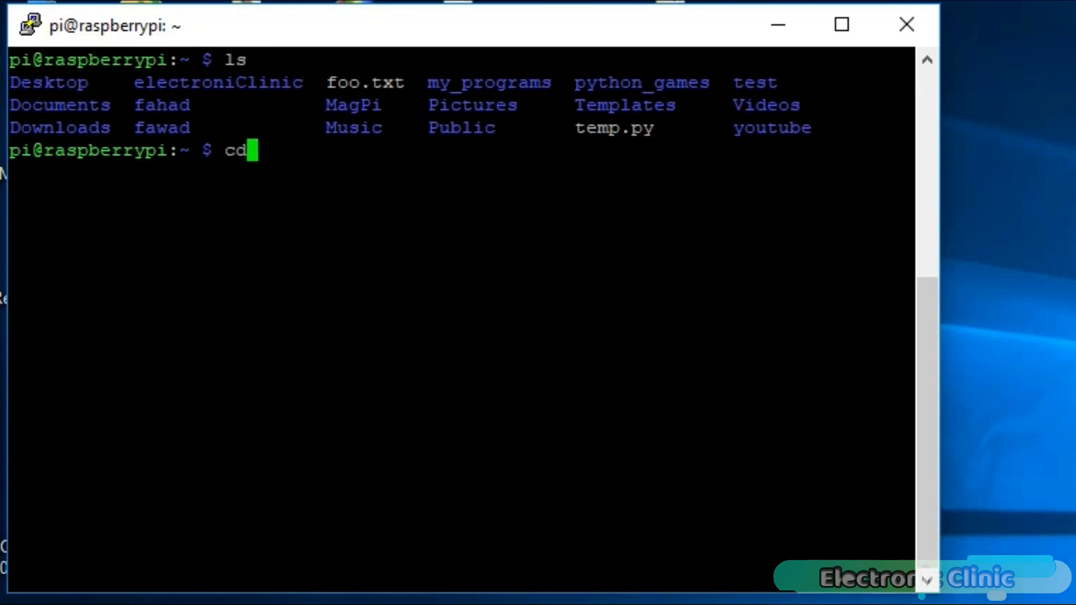
type("youtube")
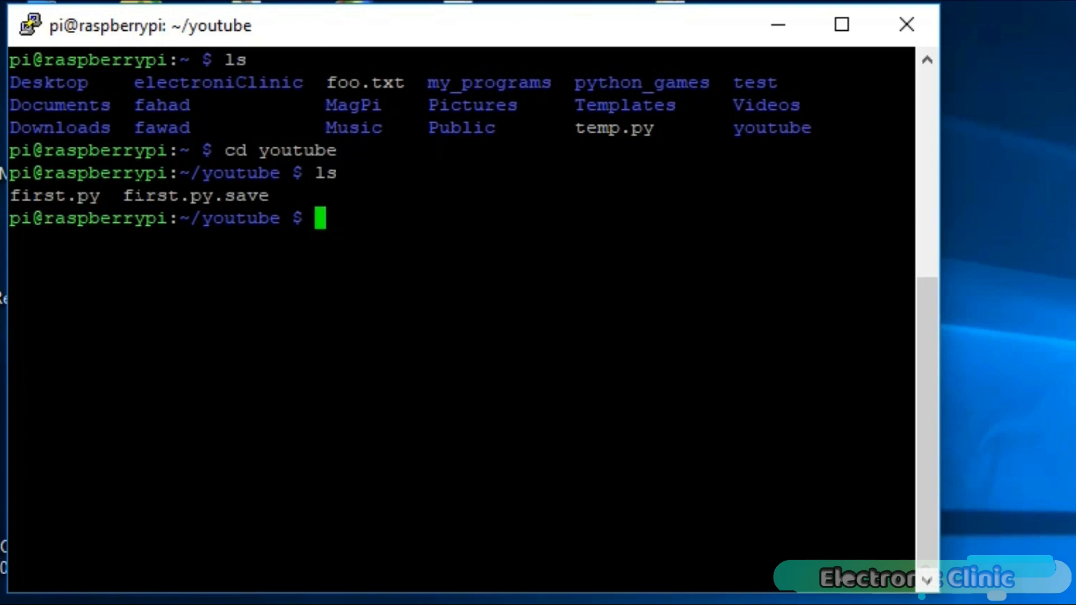
type("sudo nano")
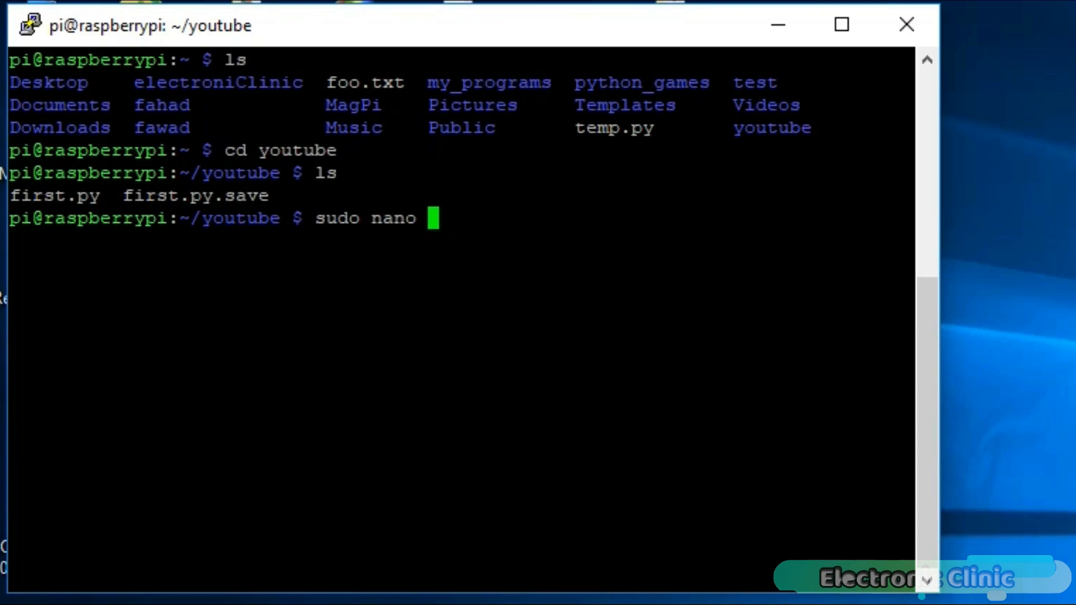
- Create led1.py in nano with 'import RPi.GPIO as GPIO' as its first line
type("led1.py")
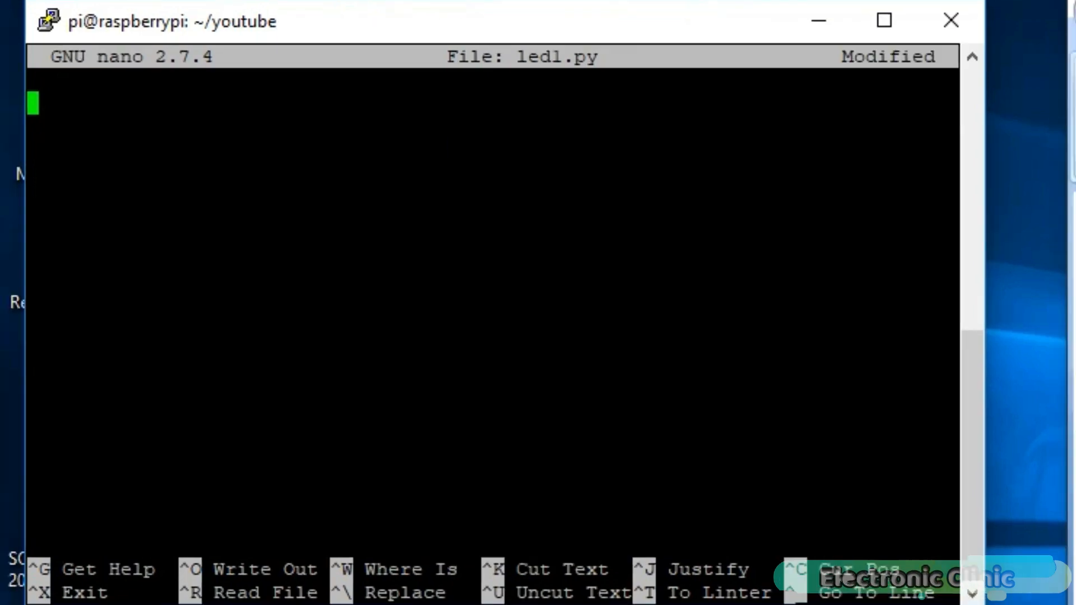
type("import RP")
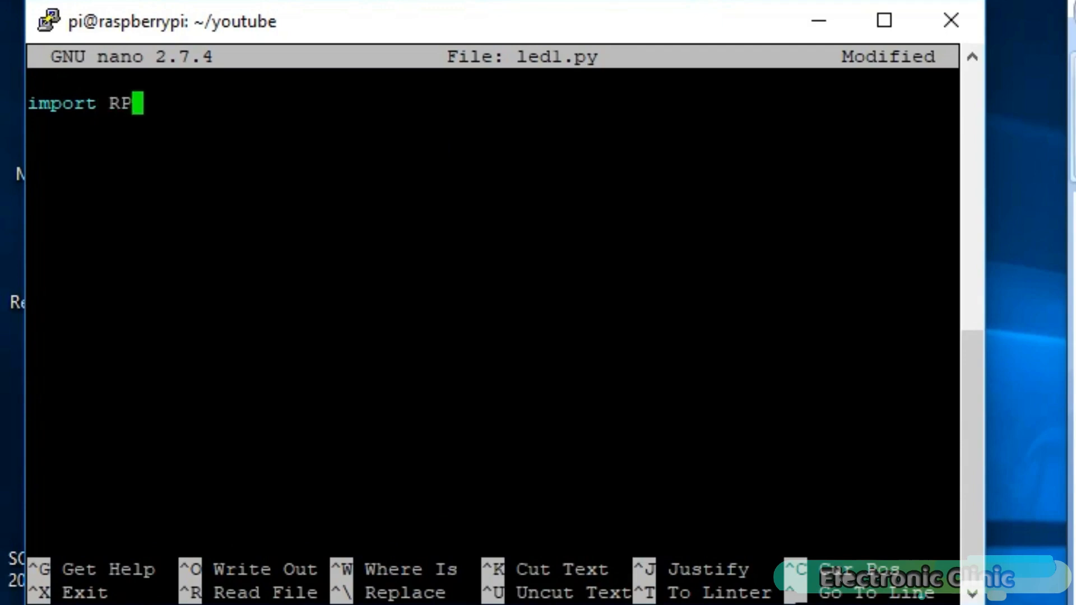
type("i.GP")
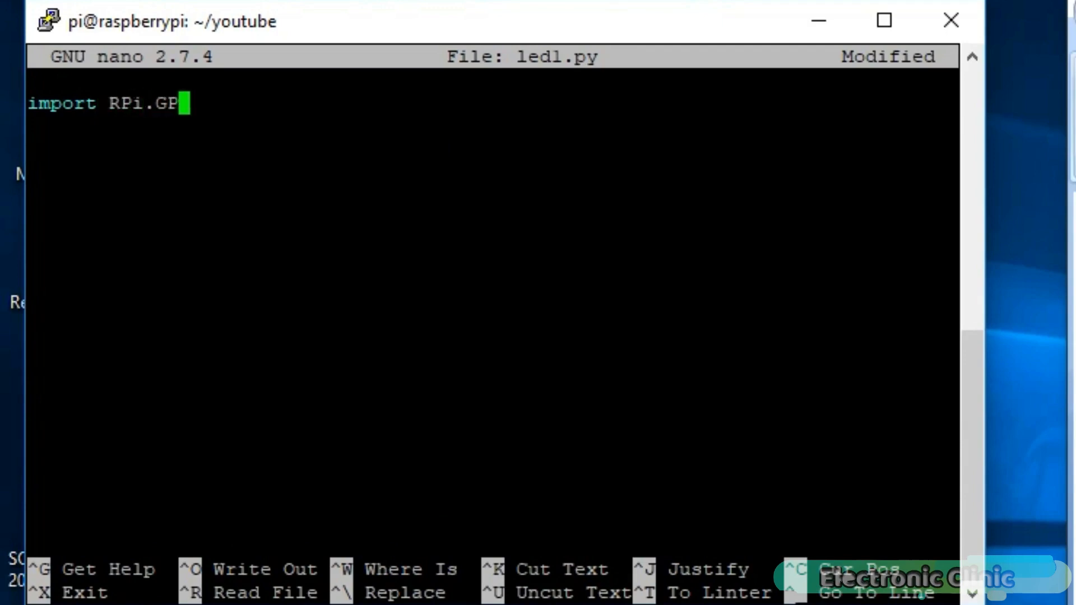
type("IO.")
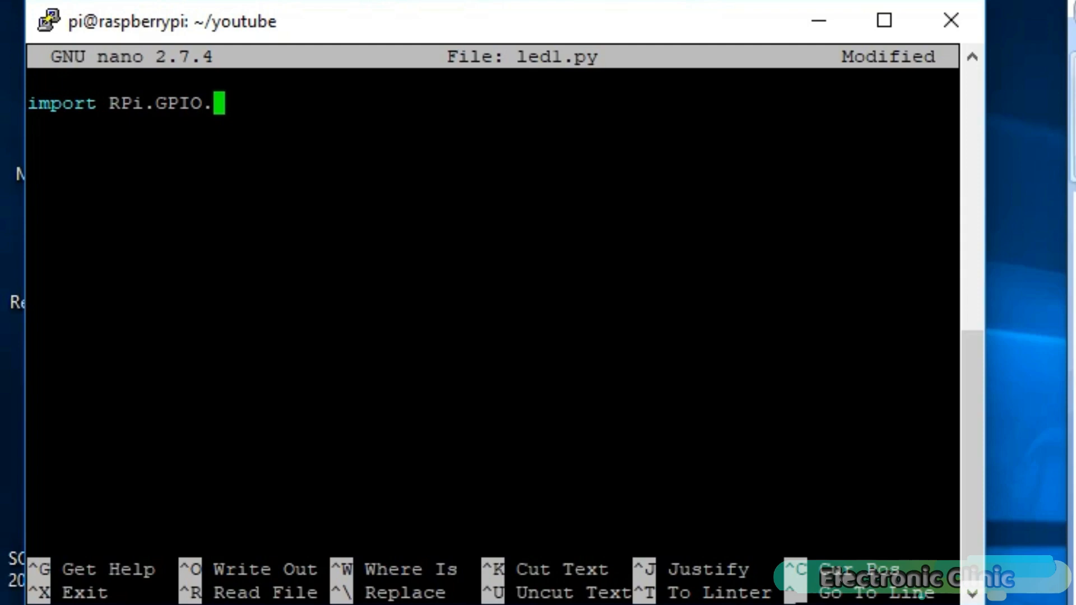
type("as")
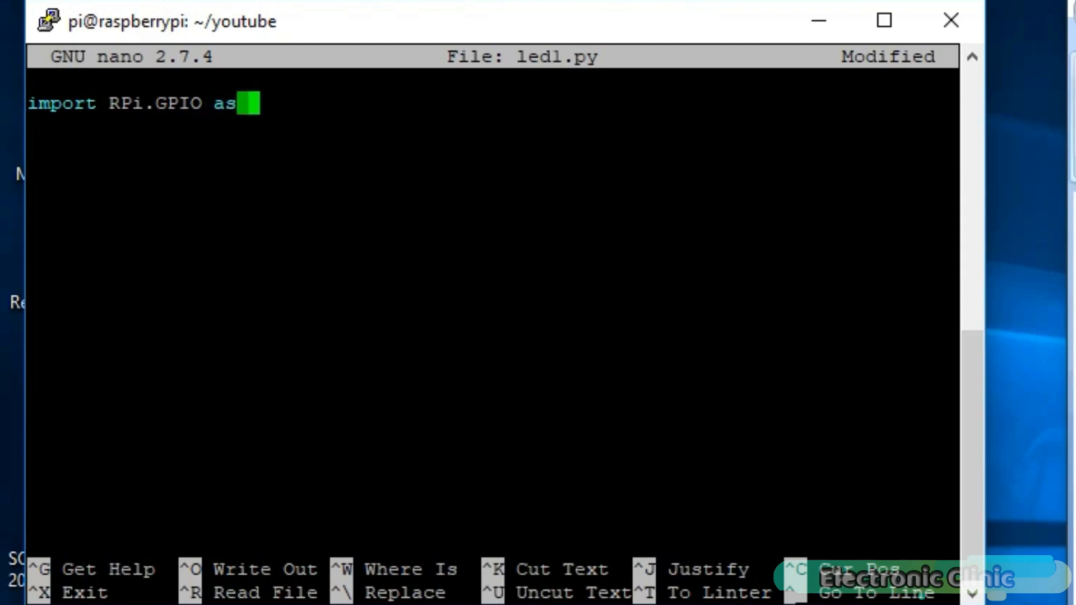
type("GPIO")
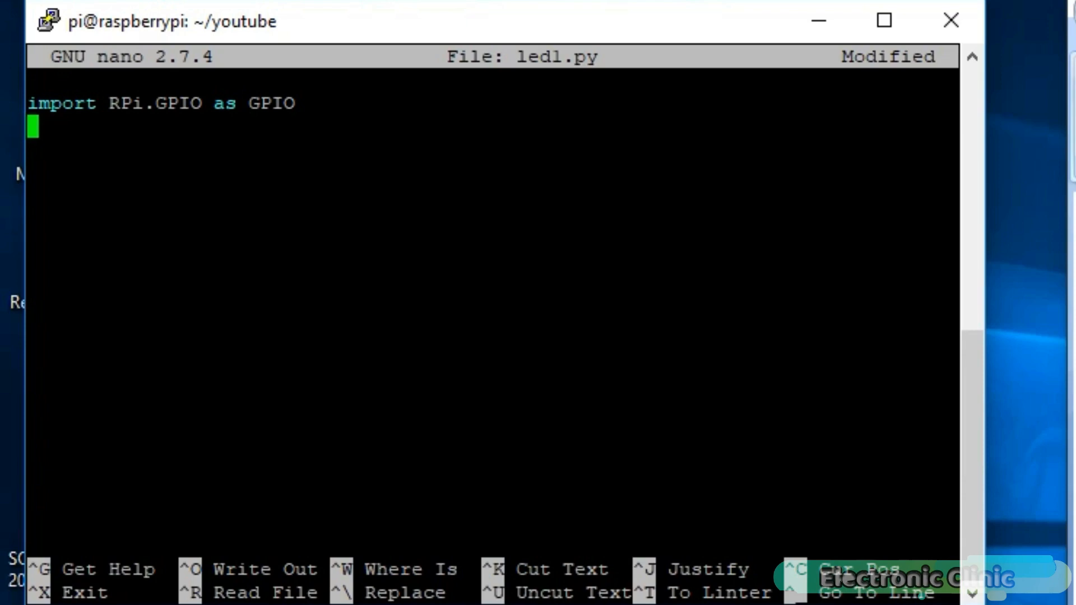
- Add the line GPIO.setmode(GPIO.BOARD)
type("GPIO.setmode")
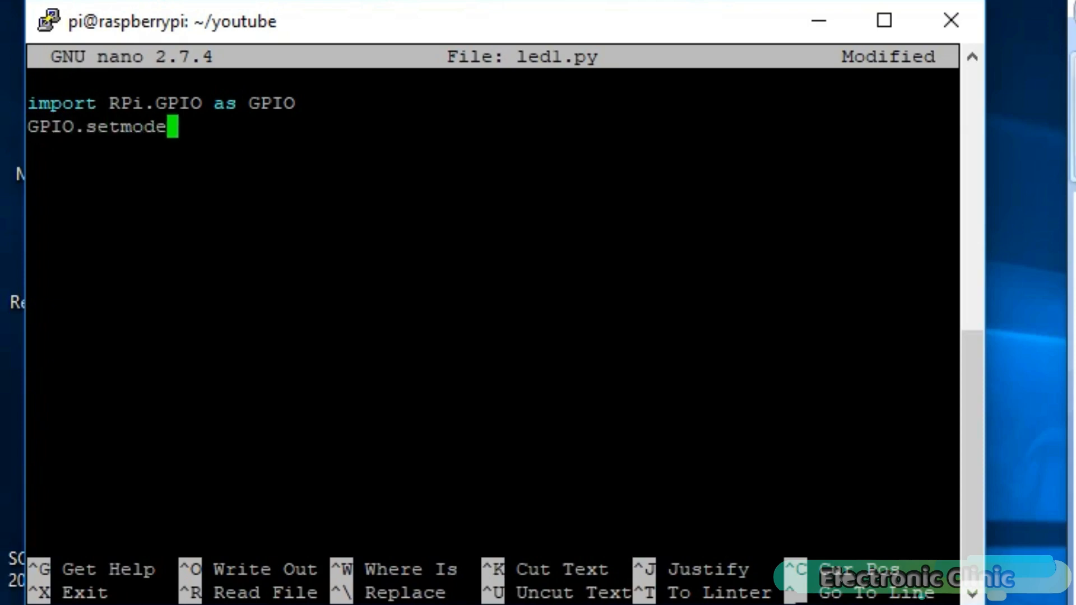
type("(GPIO")
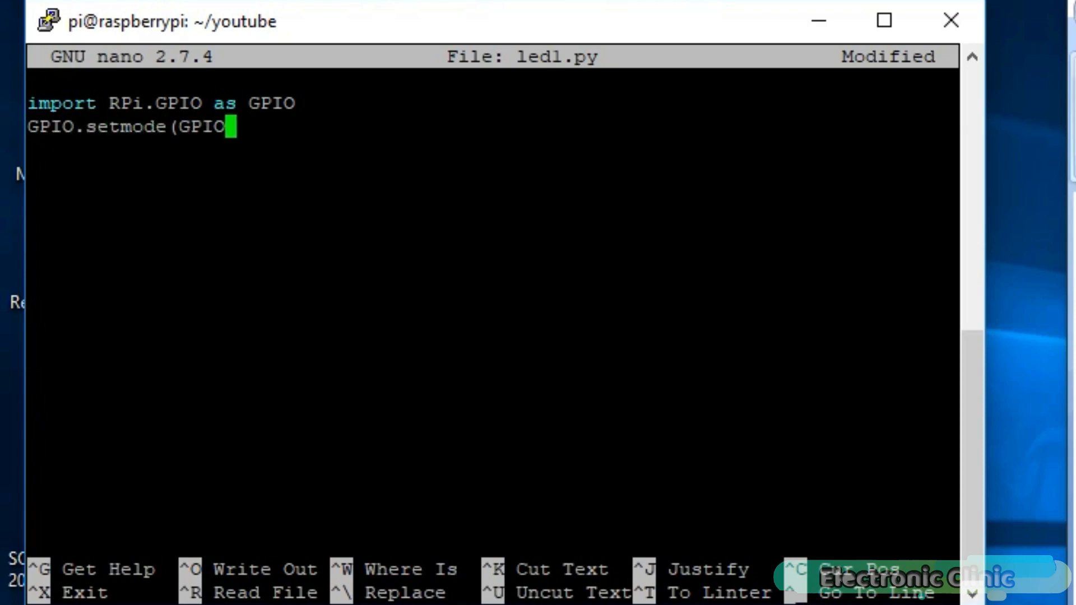
type(".BOARD)")
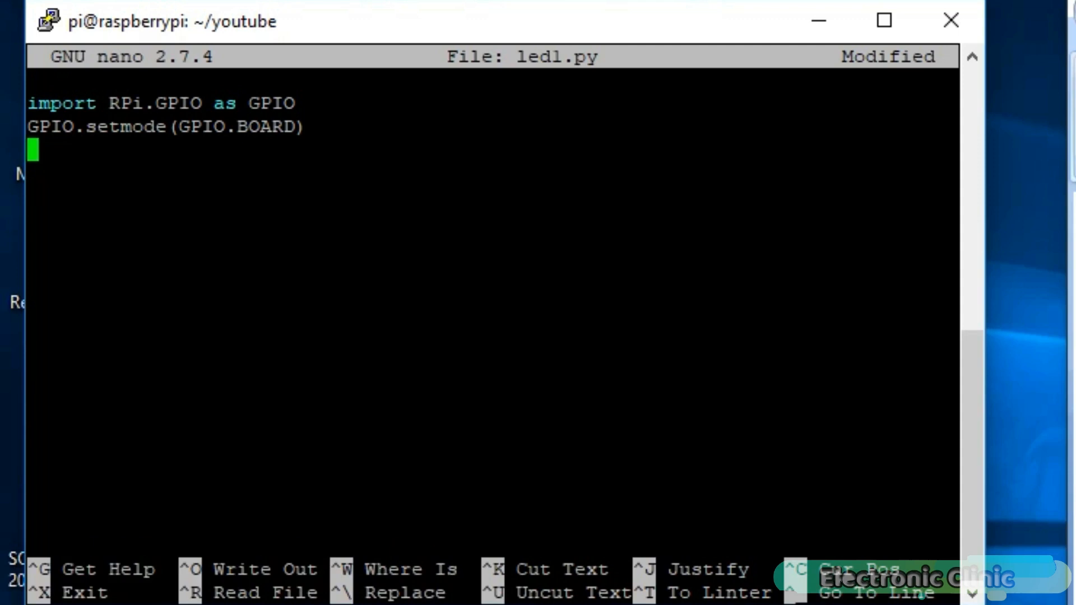
- Add GPIO.setup(11,GPIO.OUT) to make pin 11 an output, then begin a try: block
type("GP")
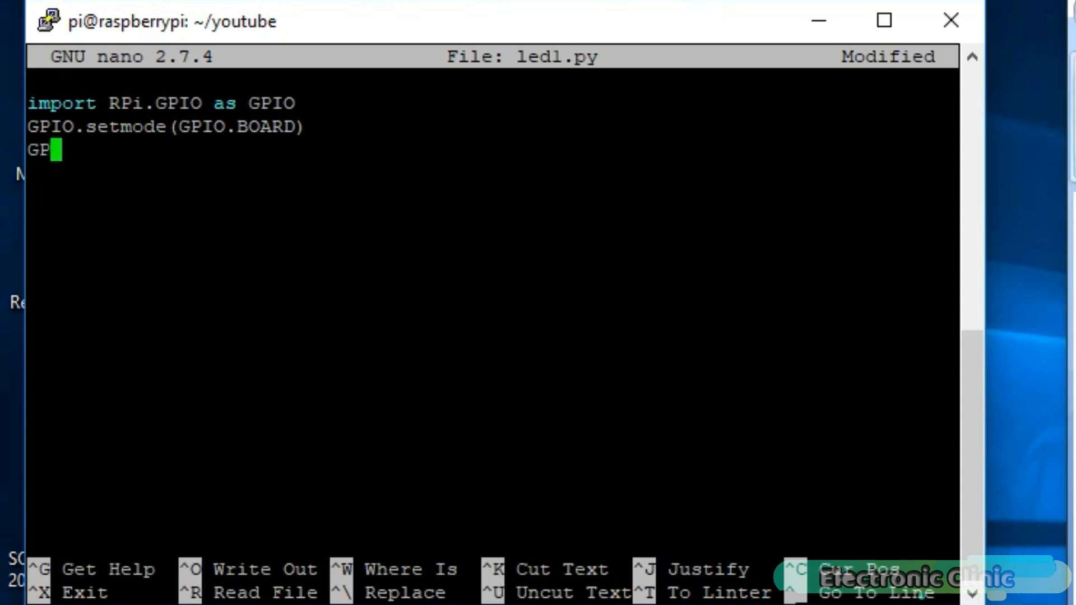
type("IO.se")
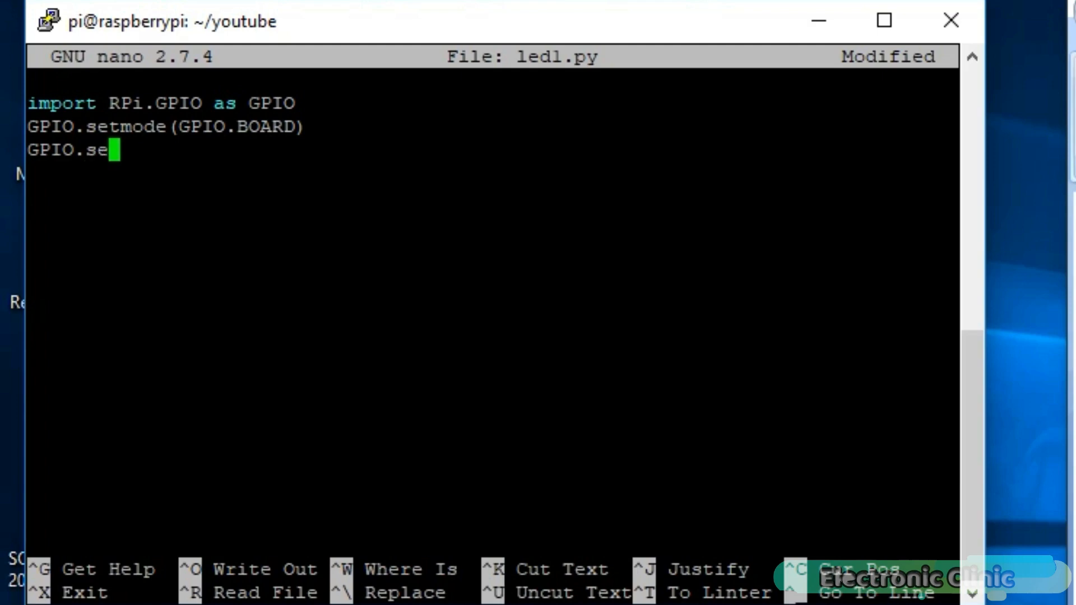
type("tup")
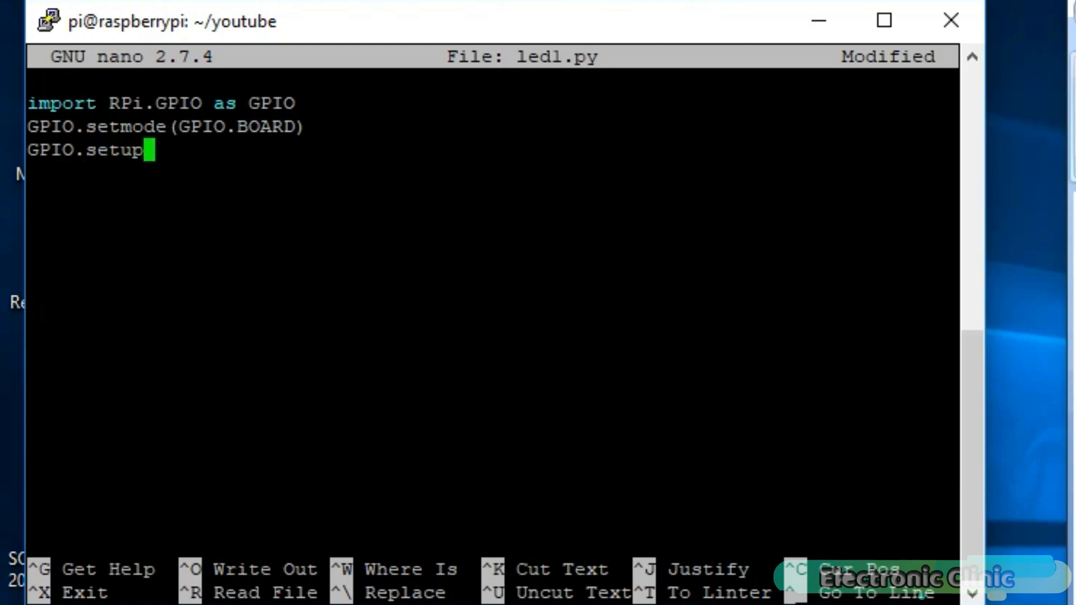
type("(11")
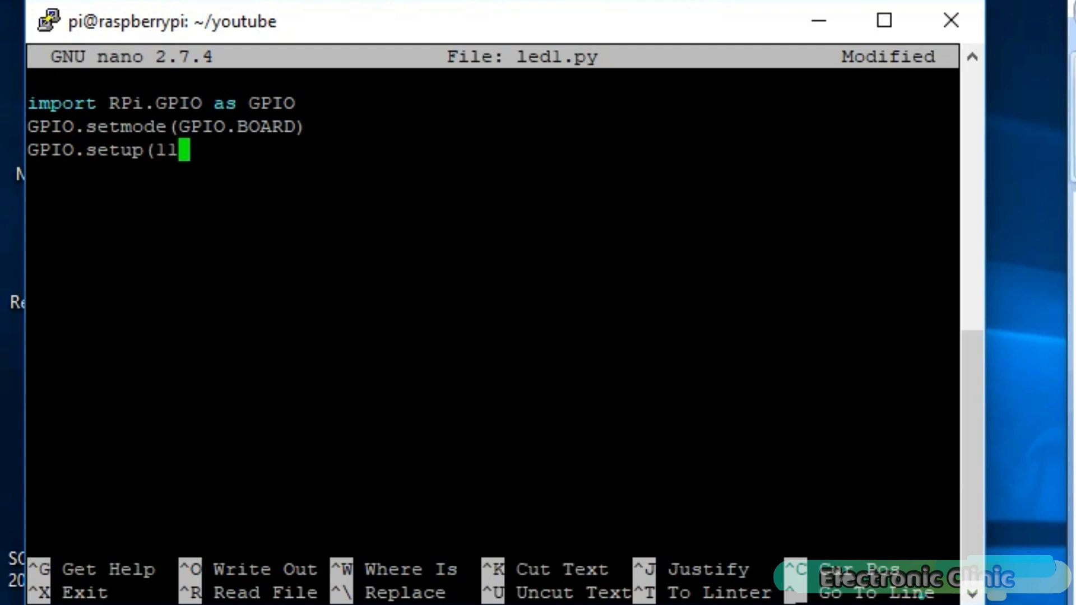
type(",")
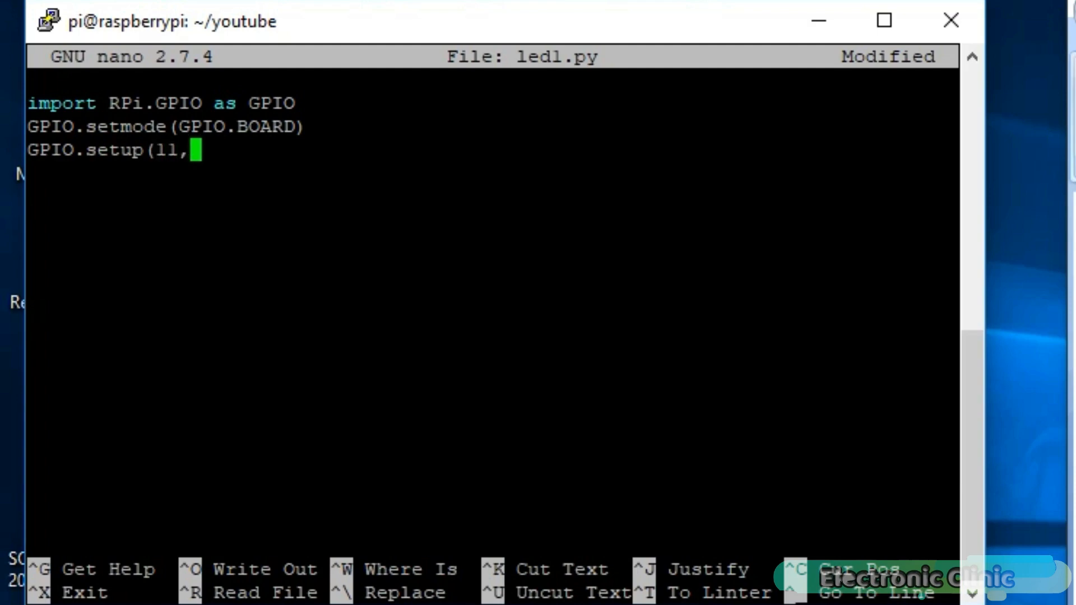
type("GP")
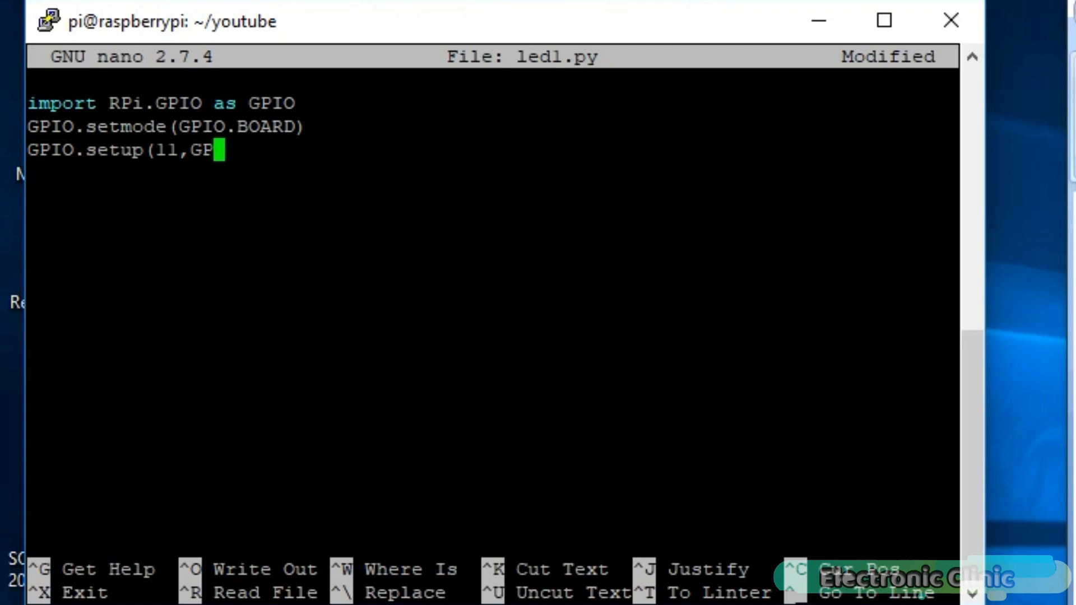
type("IO")
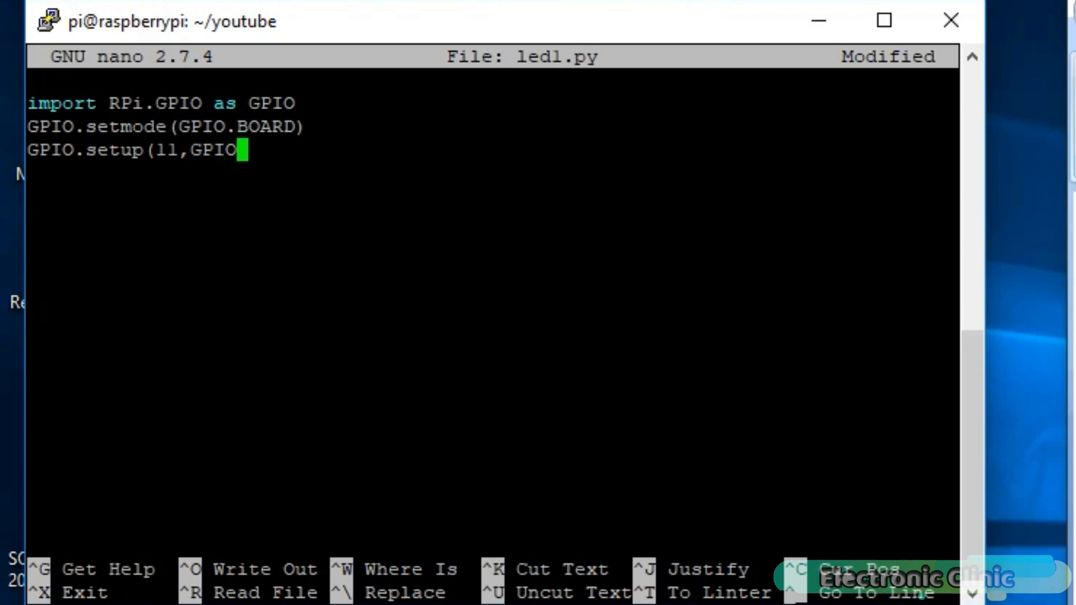
type(".OUT")
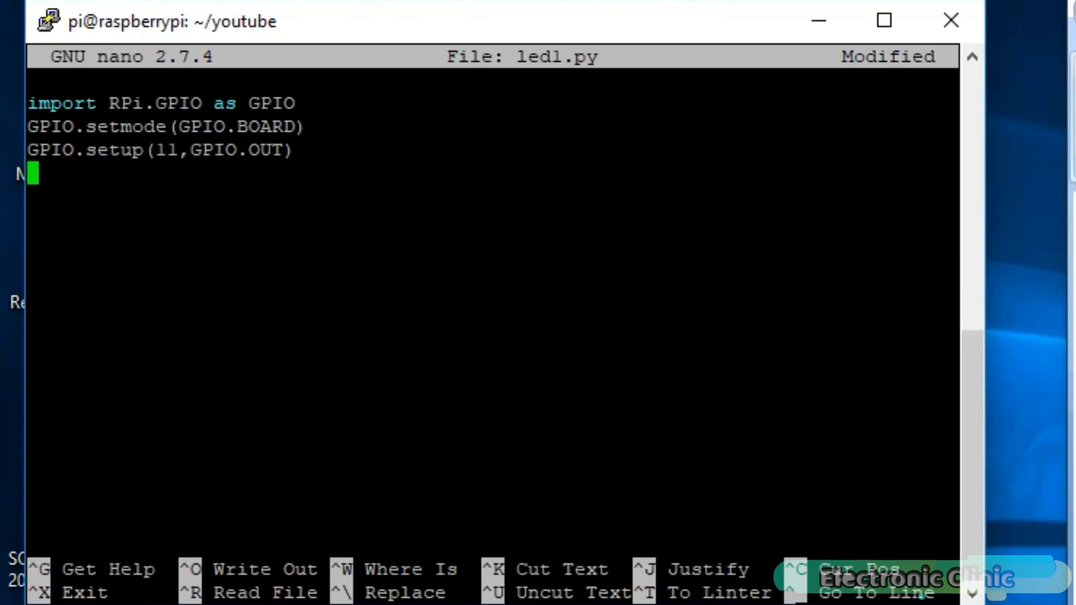
type("try:")
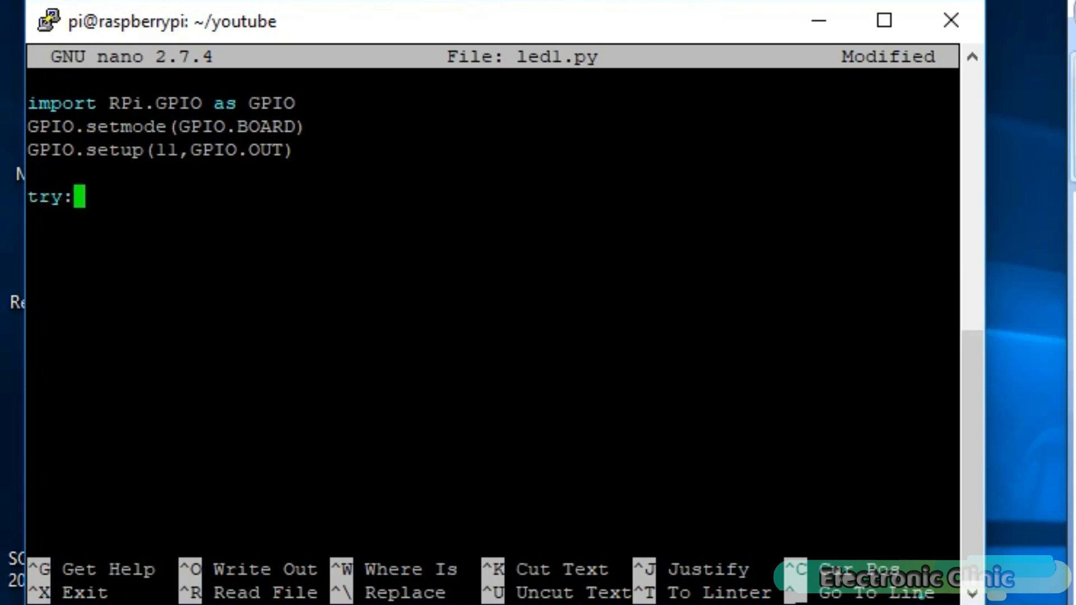
- After blank lines in try, add finally: calling GPIO.cleanup() with a comment about cleaning up used ports
key("Return")
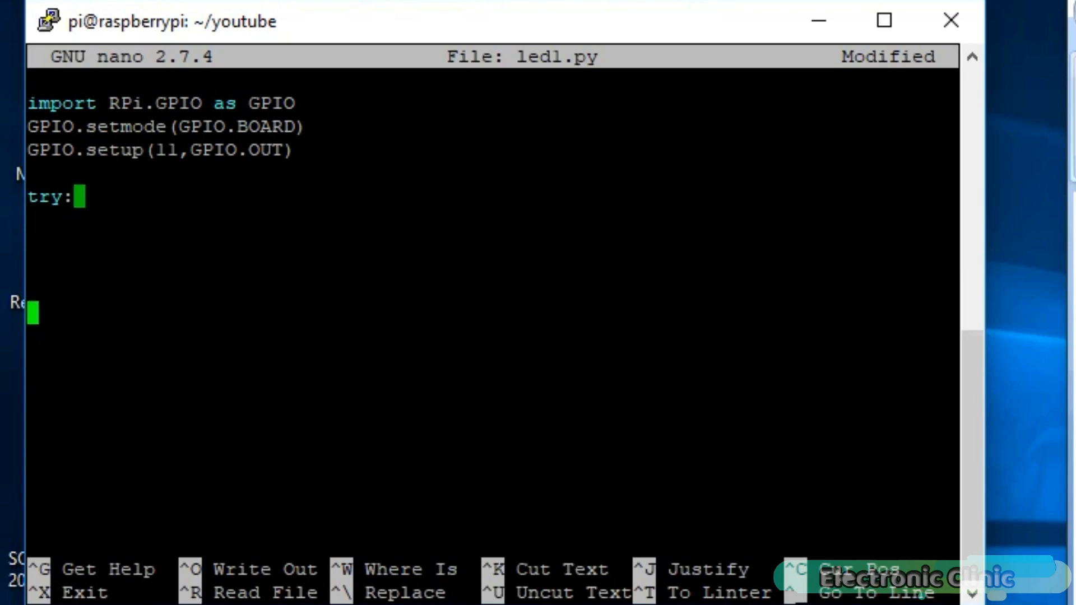
type("finall")
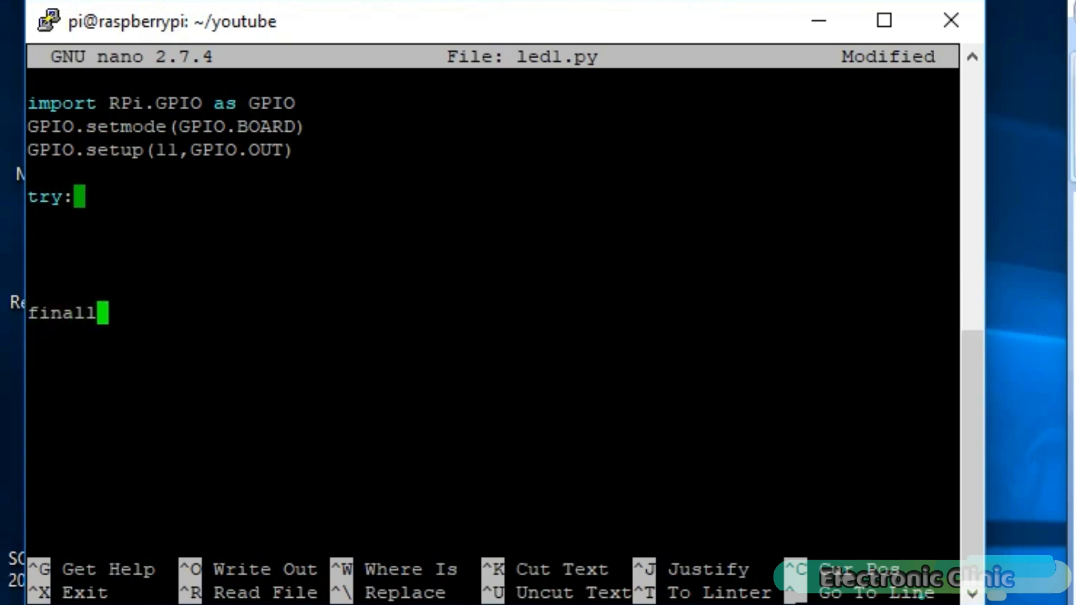
type("y:")
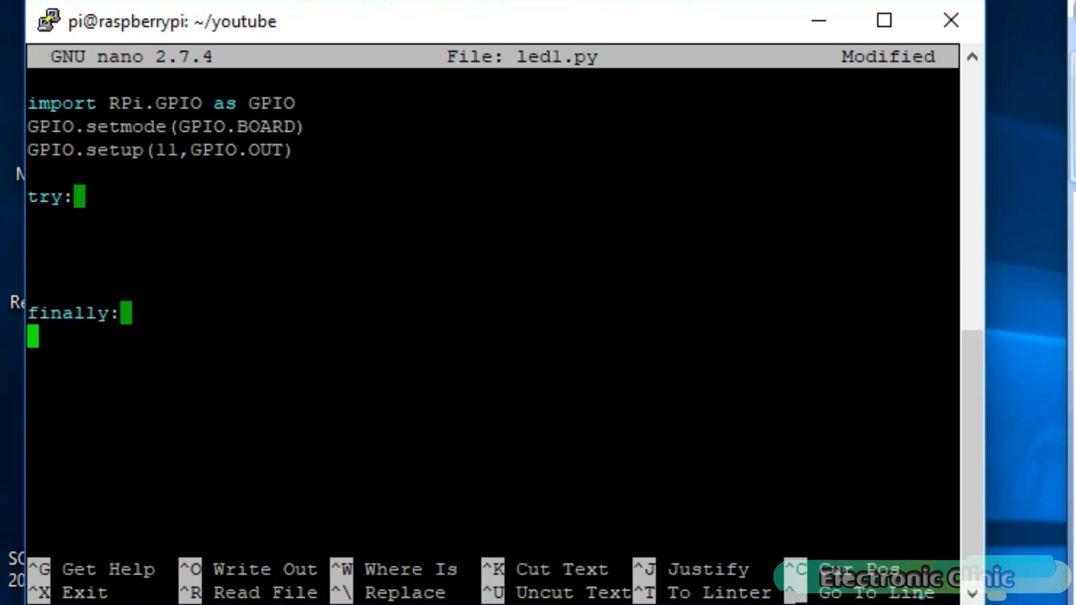
type("GPIO.")
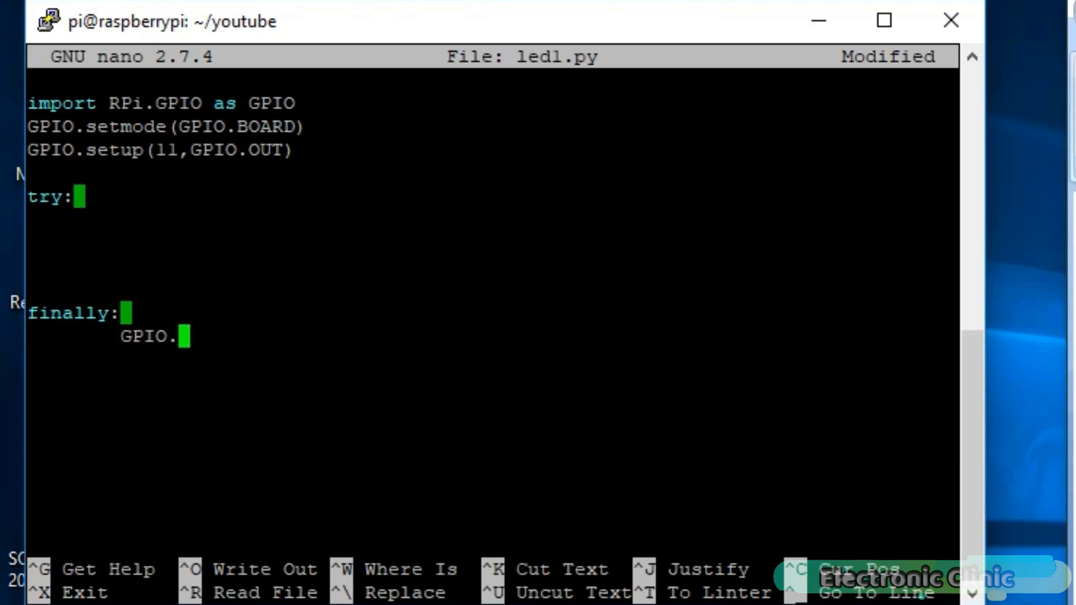
type("cleanup")
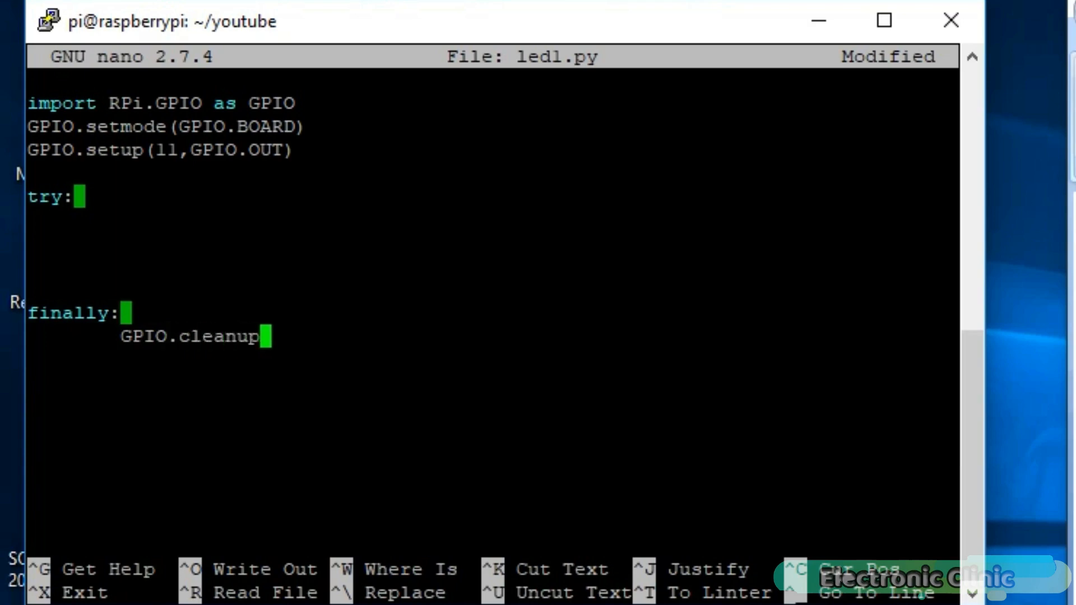
type("()")
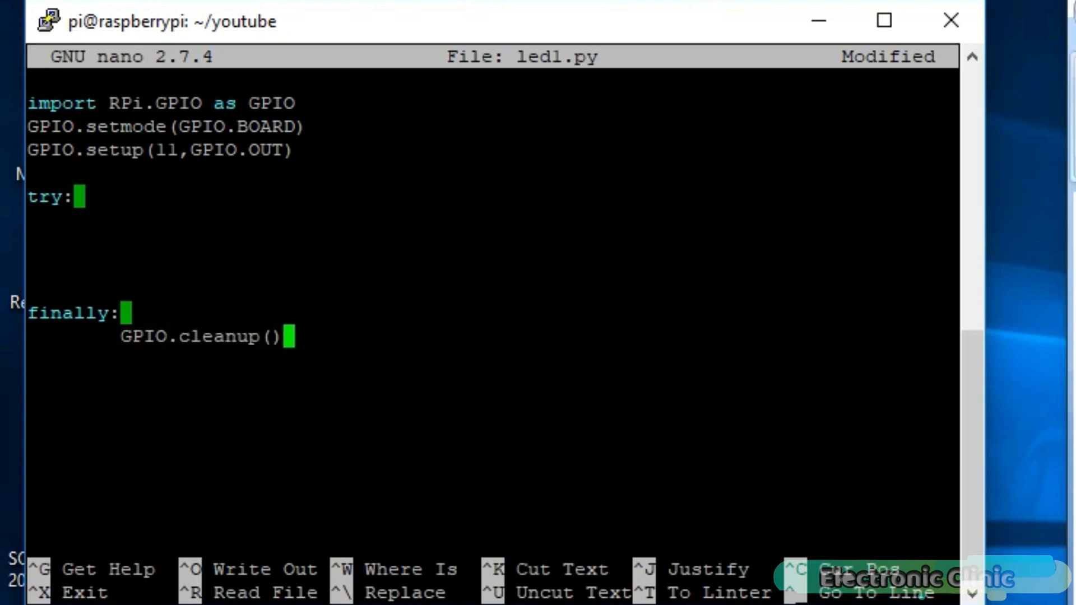
type("#simply clean up")
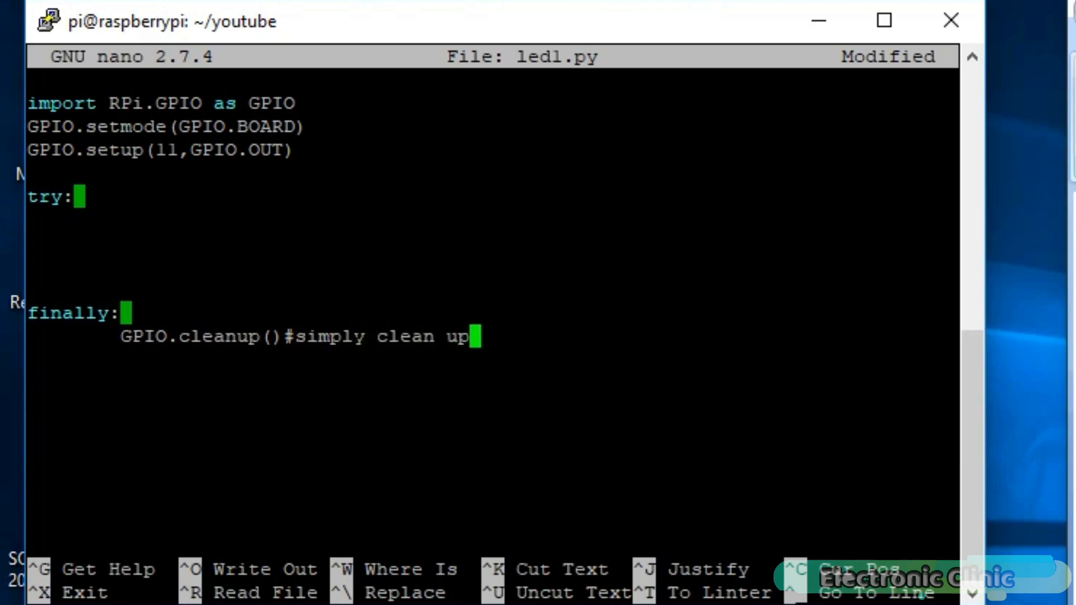
type("all the ports we have used")
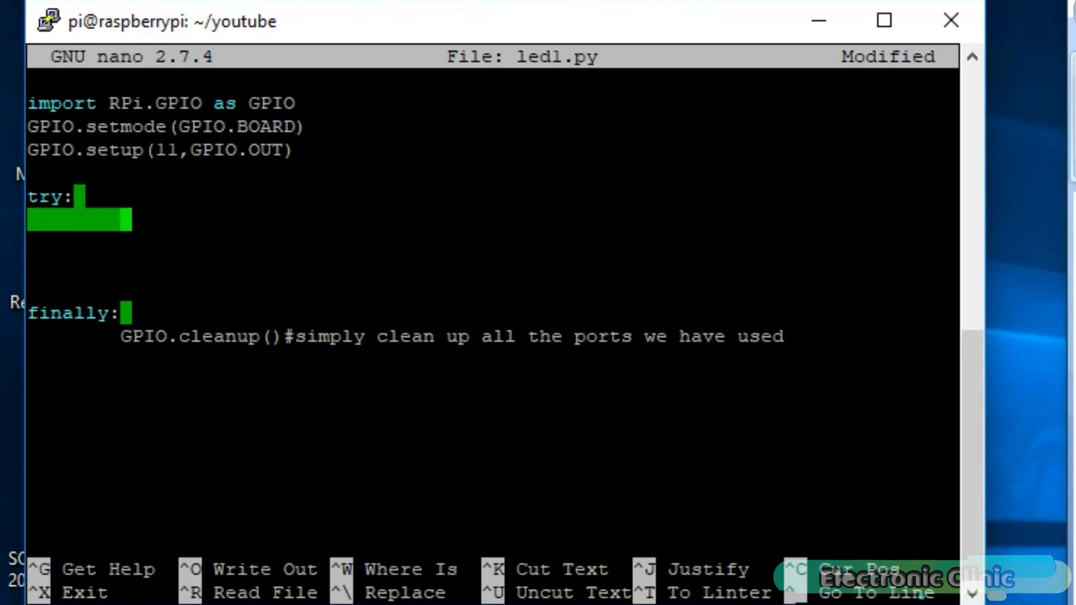
- Write while True: with GPIO.output(11, True) inside try and save the file as led1.py
type("while")
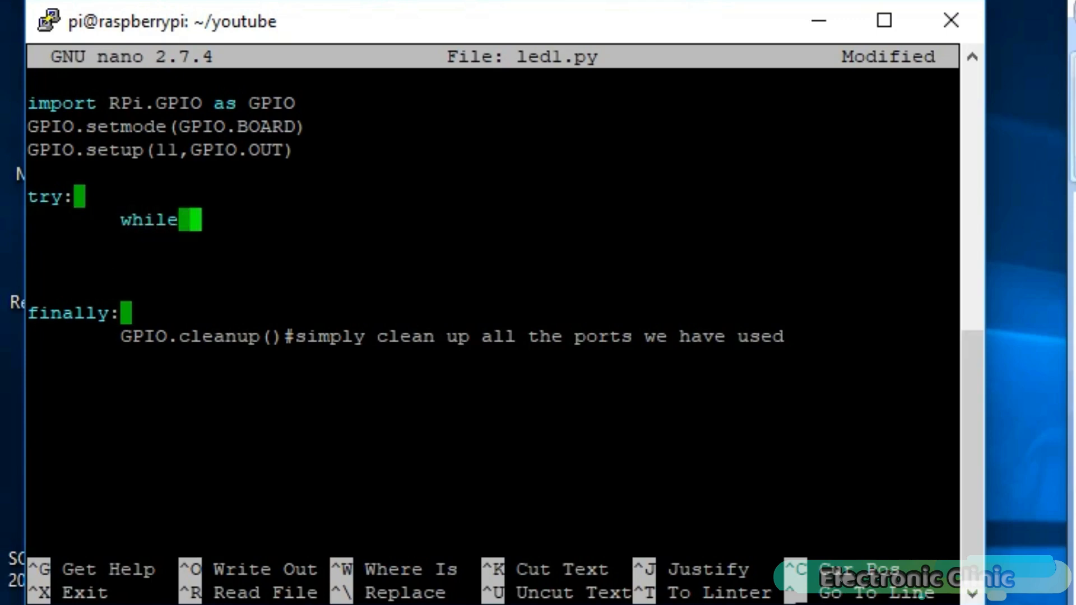
type("True:")
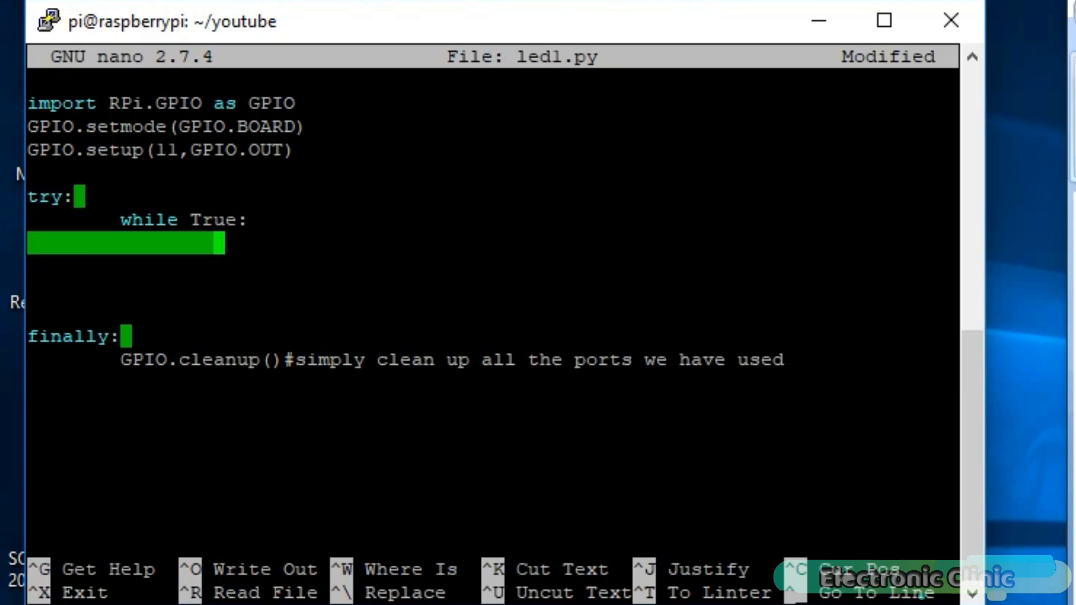
type("GPIO.output(")
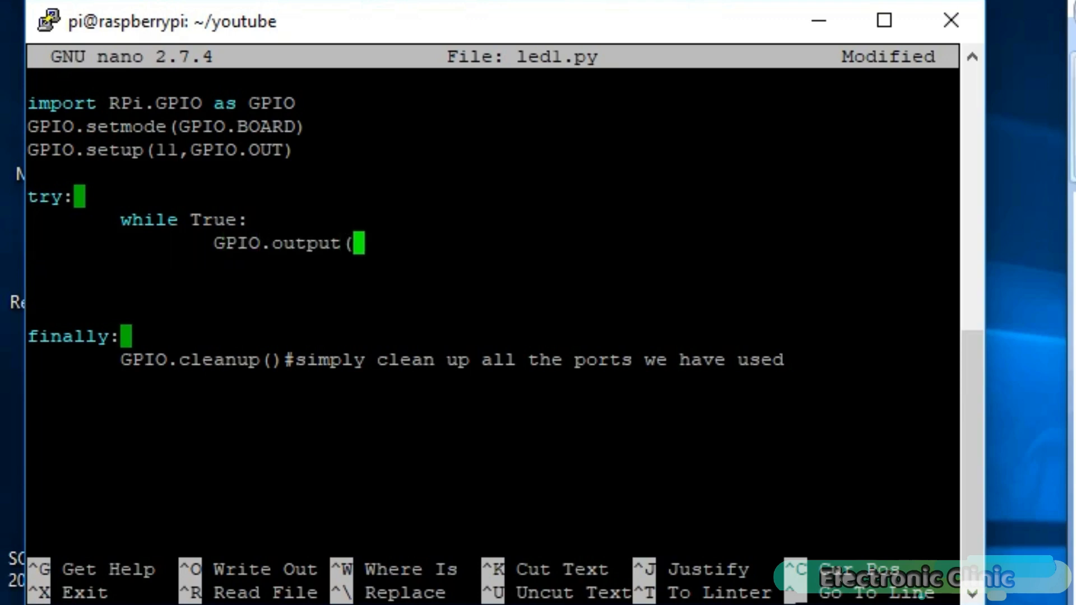
type("11, True)")
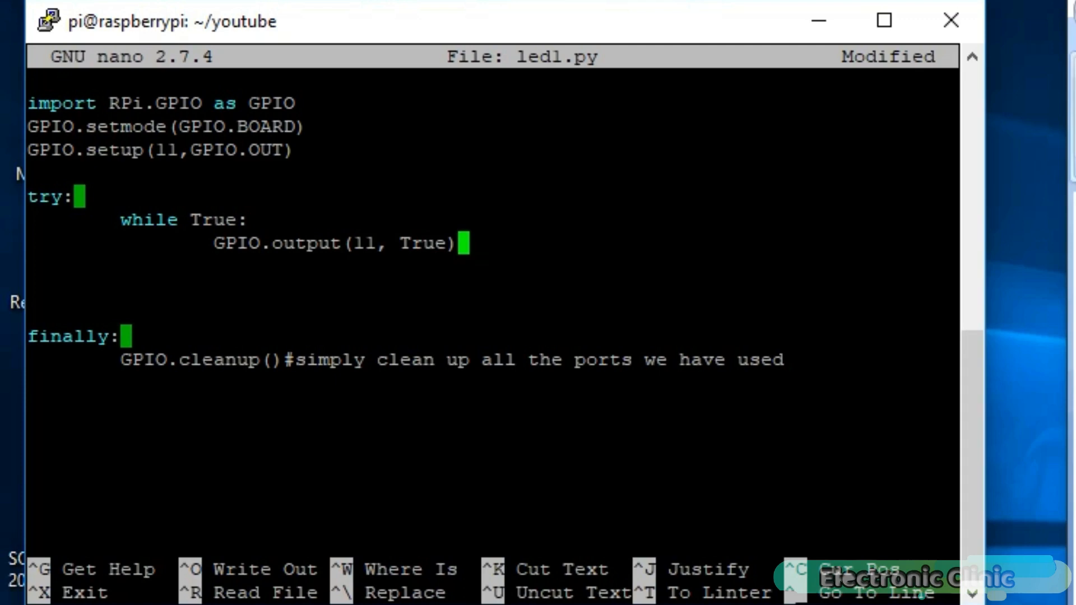
key("ctrl+o")
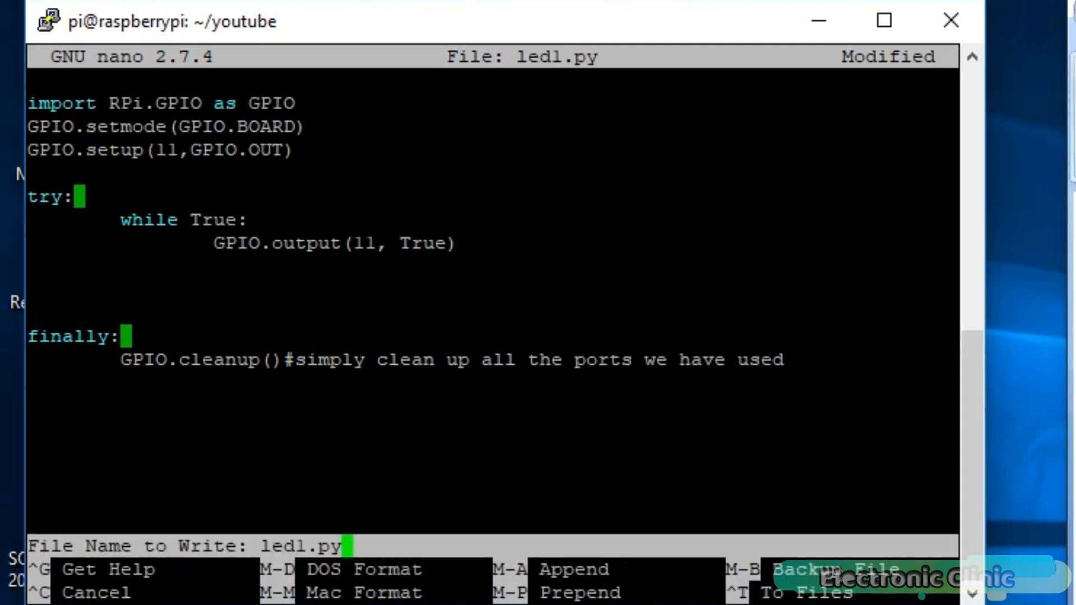
key("Return")
type("ls")
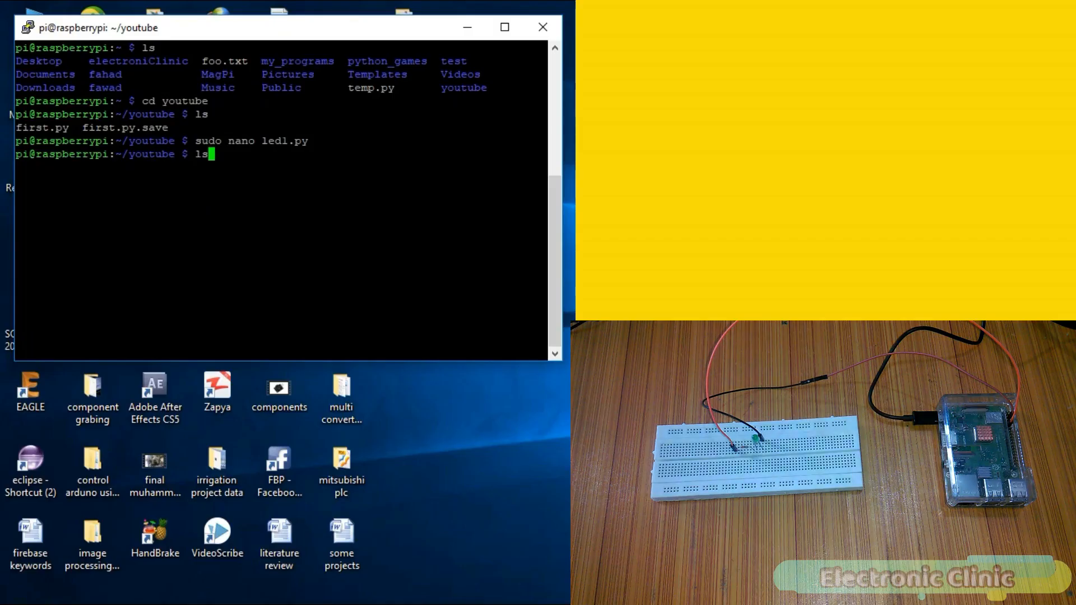
- List the youtube folder and run python led1.py, lighting the LED
key("Return")
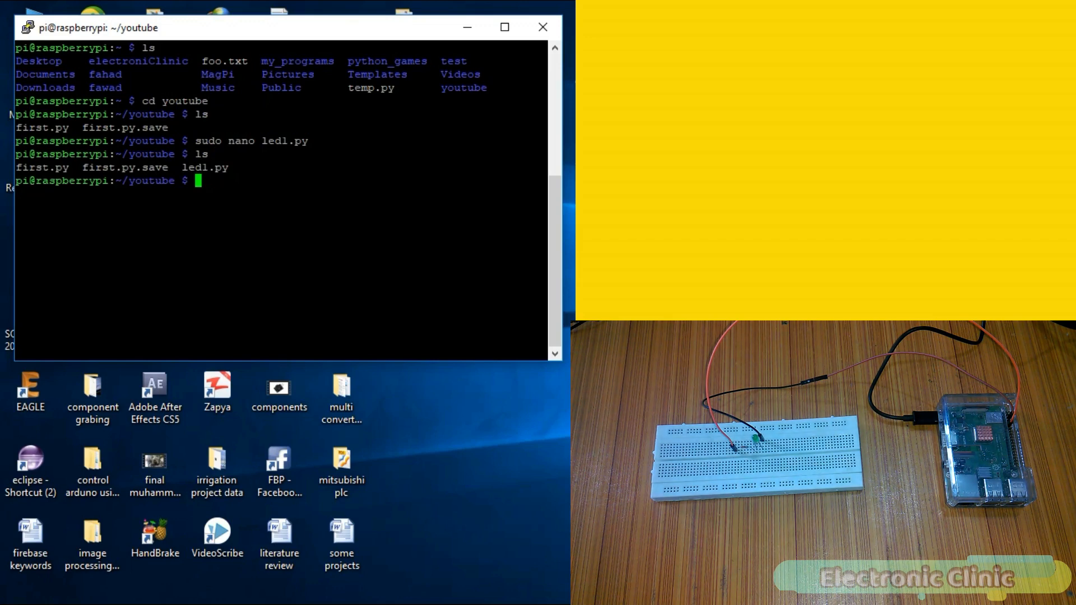
type("py")
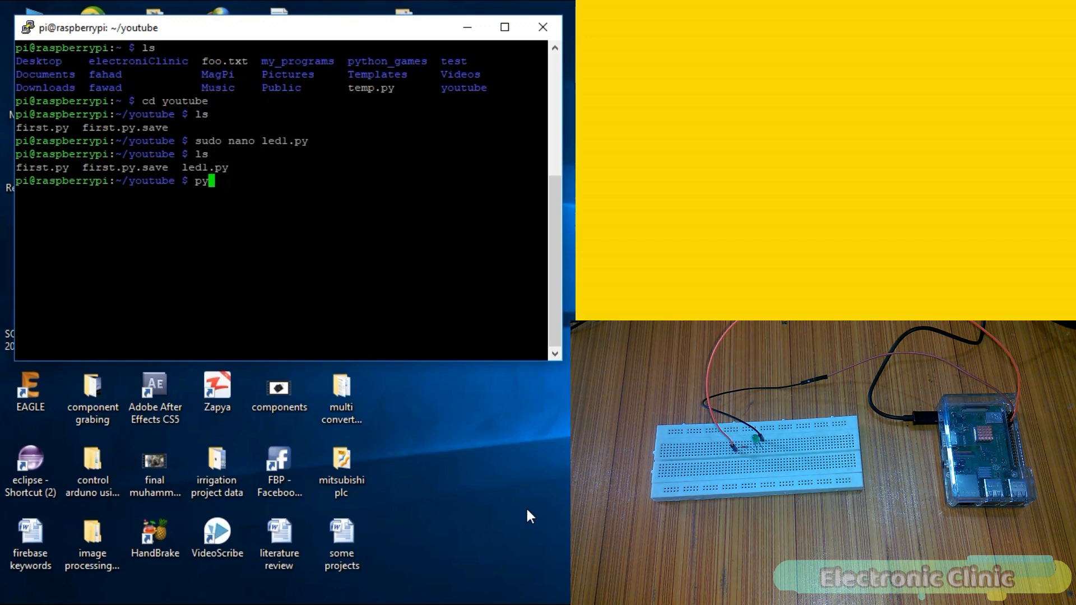
type("thon led")
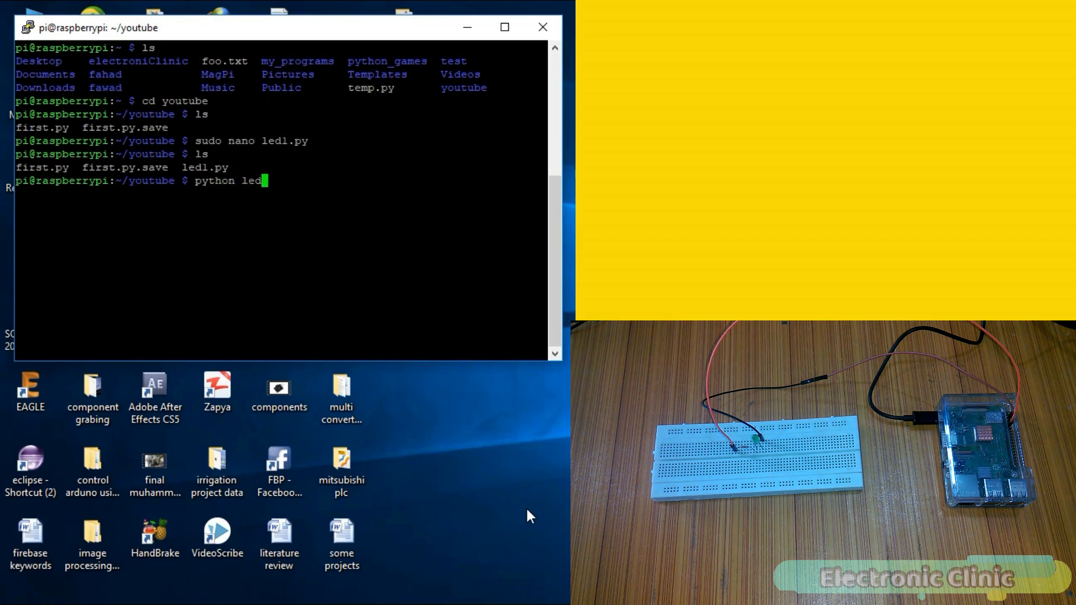
type("1.py")
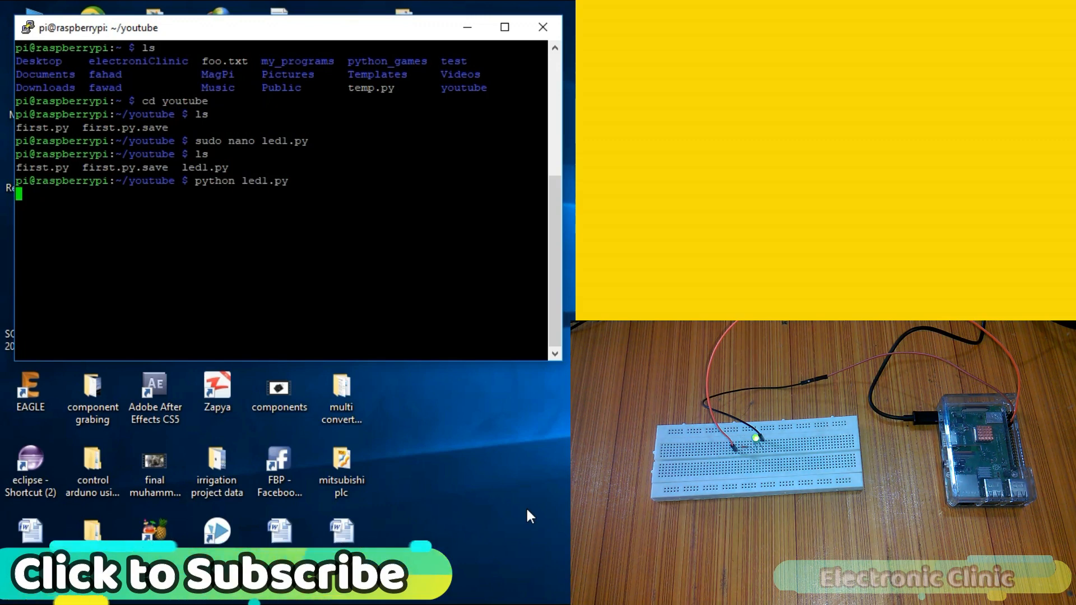
- Stop the script with Ctrl+Z, reopen led1.py in nano, set pin 11 False and save
key("ctrl+z")
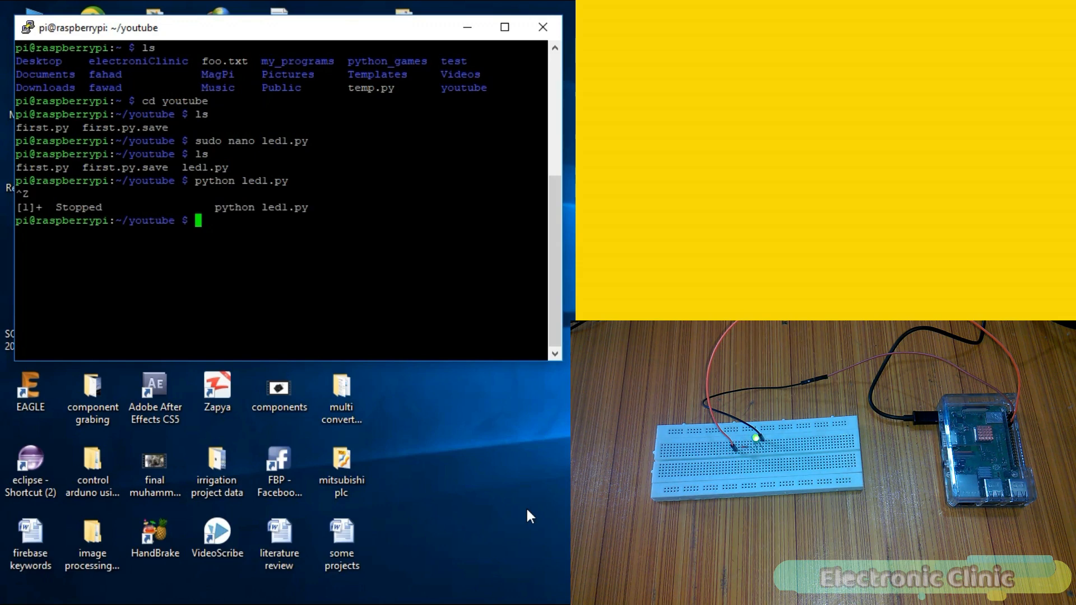
type("sudo na")
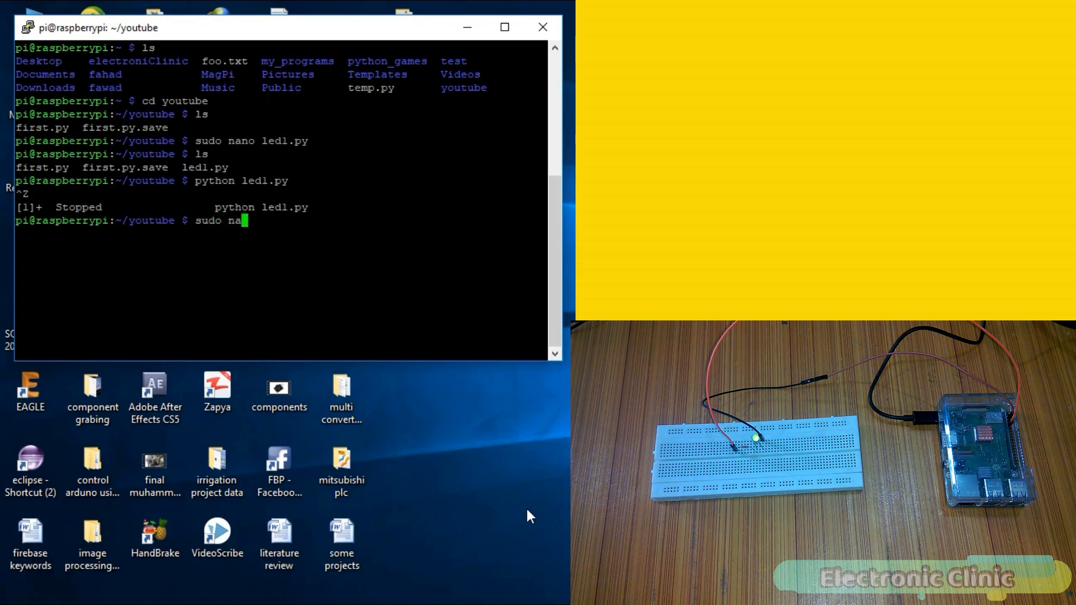
key("Return")
type("GPIO.output(11, F)")
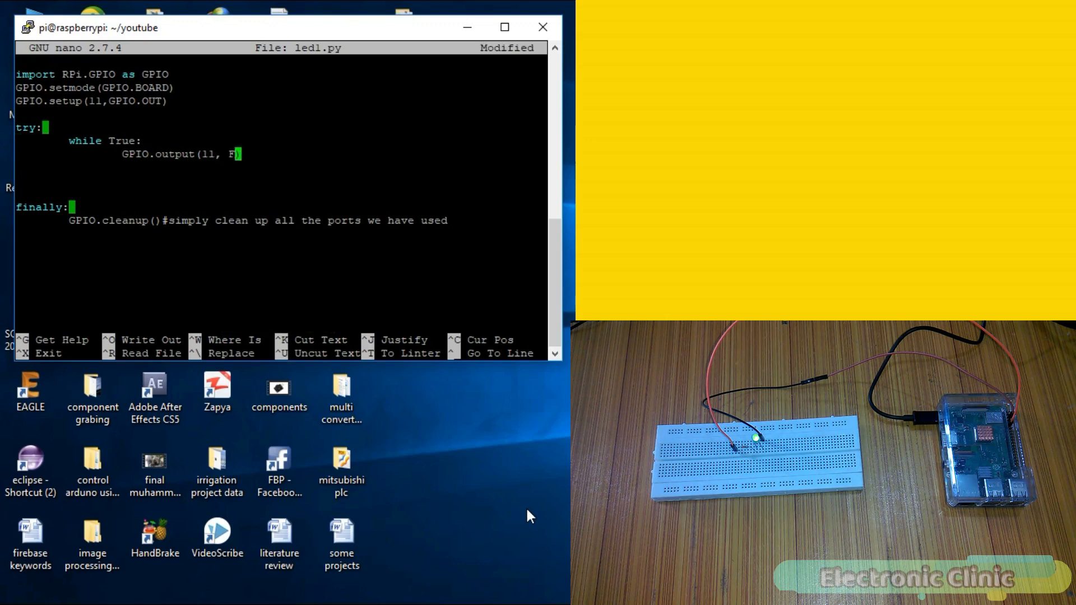
key("ctrl+o")
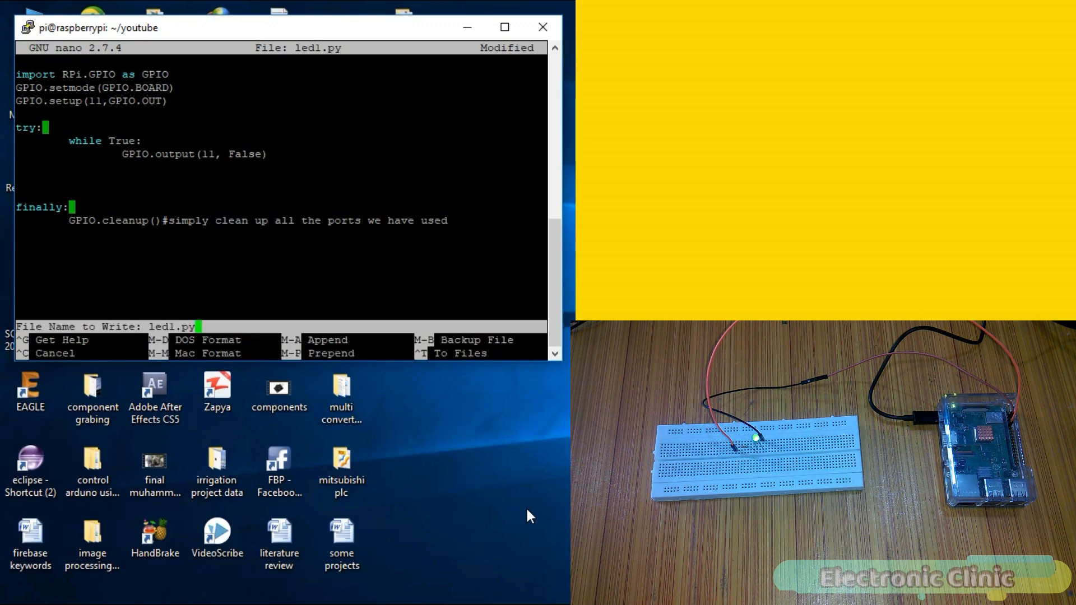
key("Return")
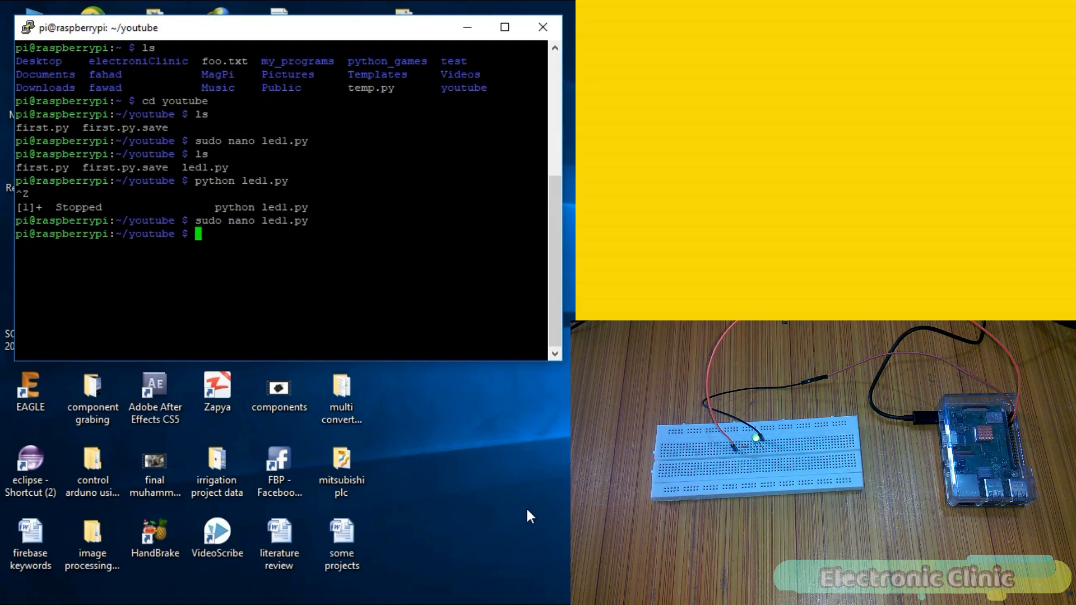
- Retype the sudo nano and python led1.py commands at the prompt
type("sudo nano led1.py")
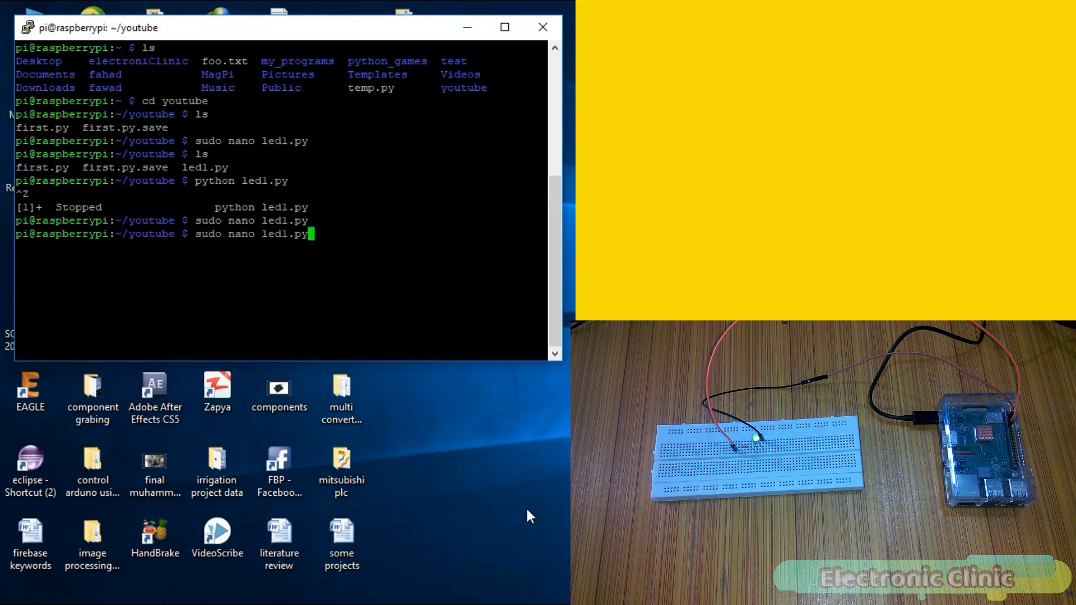
type("python ledl.py")
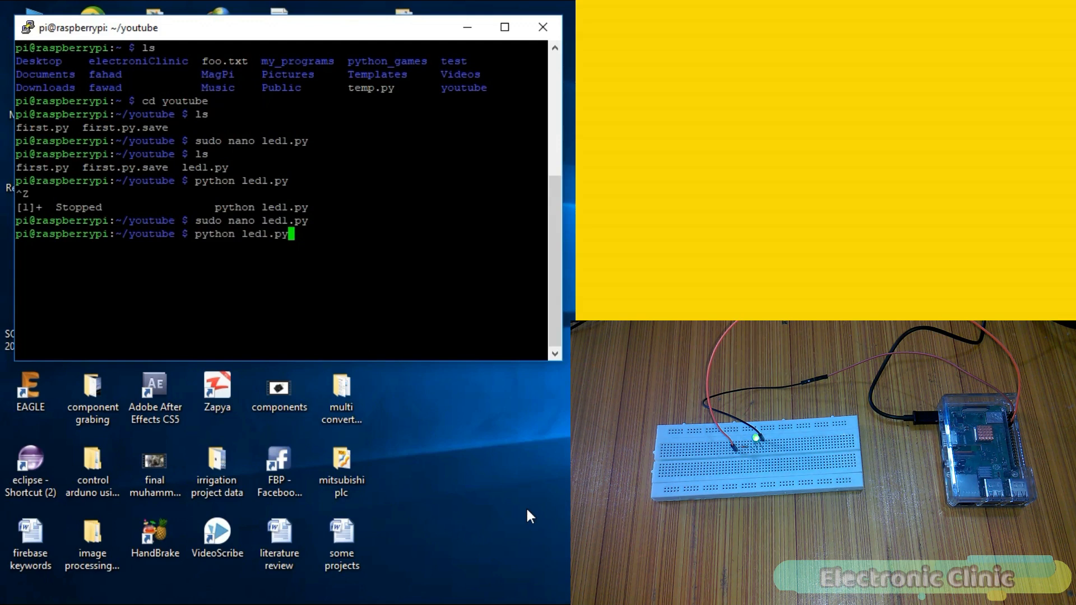
- Run the False version of led1.py, turning the LED off, then stop it with Ctrl+Z
key("Return")
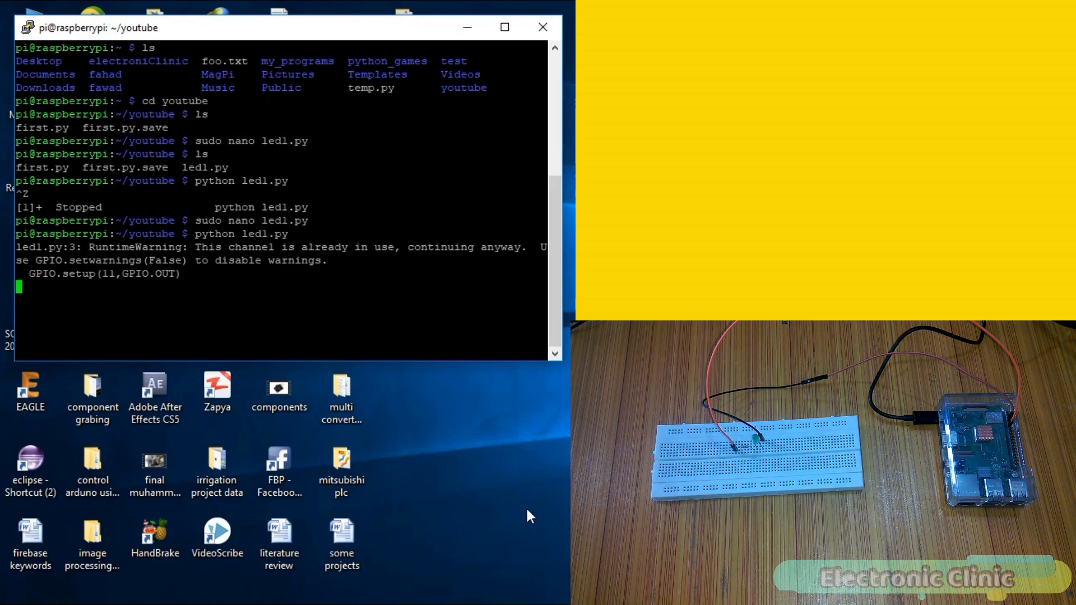
key("ctrl+z")
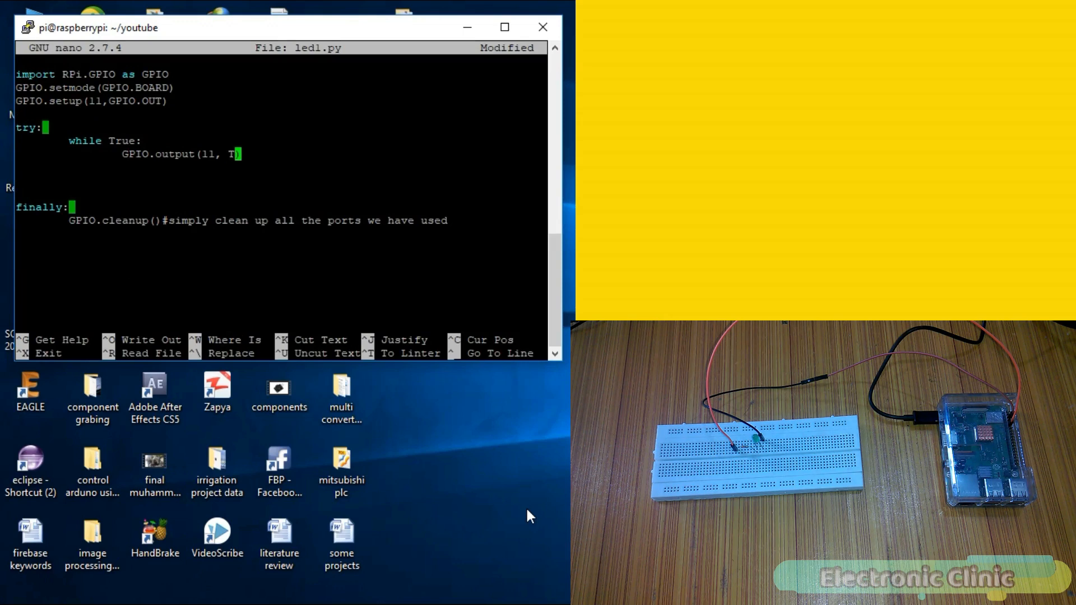
- Change the loop back to GPIO.output(11, True), save, and rerun python led1.py to light the LED
type("rue")
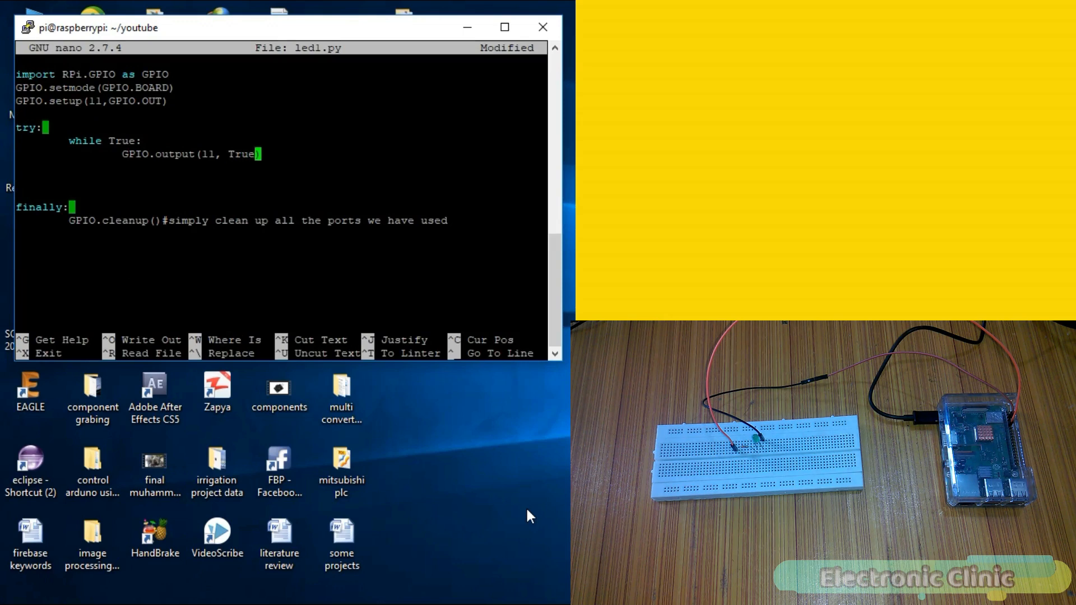
key("ctrl+o")
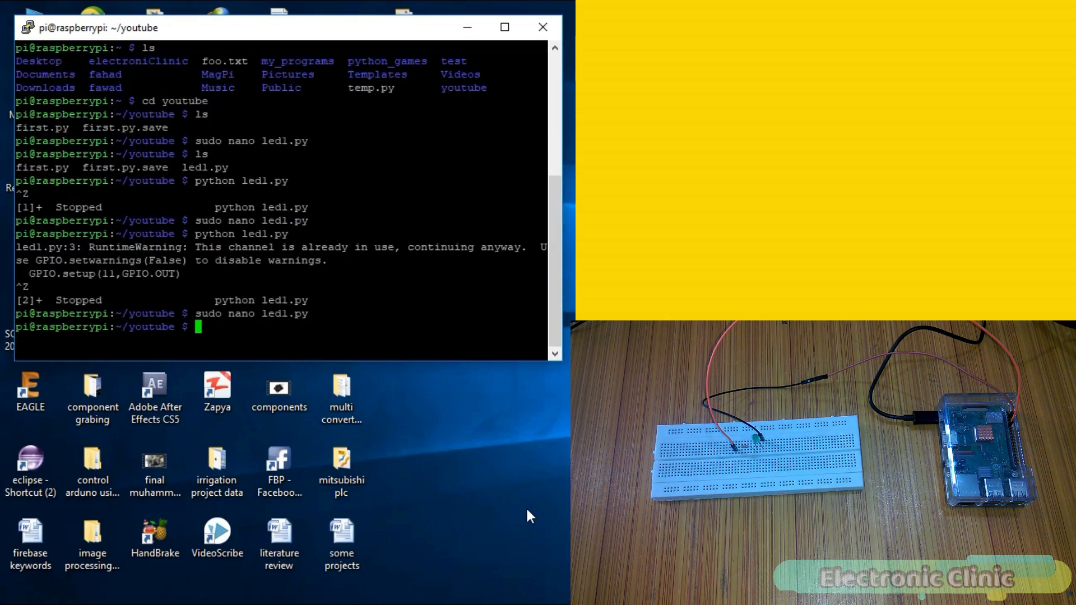
type("python ledl.py")
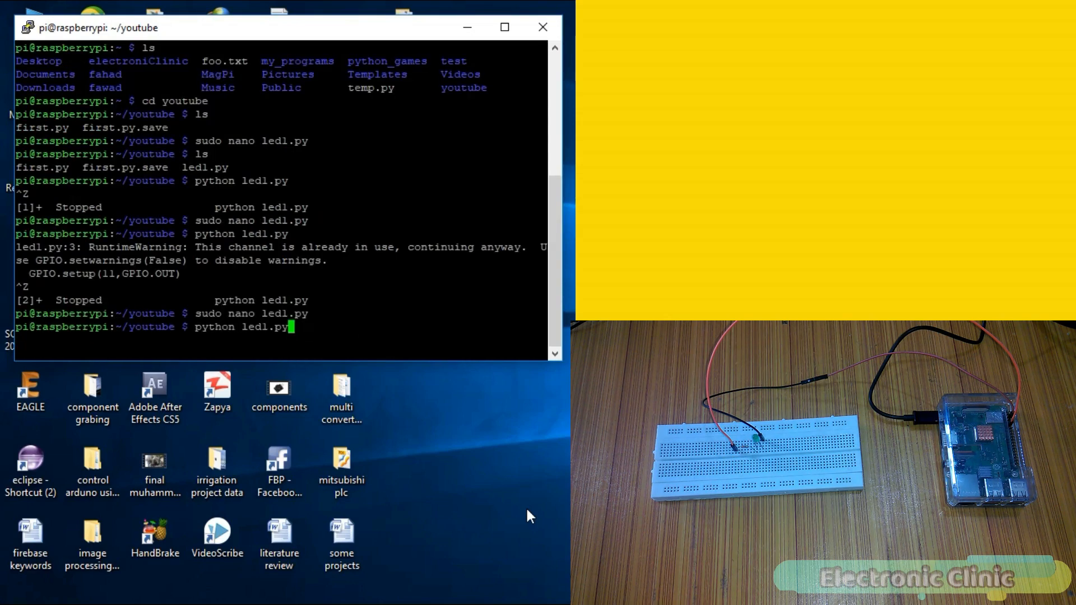
key("Return")
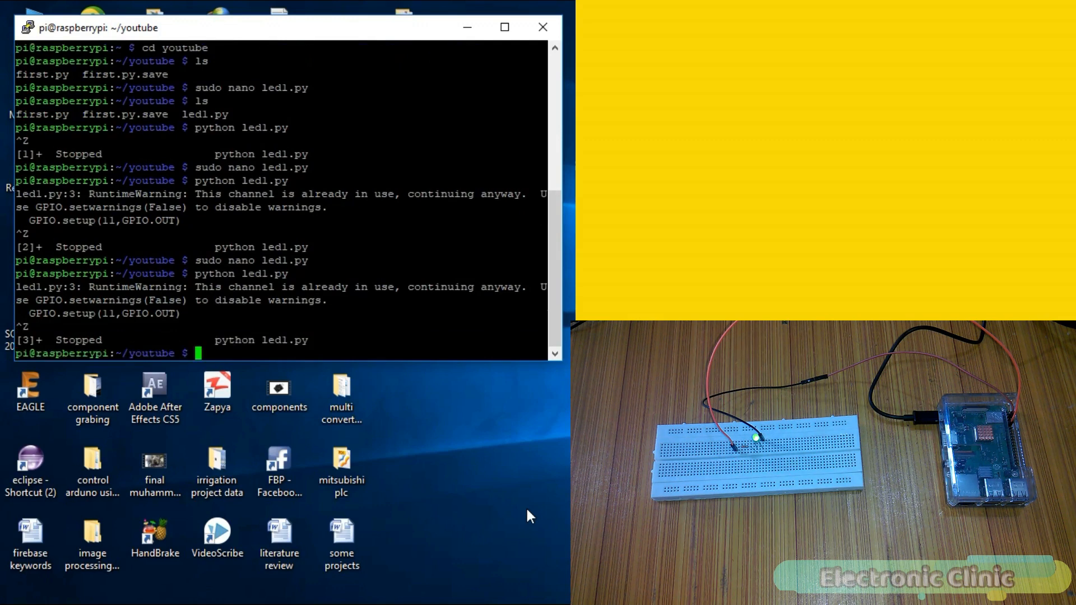
- Edit led1.py in nano (sudo), adding import time and a time.sleep(1) after setting pin 11 True
type("sudo nano led1.py")
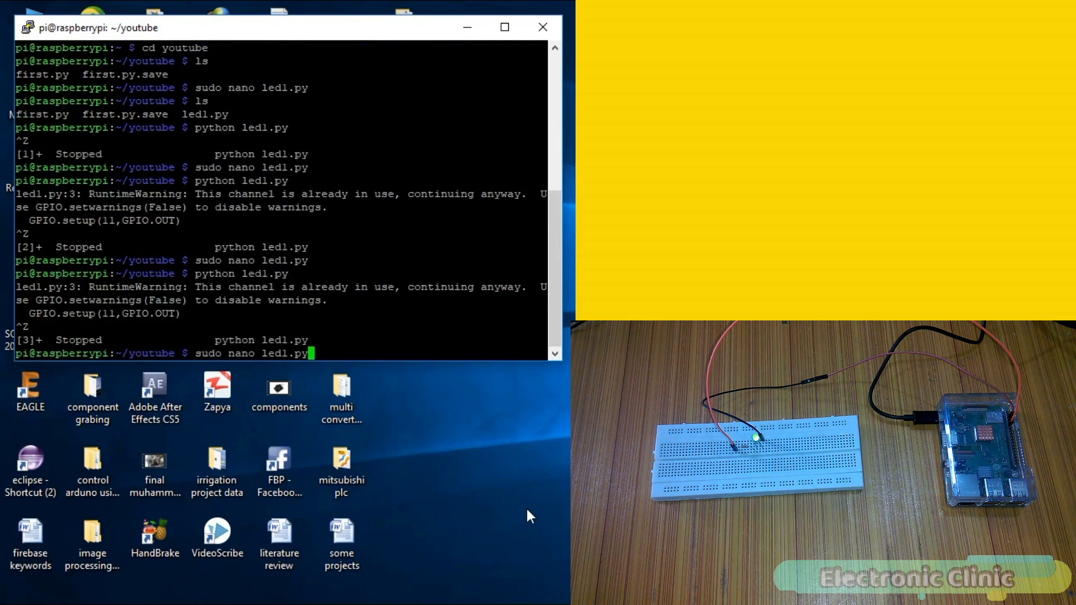
key("Return")
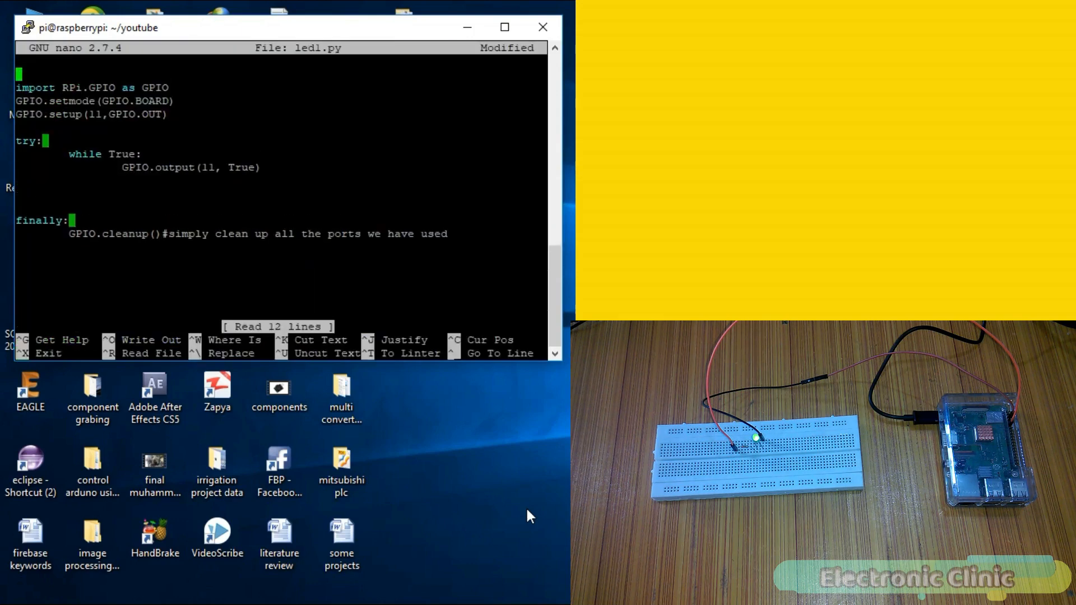
type("import")
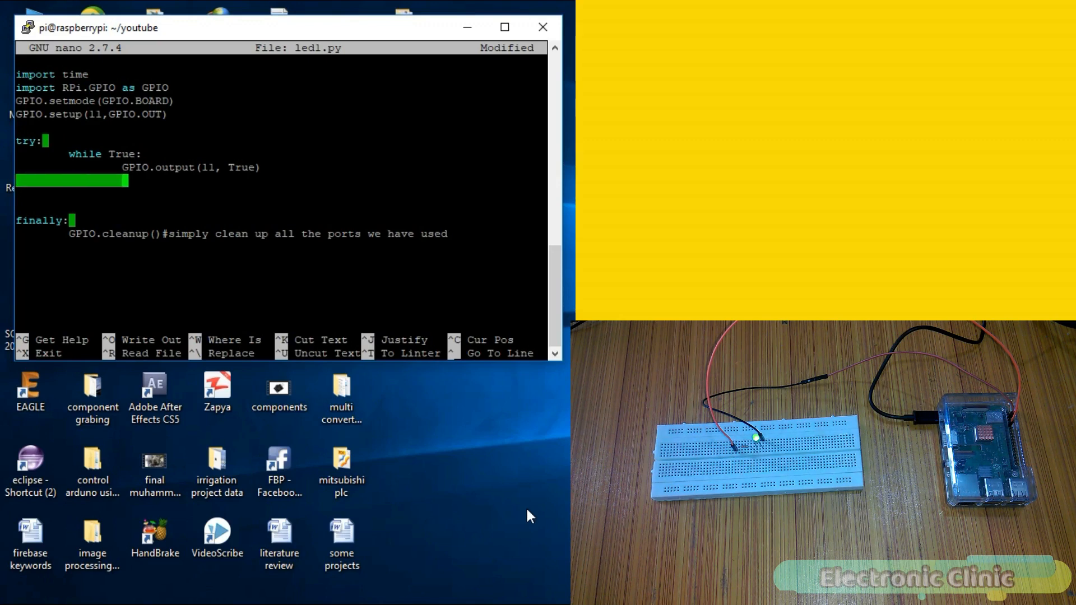
type("time")
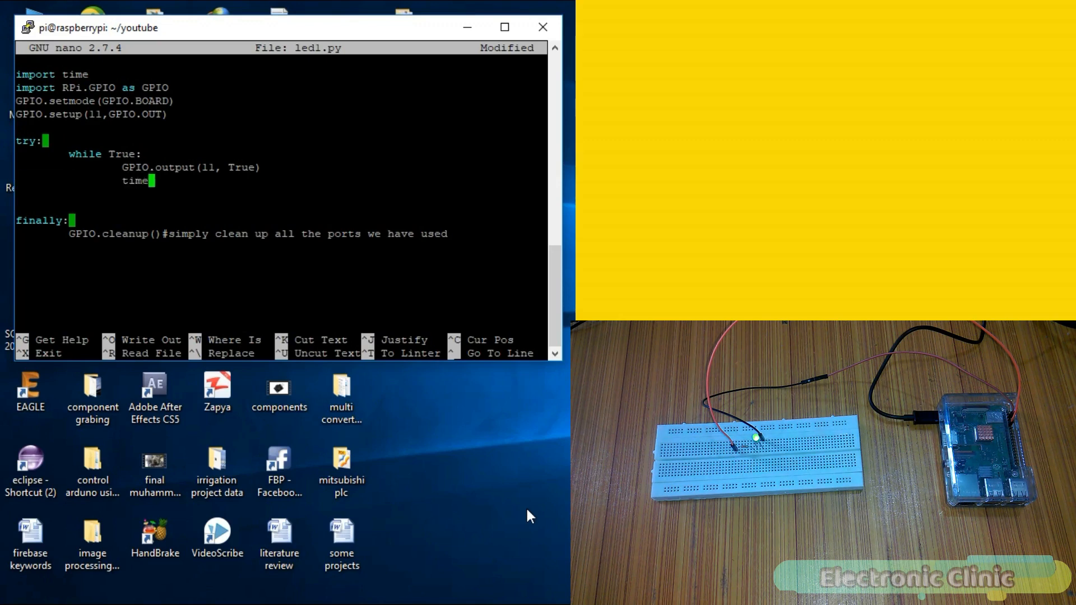
type(".sleep")
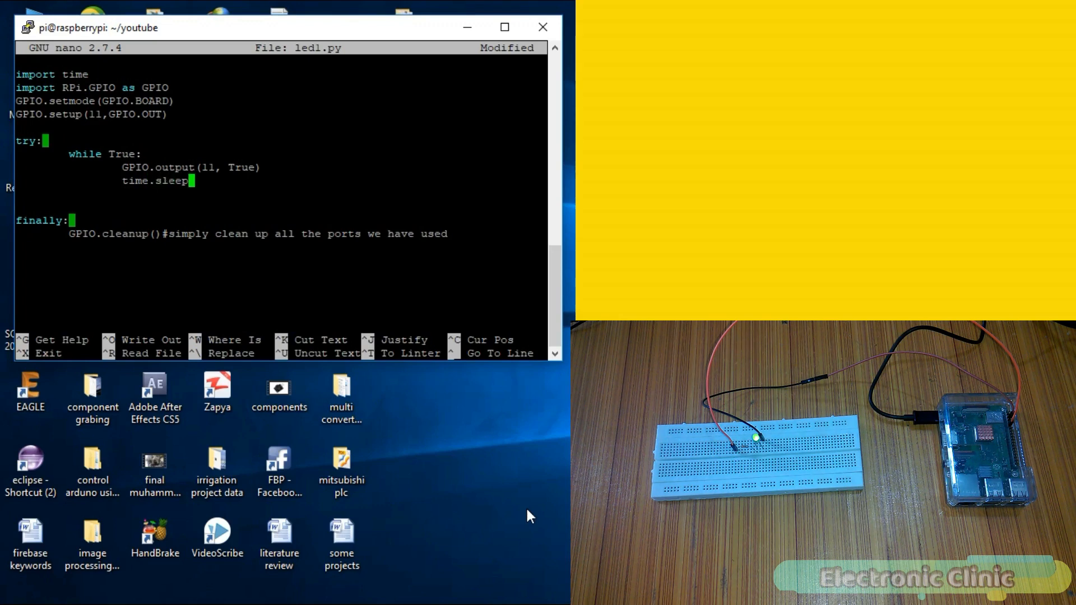
type("(")
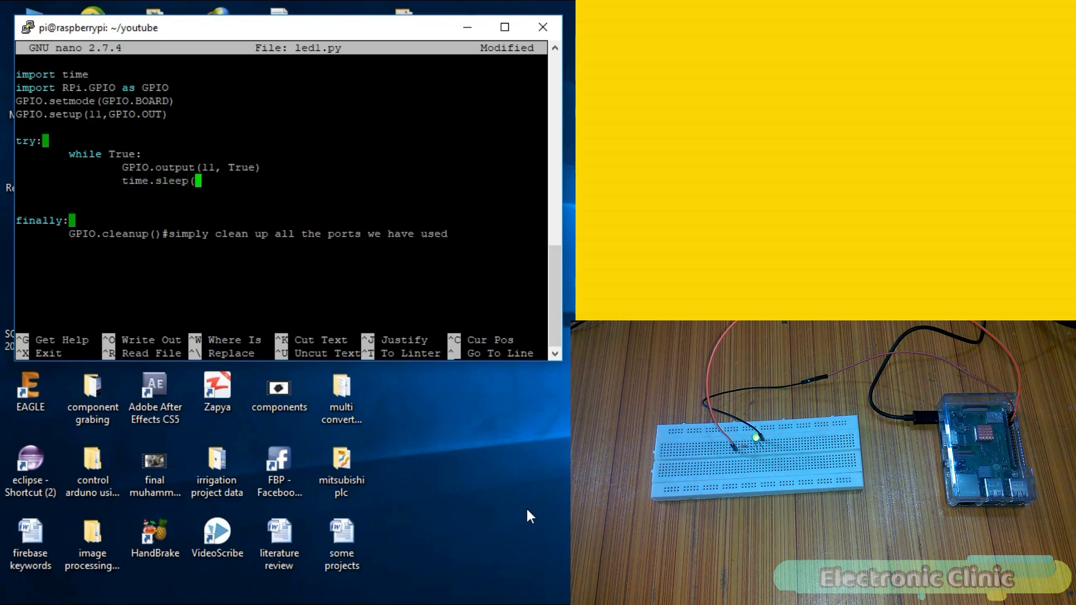
type("1)")
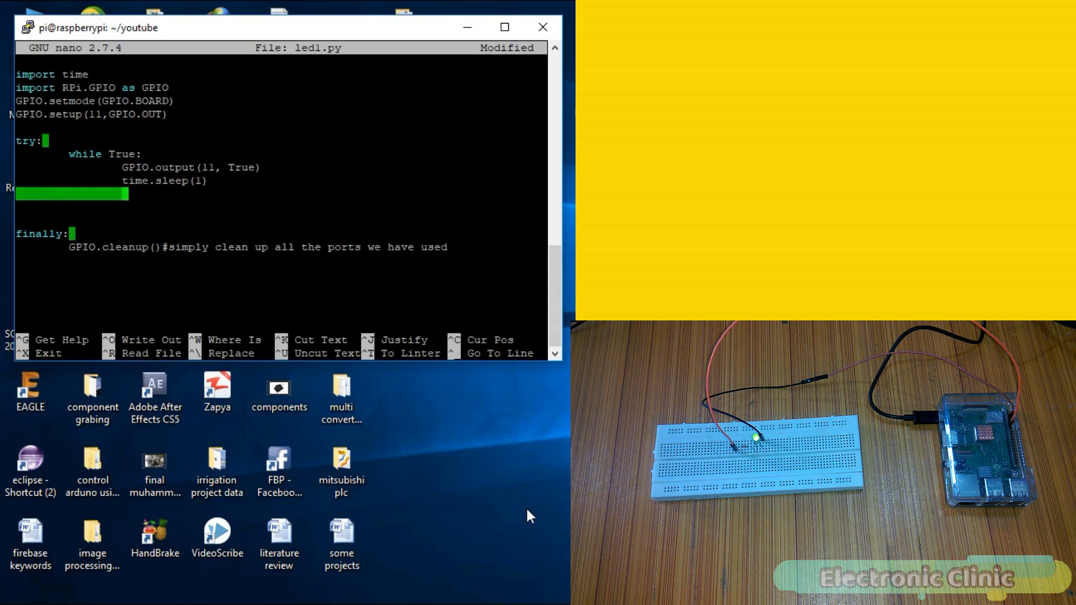
- Extend the loop with GPIO.output(11, False) followed by another time.sleep(1)
type("GPIO.")
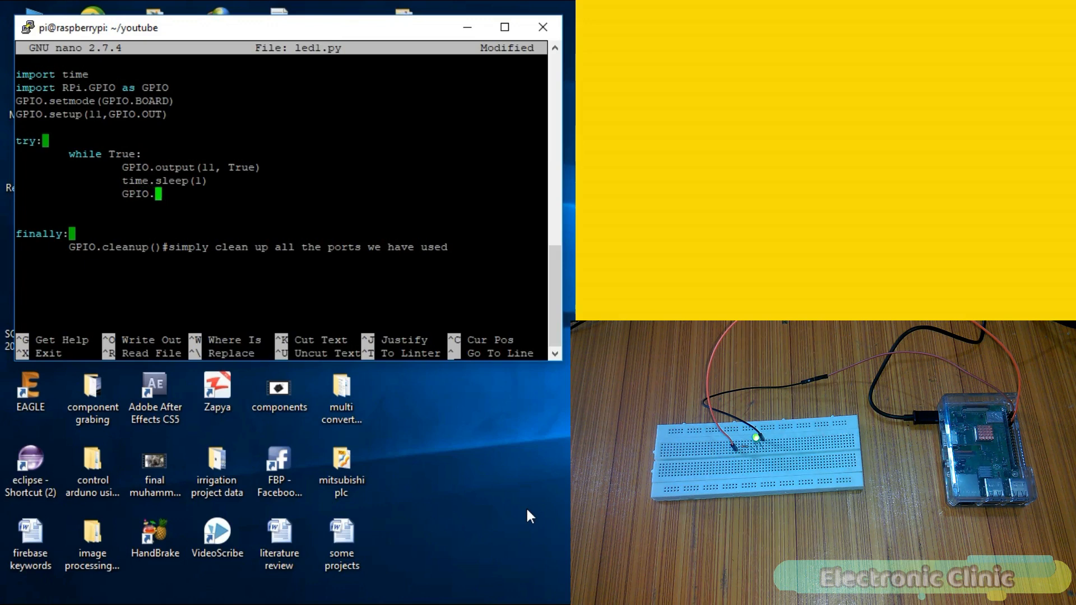
type("ouput")
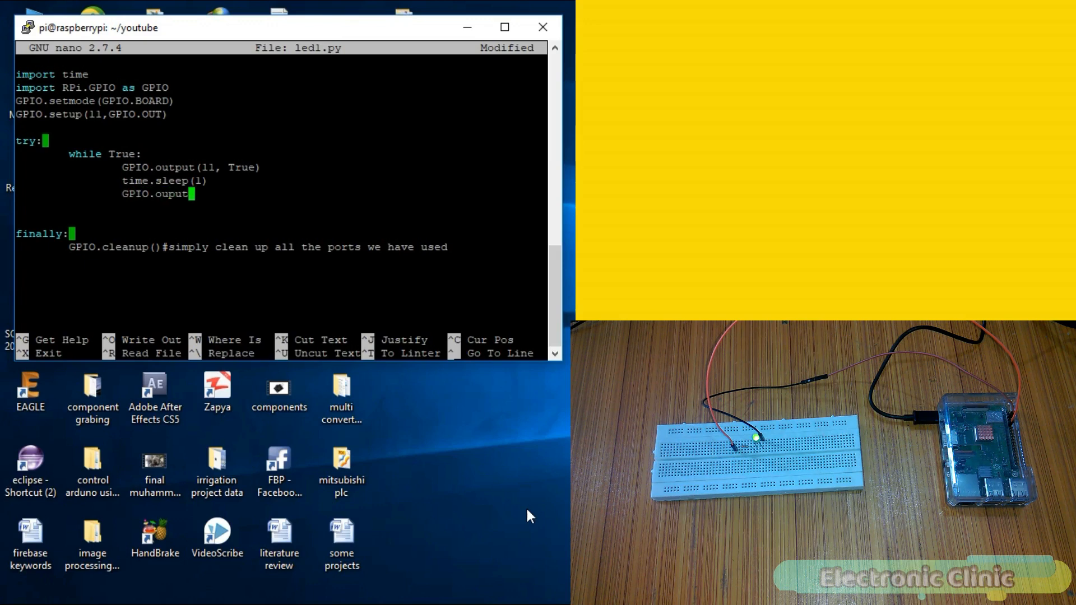
type("t")
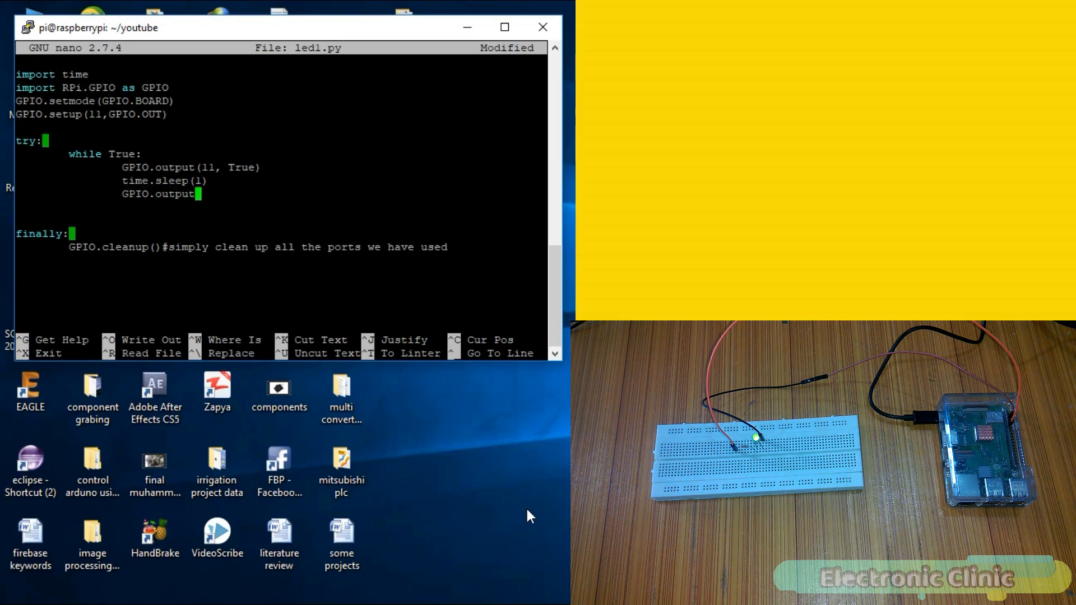
type("(11,")
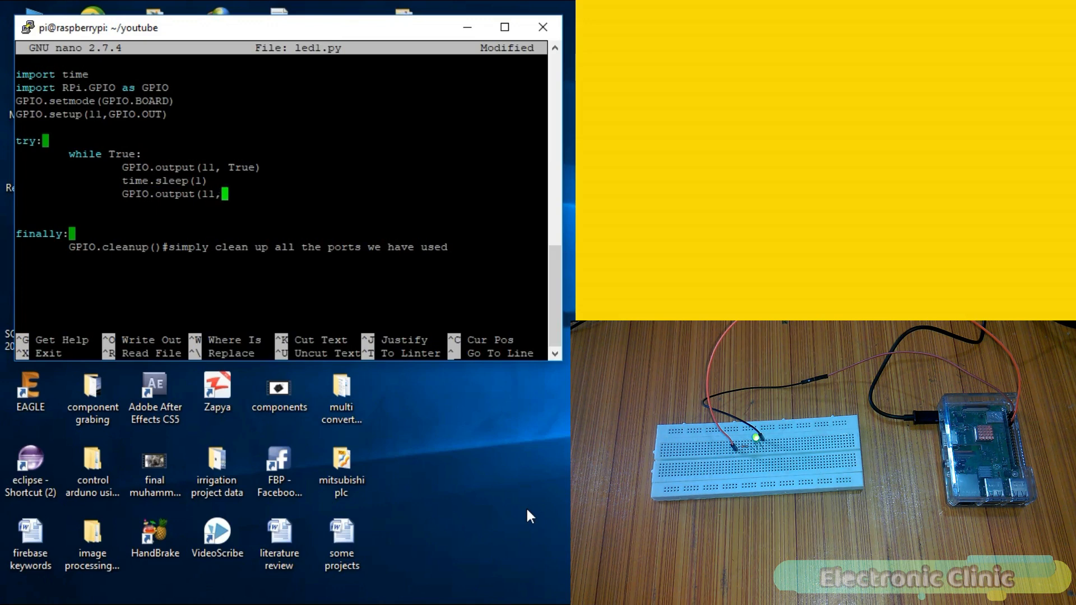
type("False)")
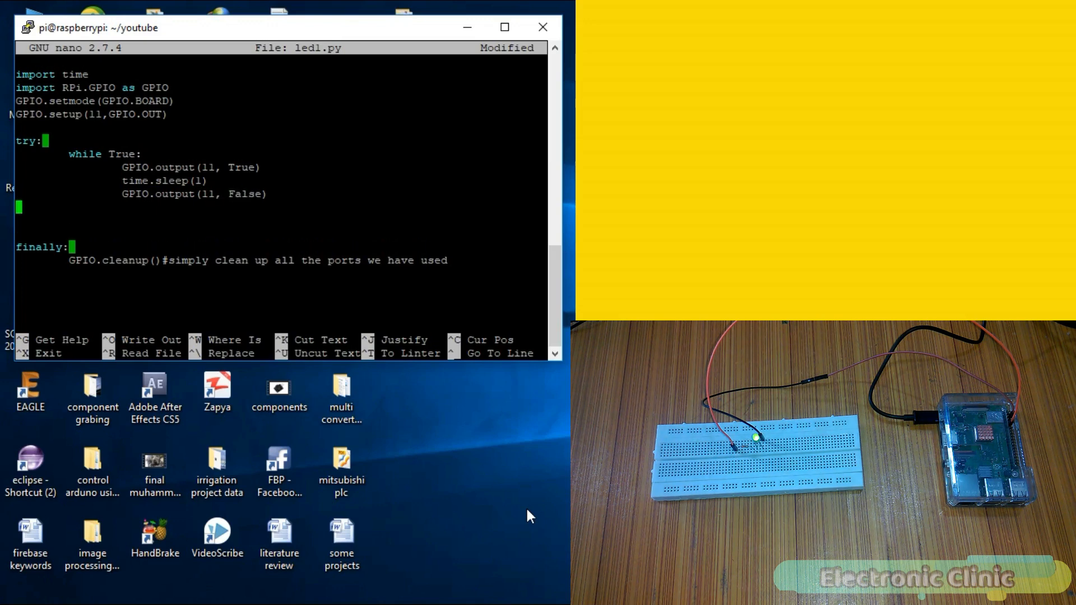
type("time.sleep")
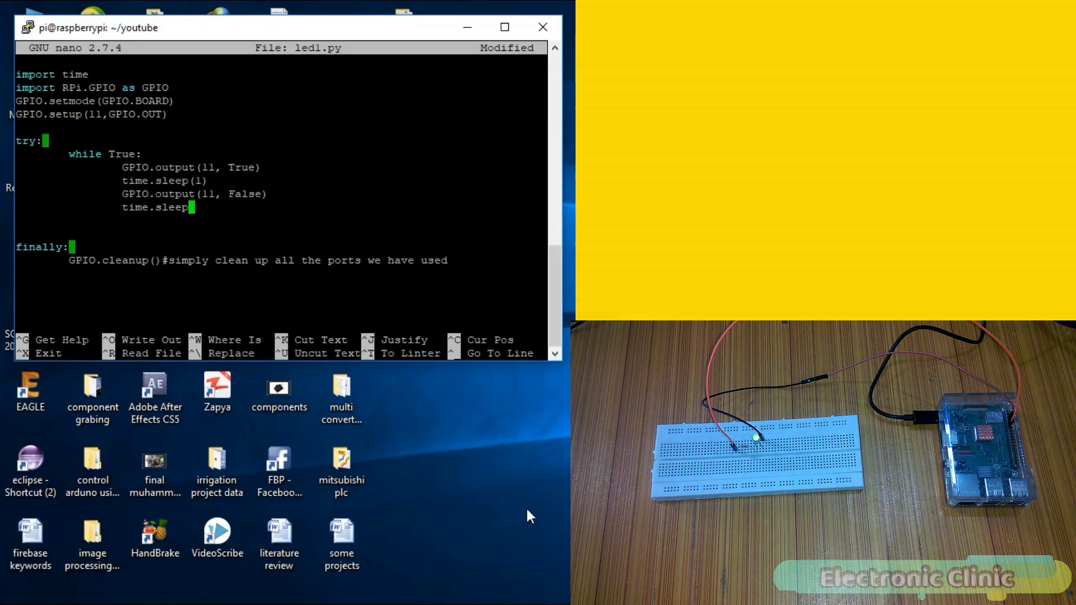
type("(1)")
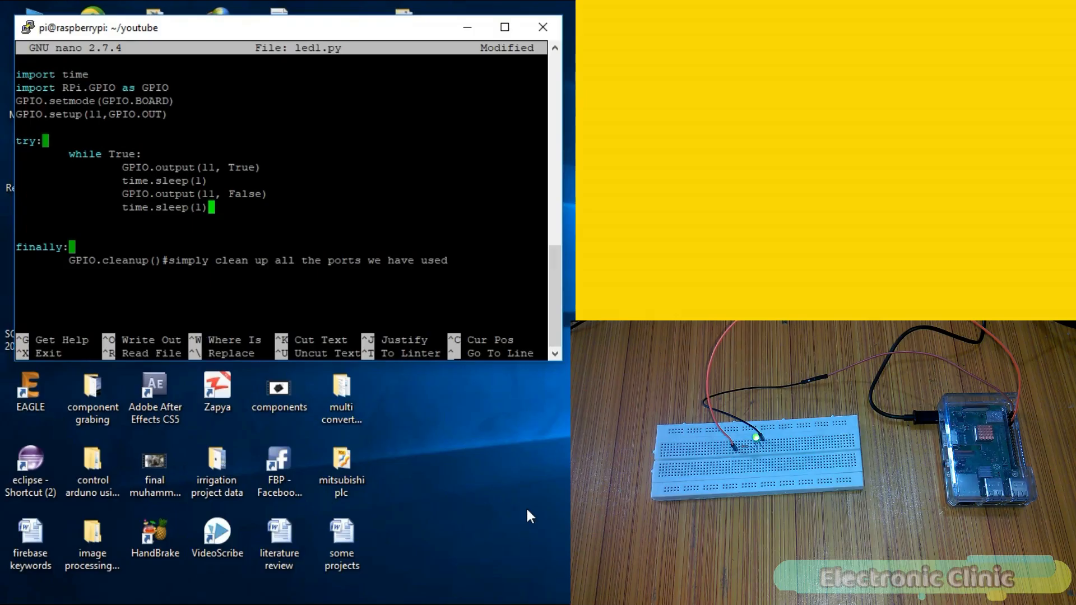
- Save led1.py and leave nano back to the shell prompt
key("ctrl+o")
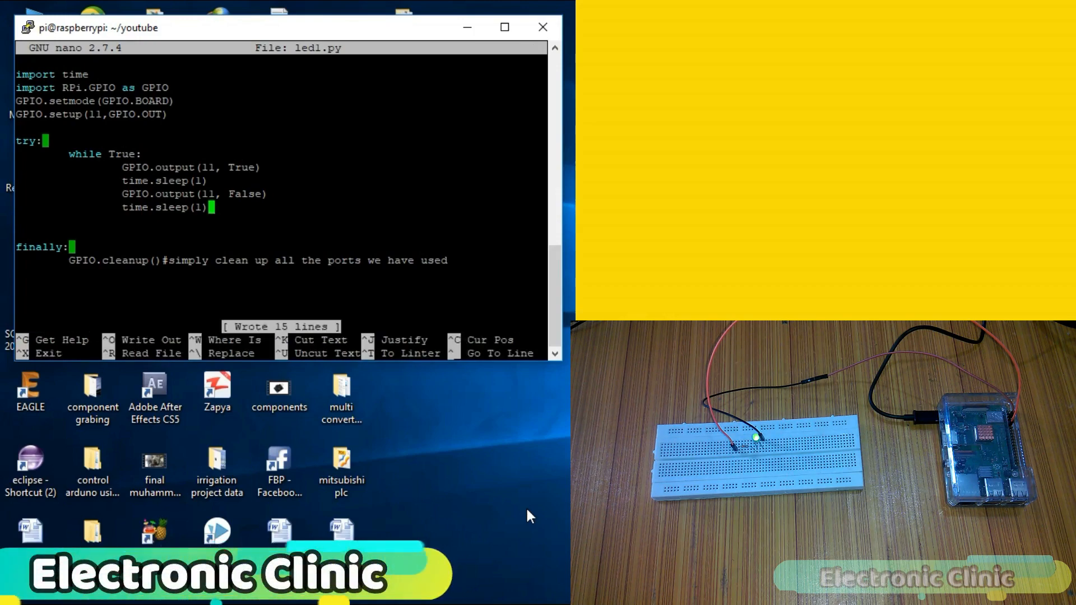
key("ctrl+x")
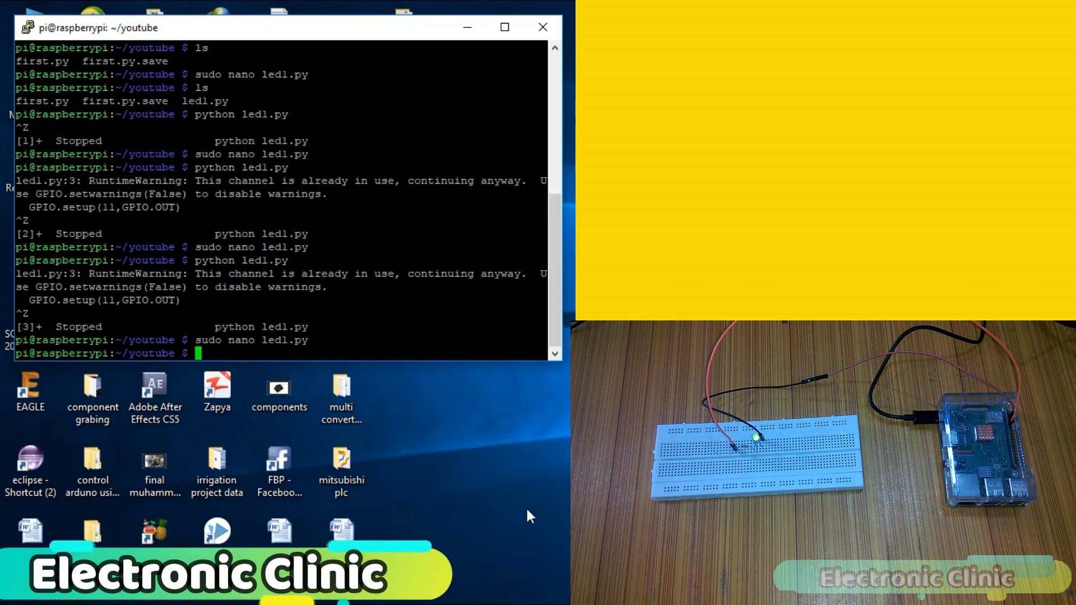
- Run the blinking script with python led1.py, printing the channel-in-use warning
type("python ledl.py")
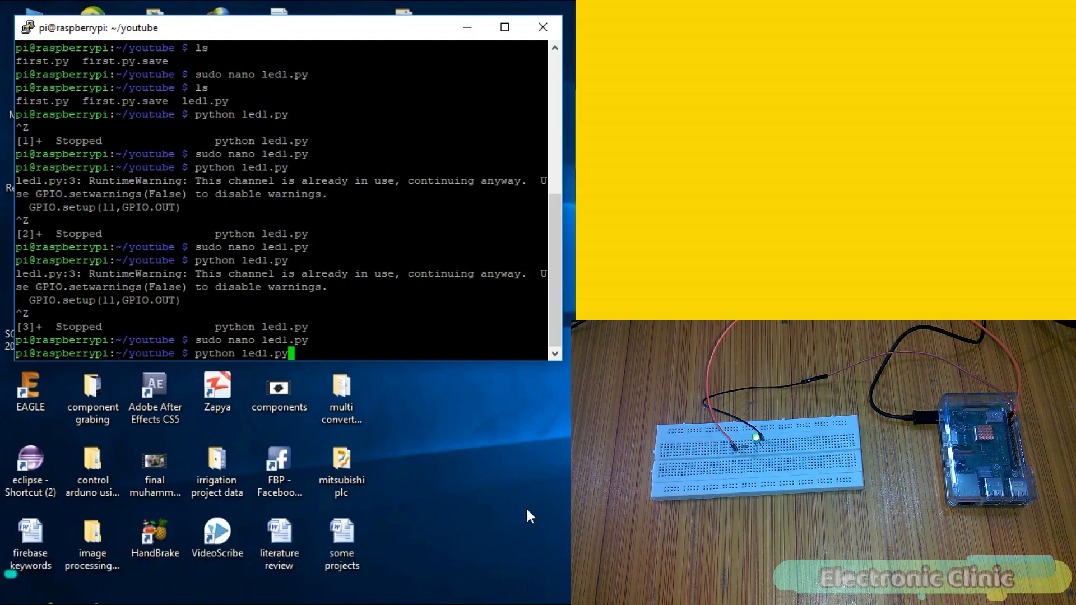
key("Return")
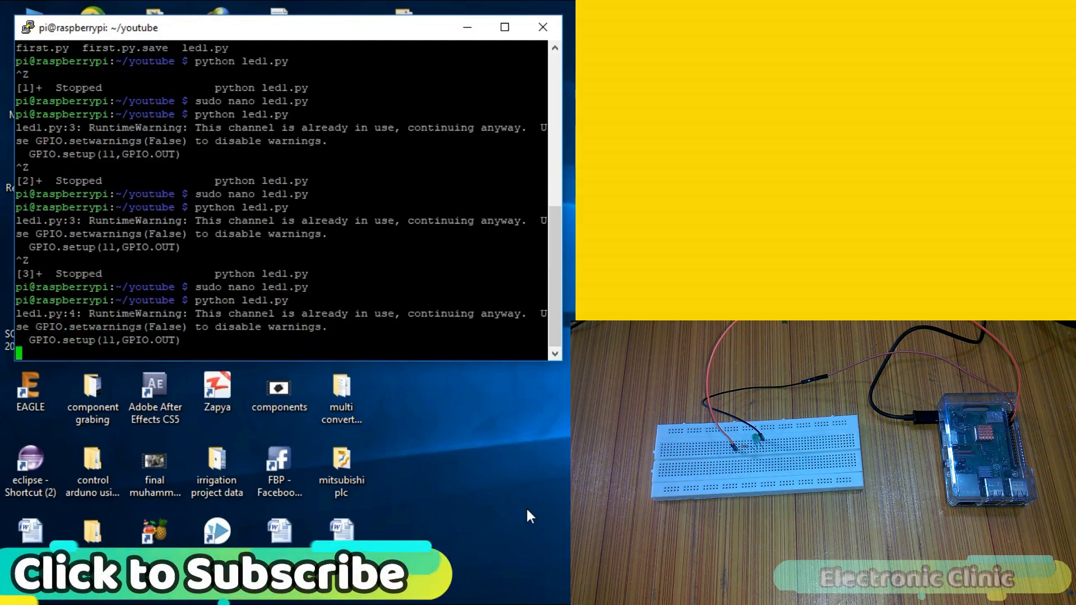